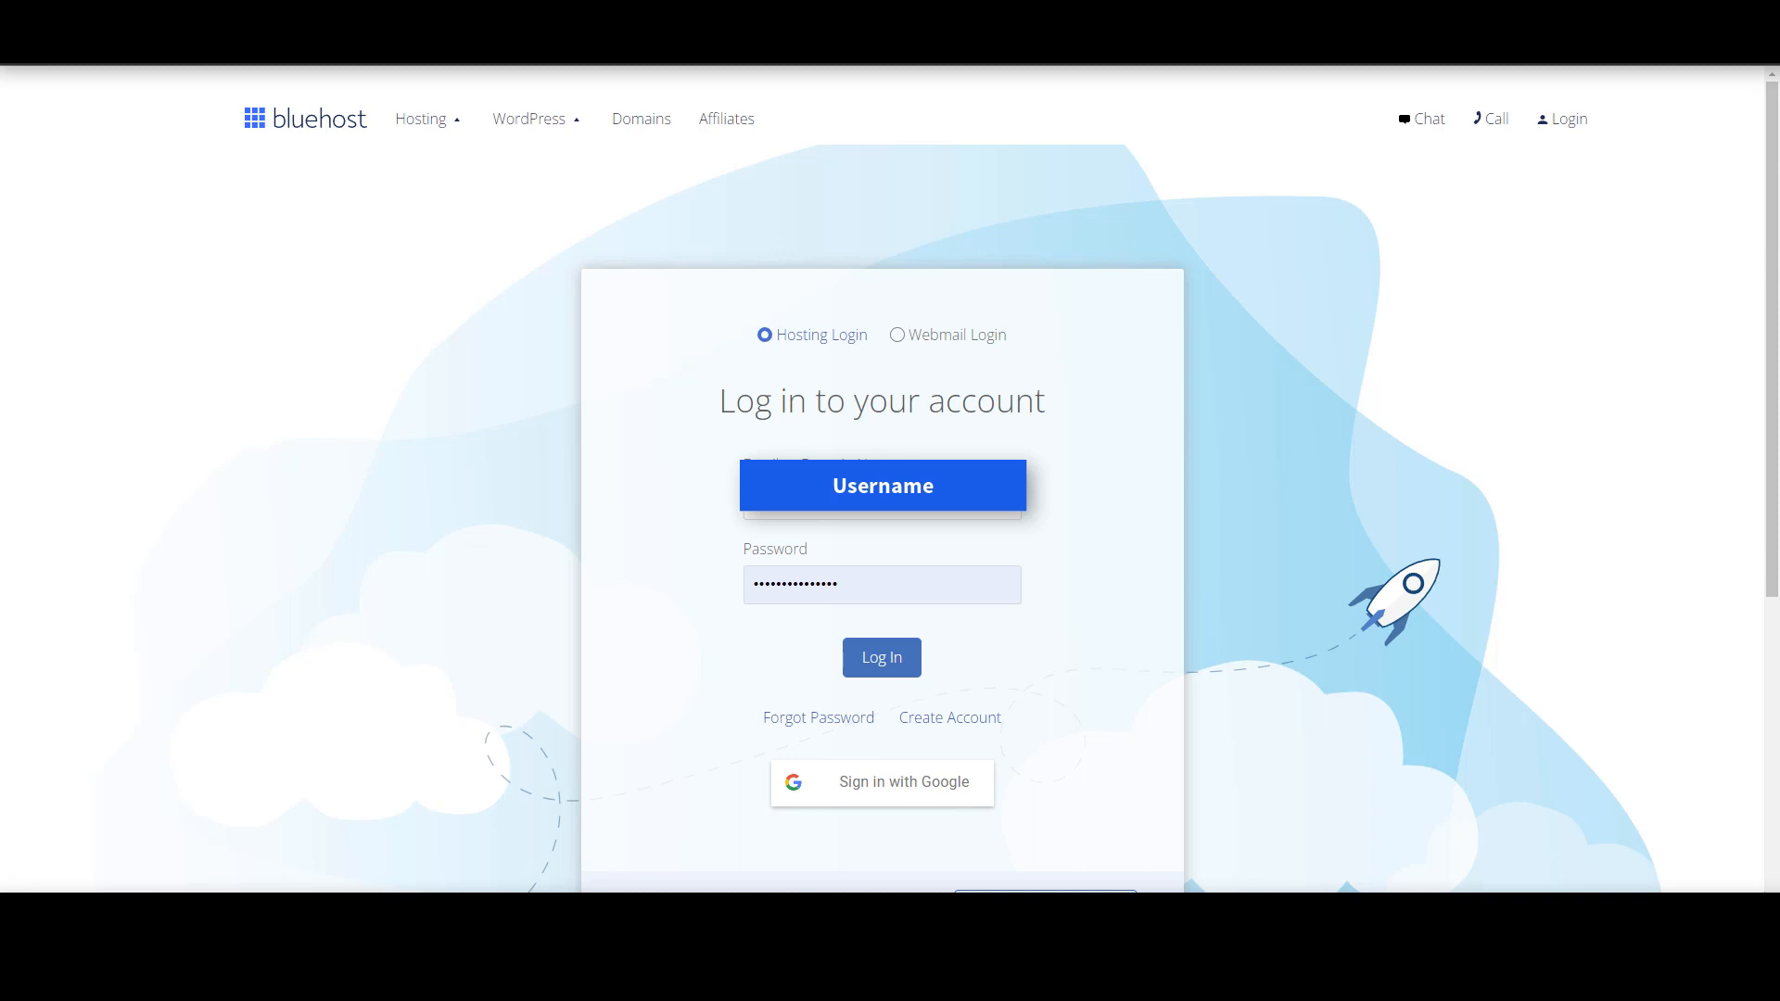
{"action": "mouse_move", "coordinate": [1571, 119]}
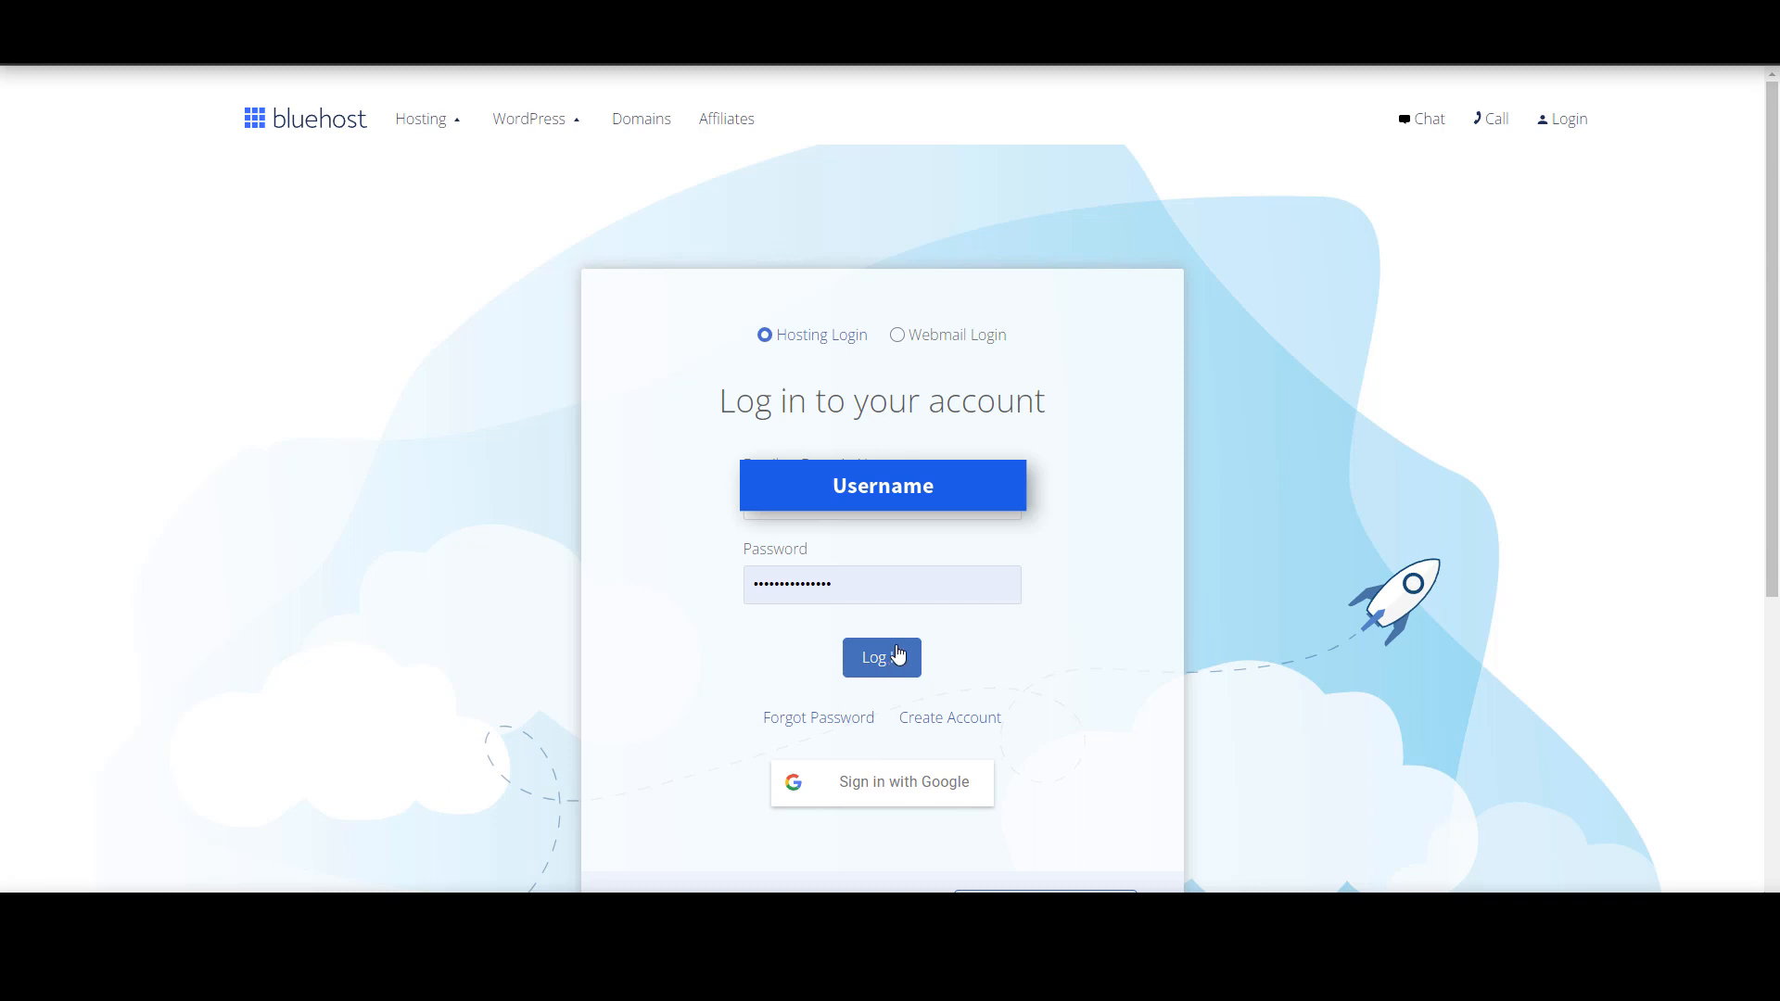
- Log in to the Bluehost hosting account with the entered credentials
{"action": "left_click", "coordinate": [882, 656]}
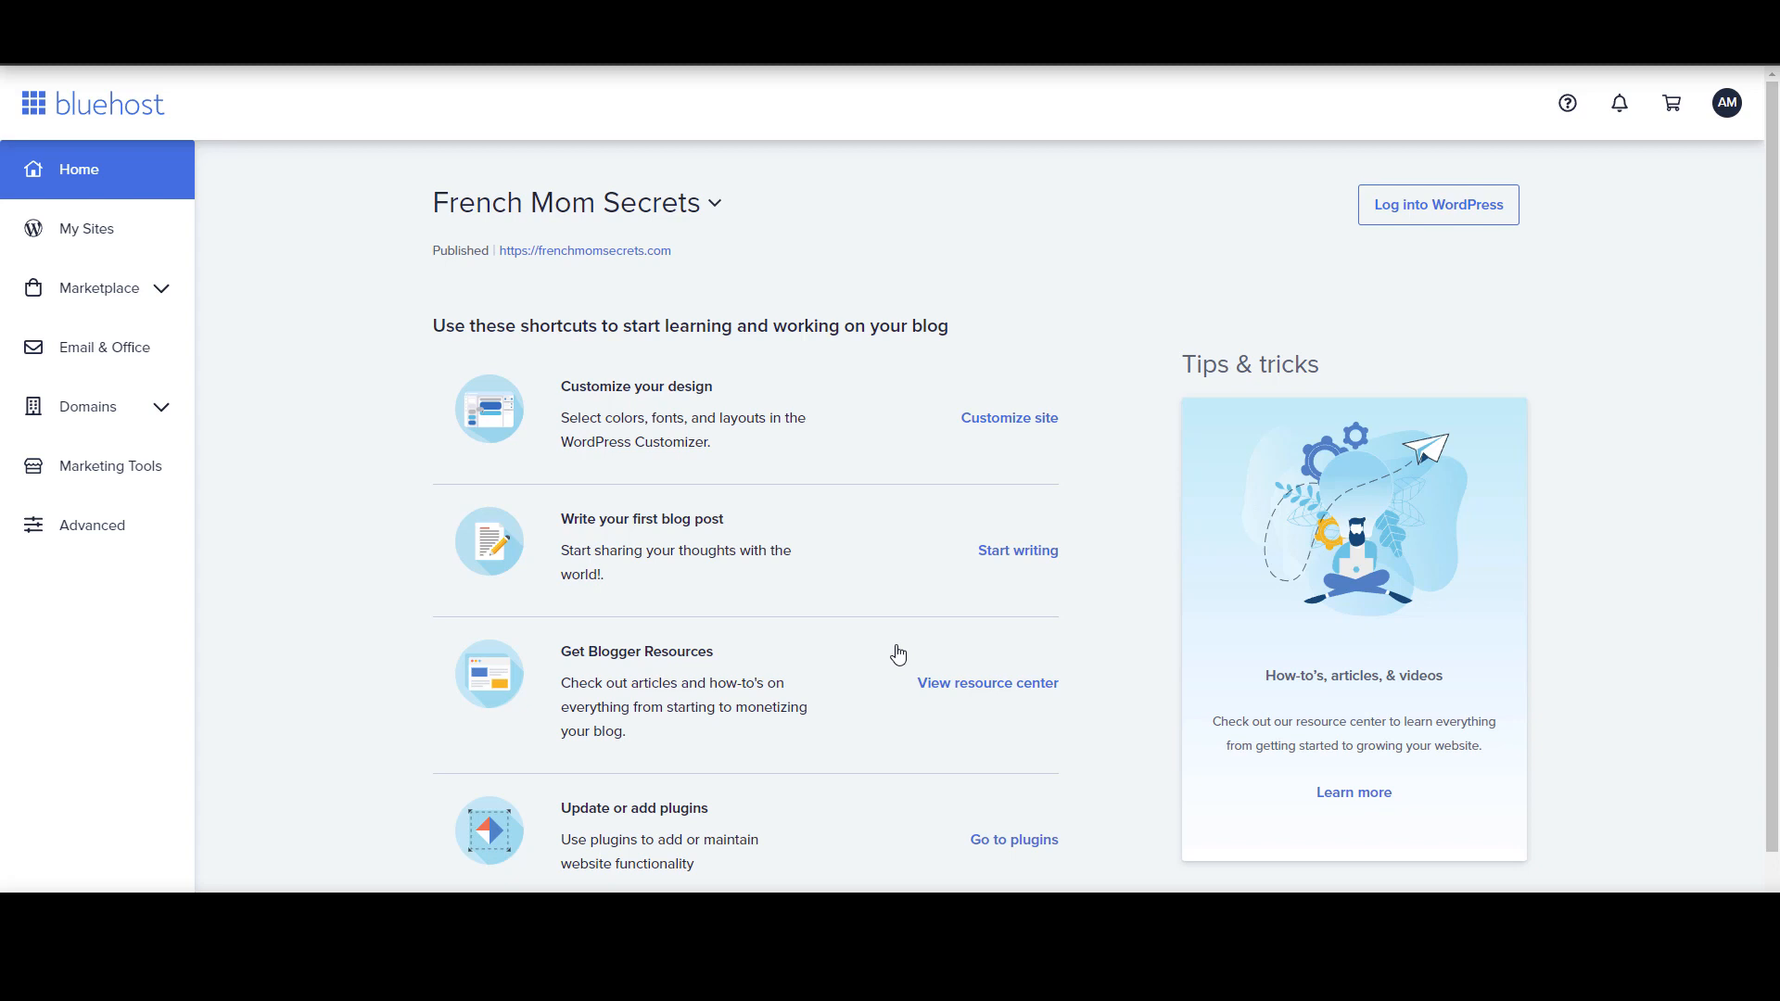
{"action": "mouse_move", "coordinate": [897, 653]}
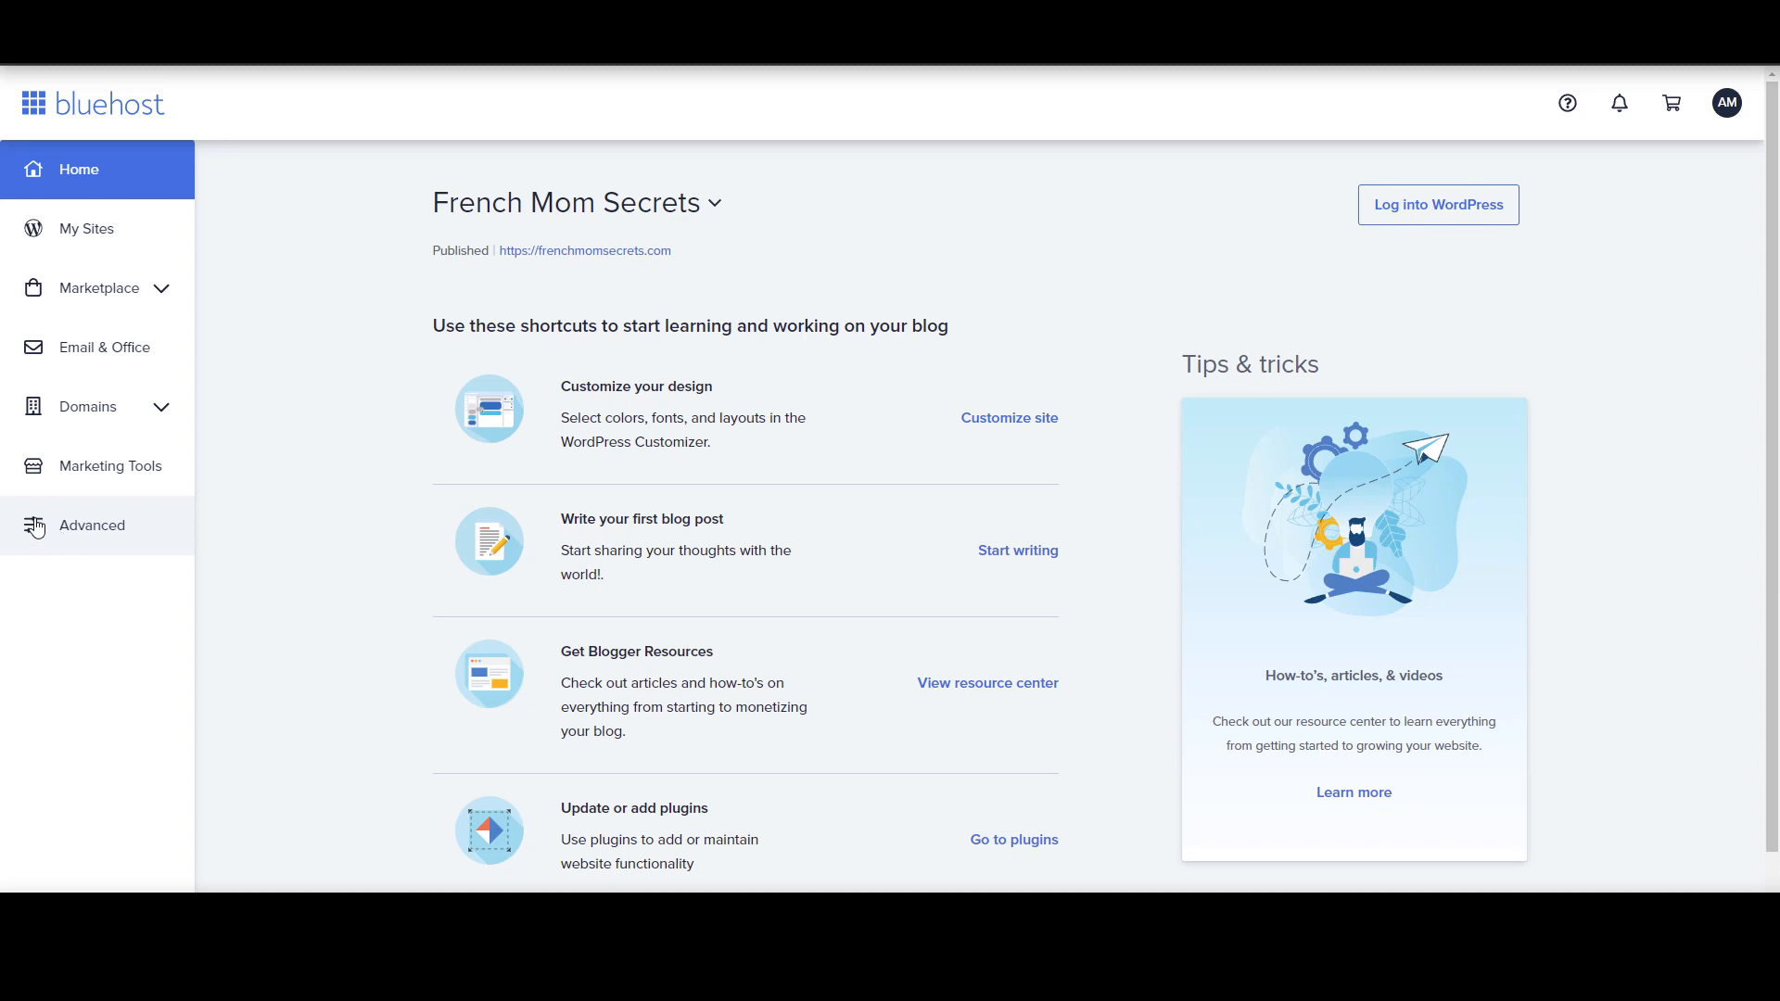
{"action": "mouse_move", "coordinate": [31, 530]}
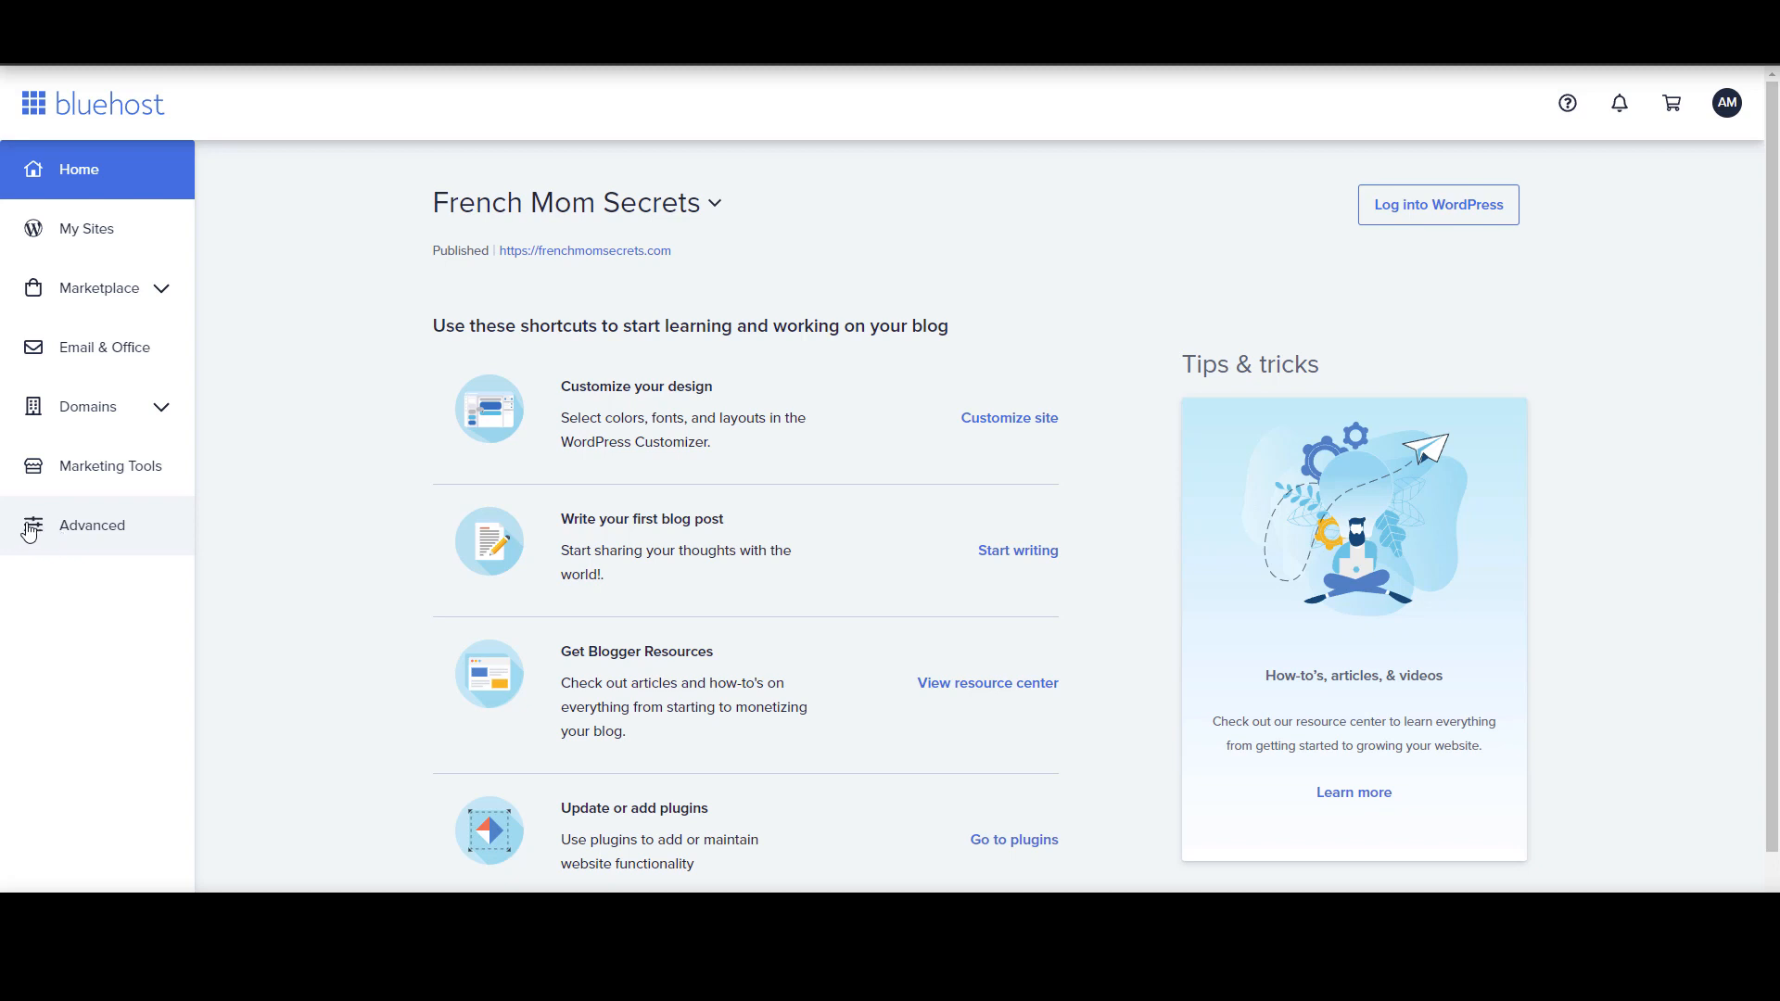
{"action": "mouse_move", "coordinate": [111, 535]}
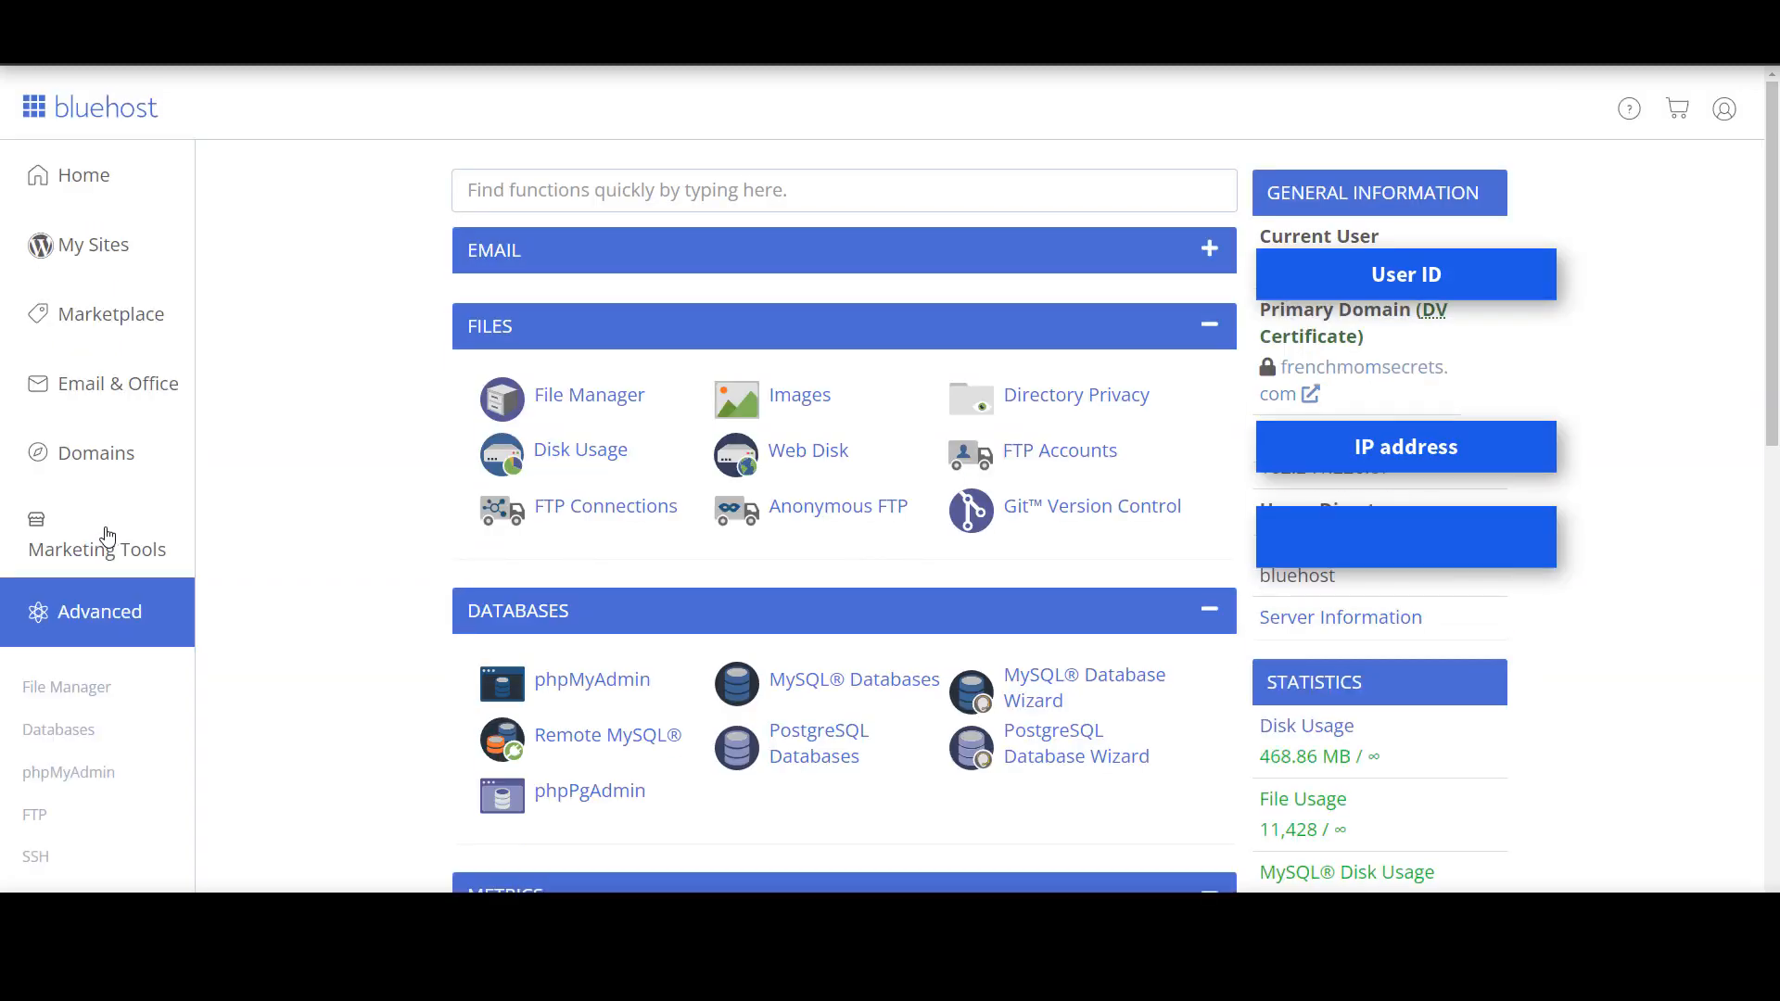
{"action": "mouse_move", "coordinate": [35, 856]}
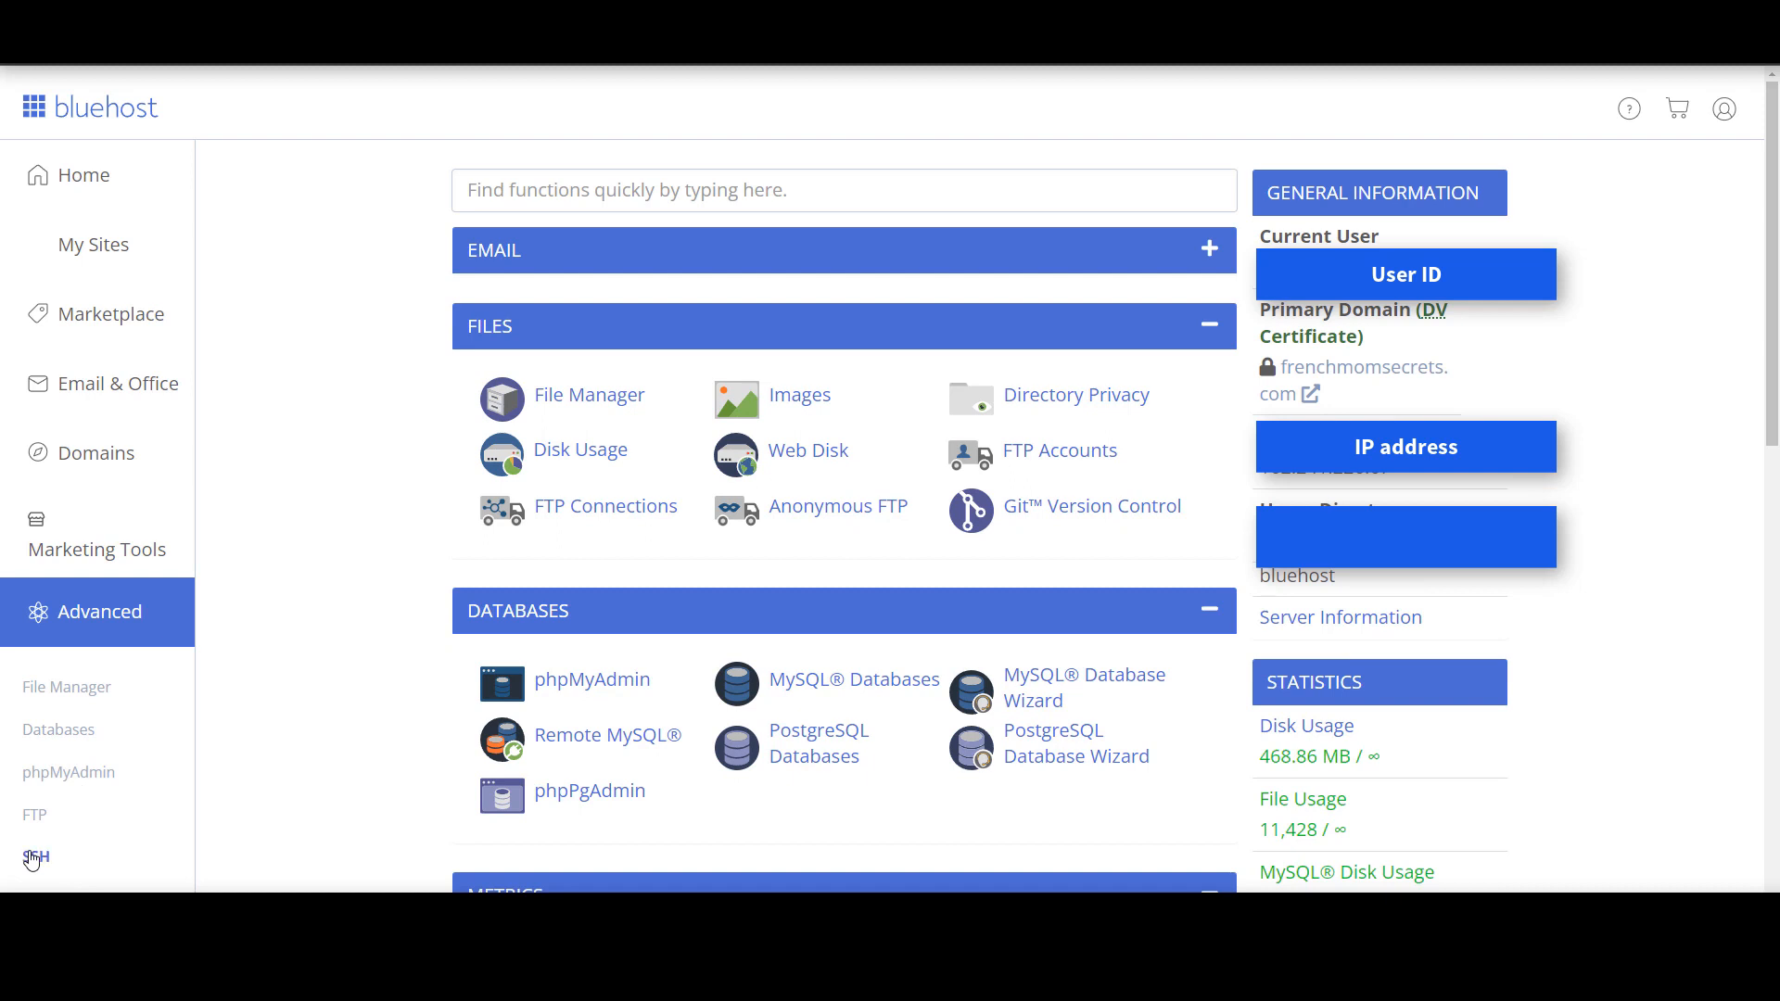
- Start a new SSH key in Manage SSH Keys and name it Example_rsa
{"action": "left_click", "coordinate": [36, 856]}
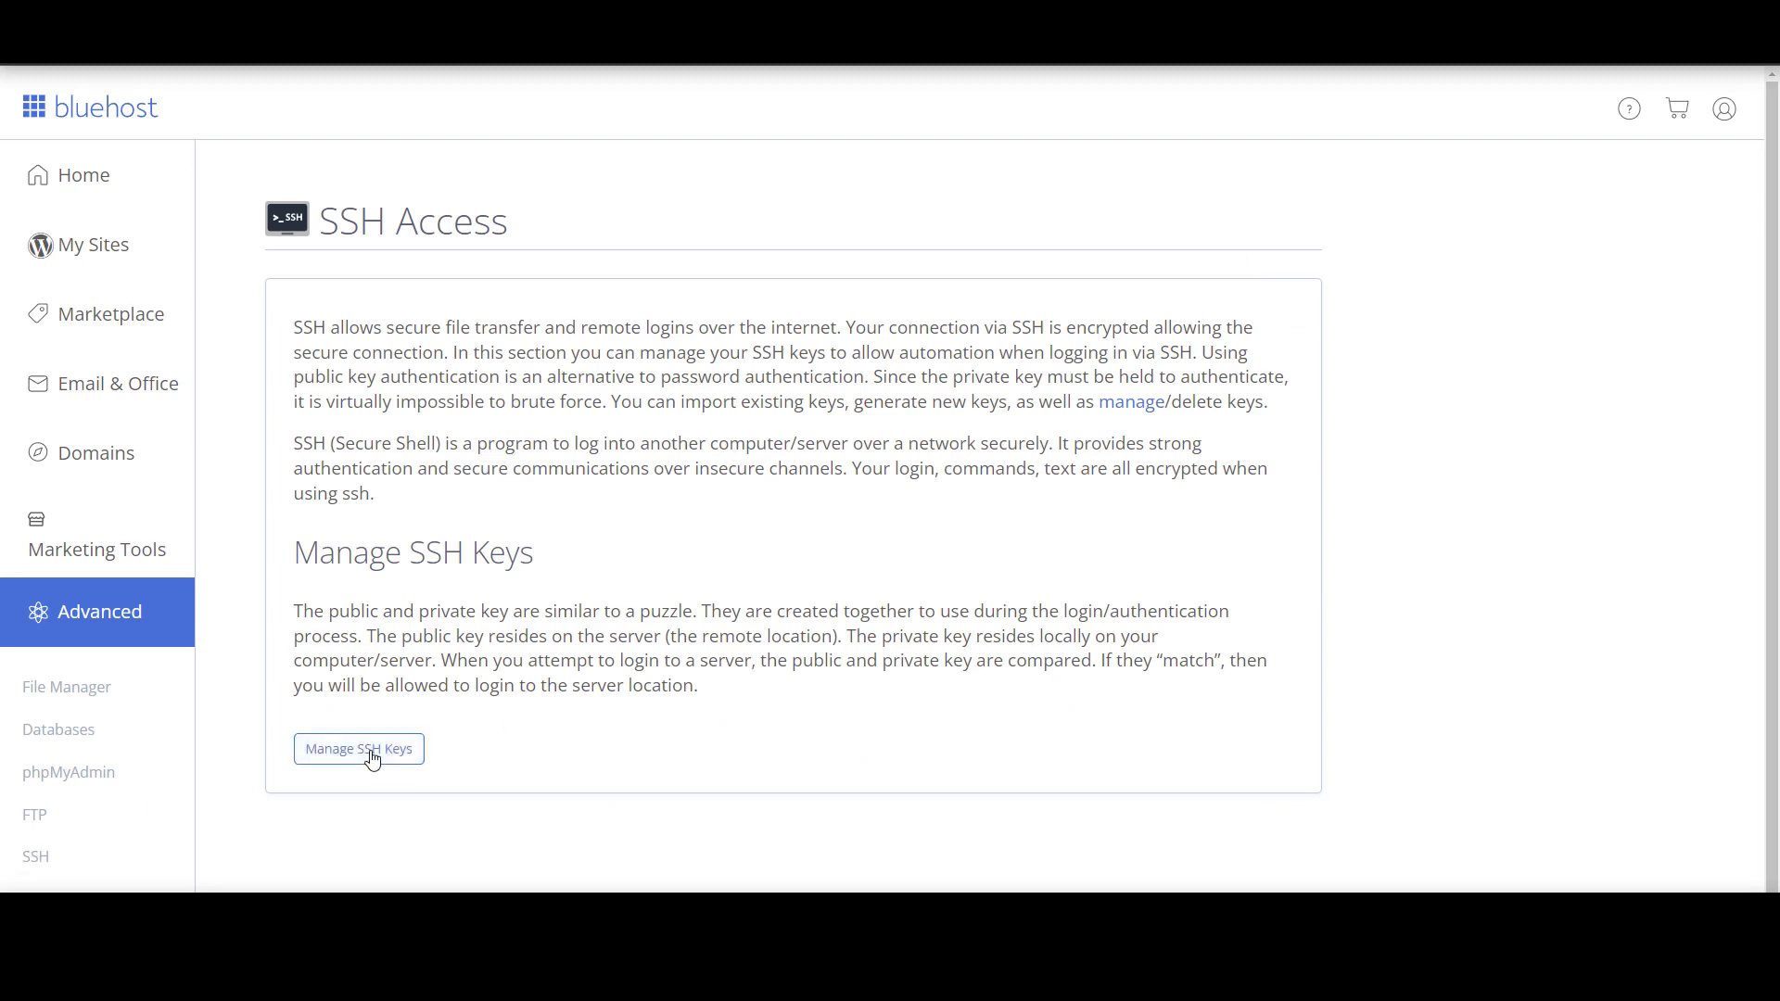
{"action": "left_click", "coordinate": [358, 747]}
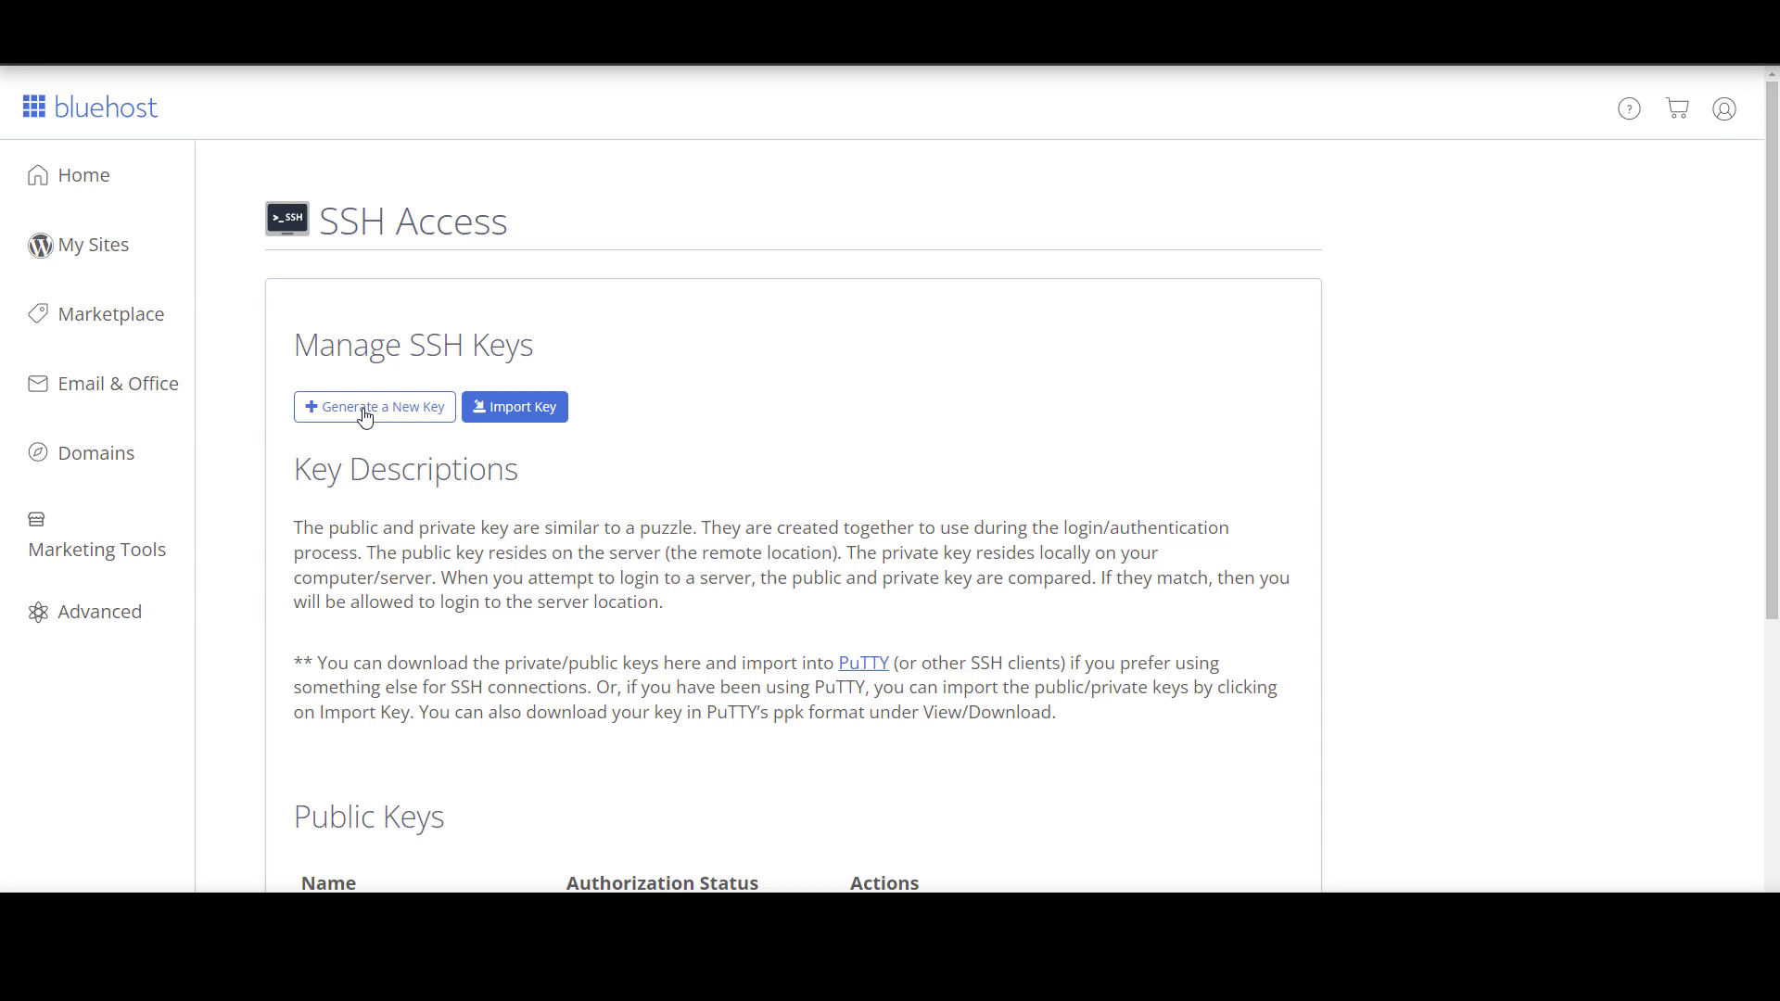
{"action": "left_click", "coordinate": [373, 406]}
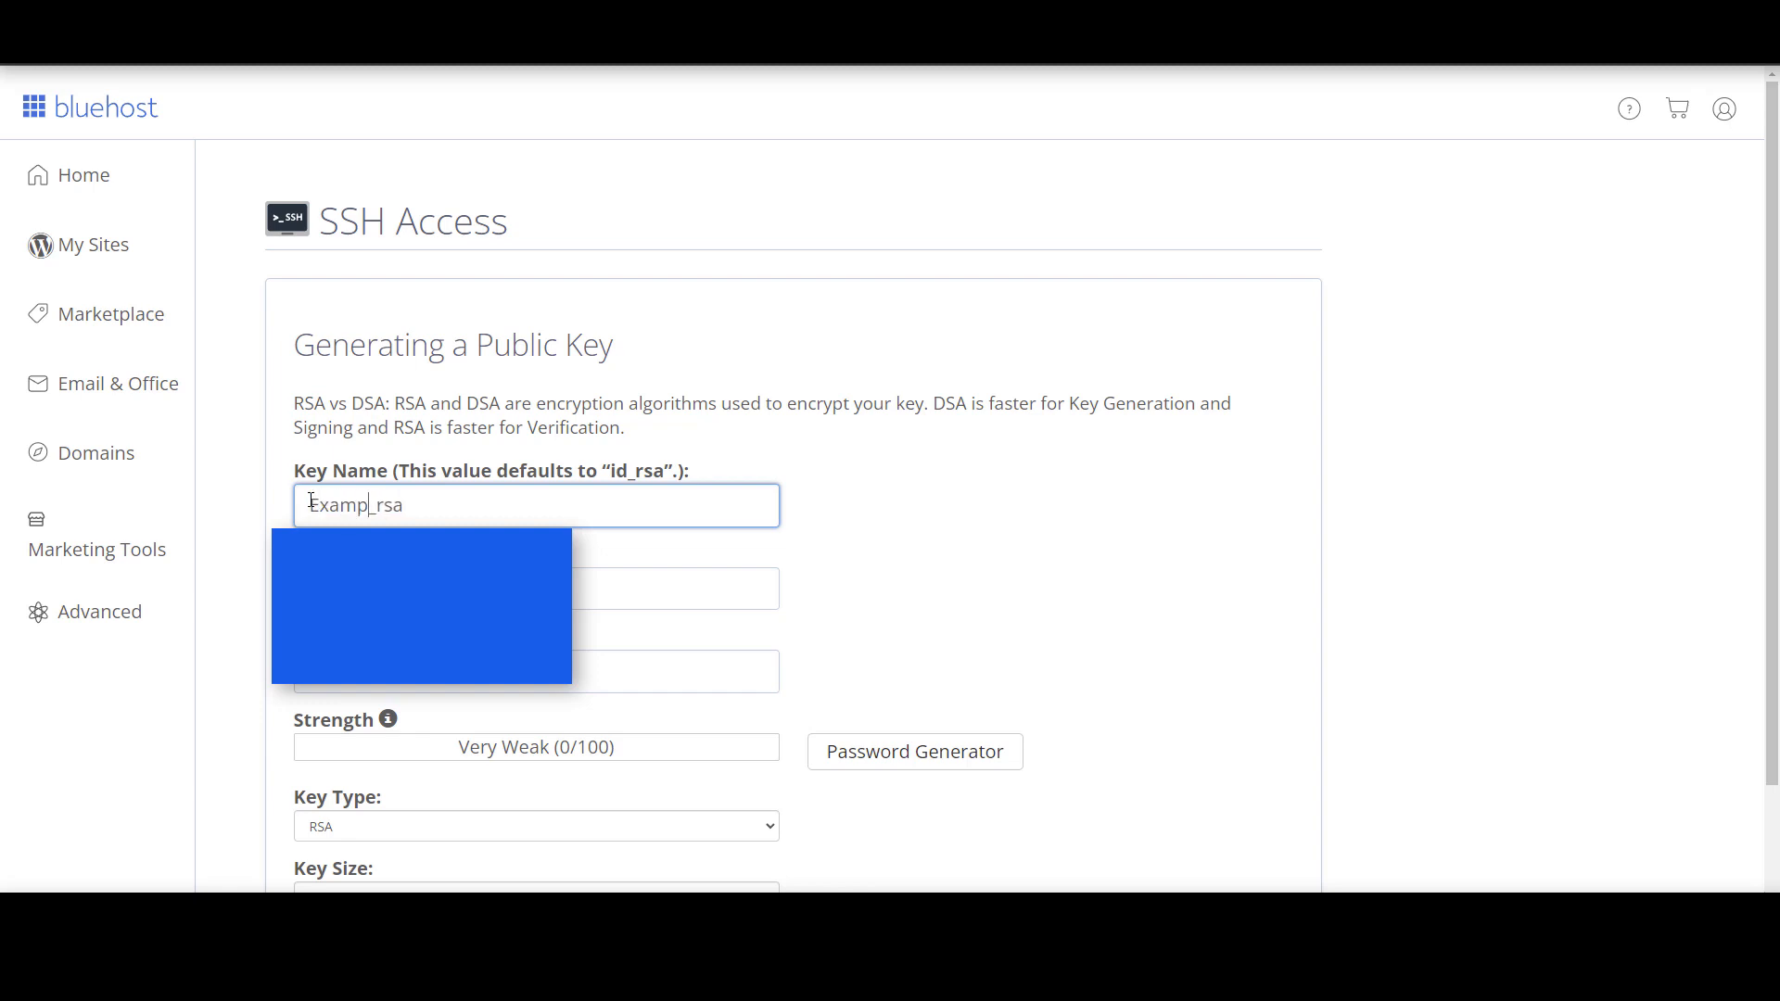
{"action": "type", "text": "Example_rsa"}
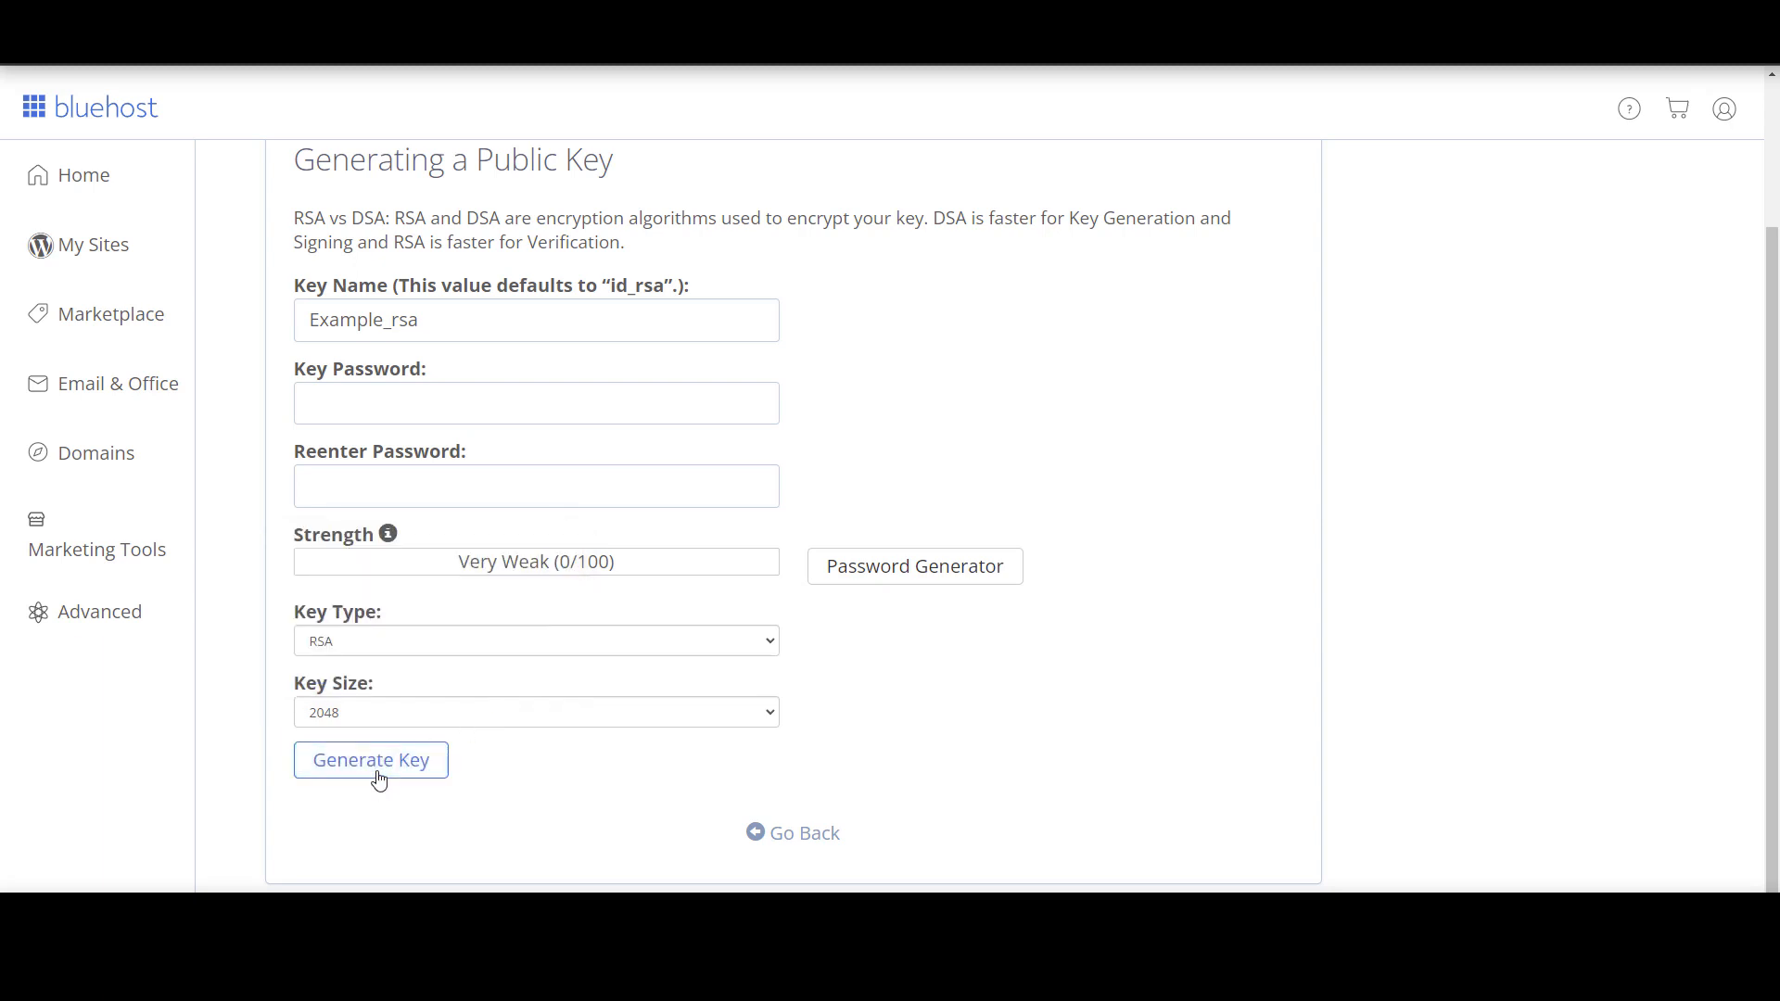
- Generate the Example_rsa key pair and go back to the SSH key list
{"action": "left_click", "coordinate": [371, 760]}
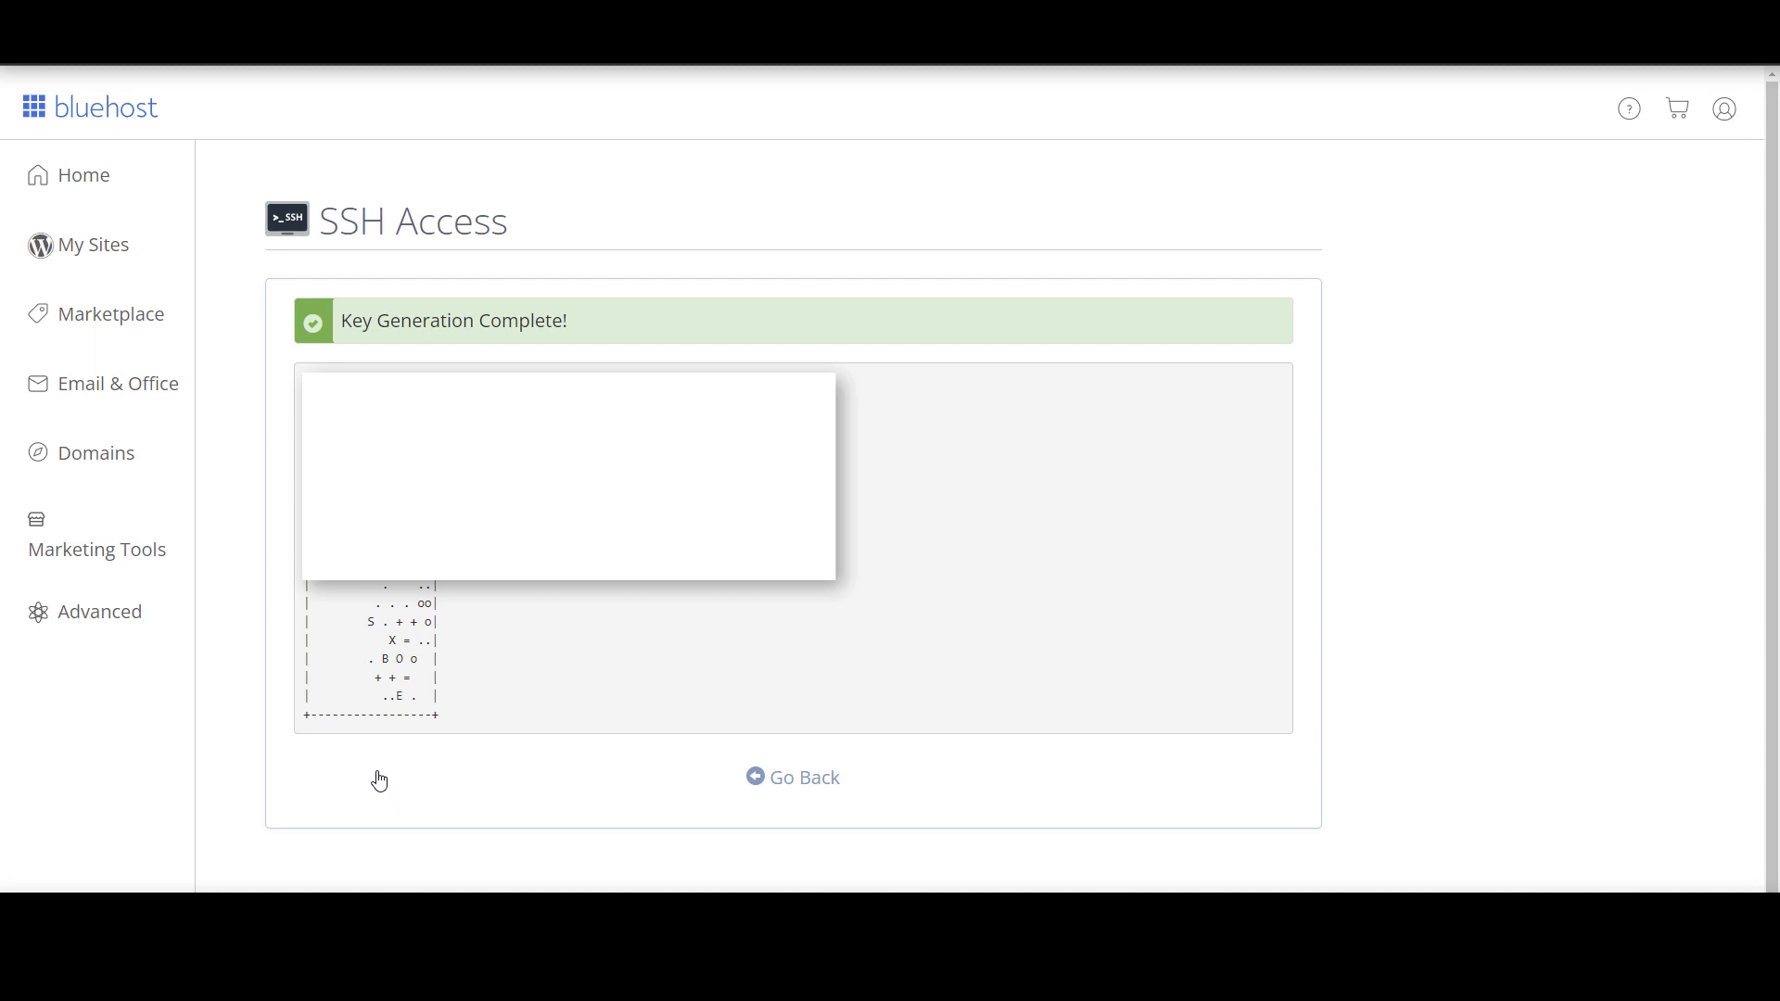
{"action": "mouse_move", "coordinate": [381, 772]}
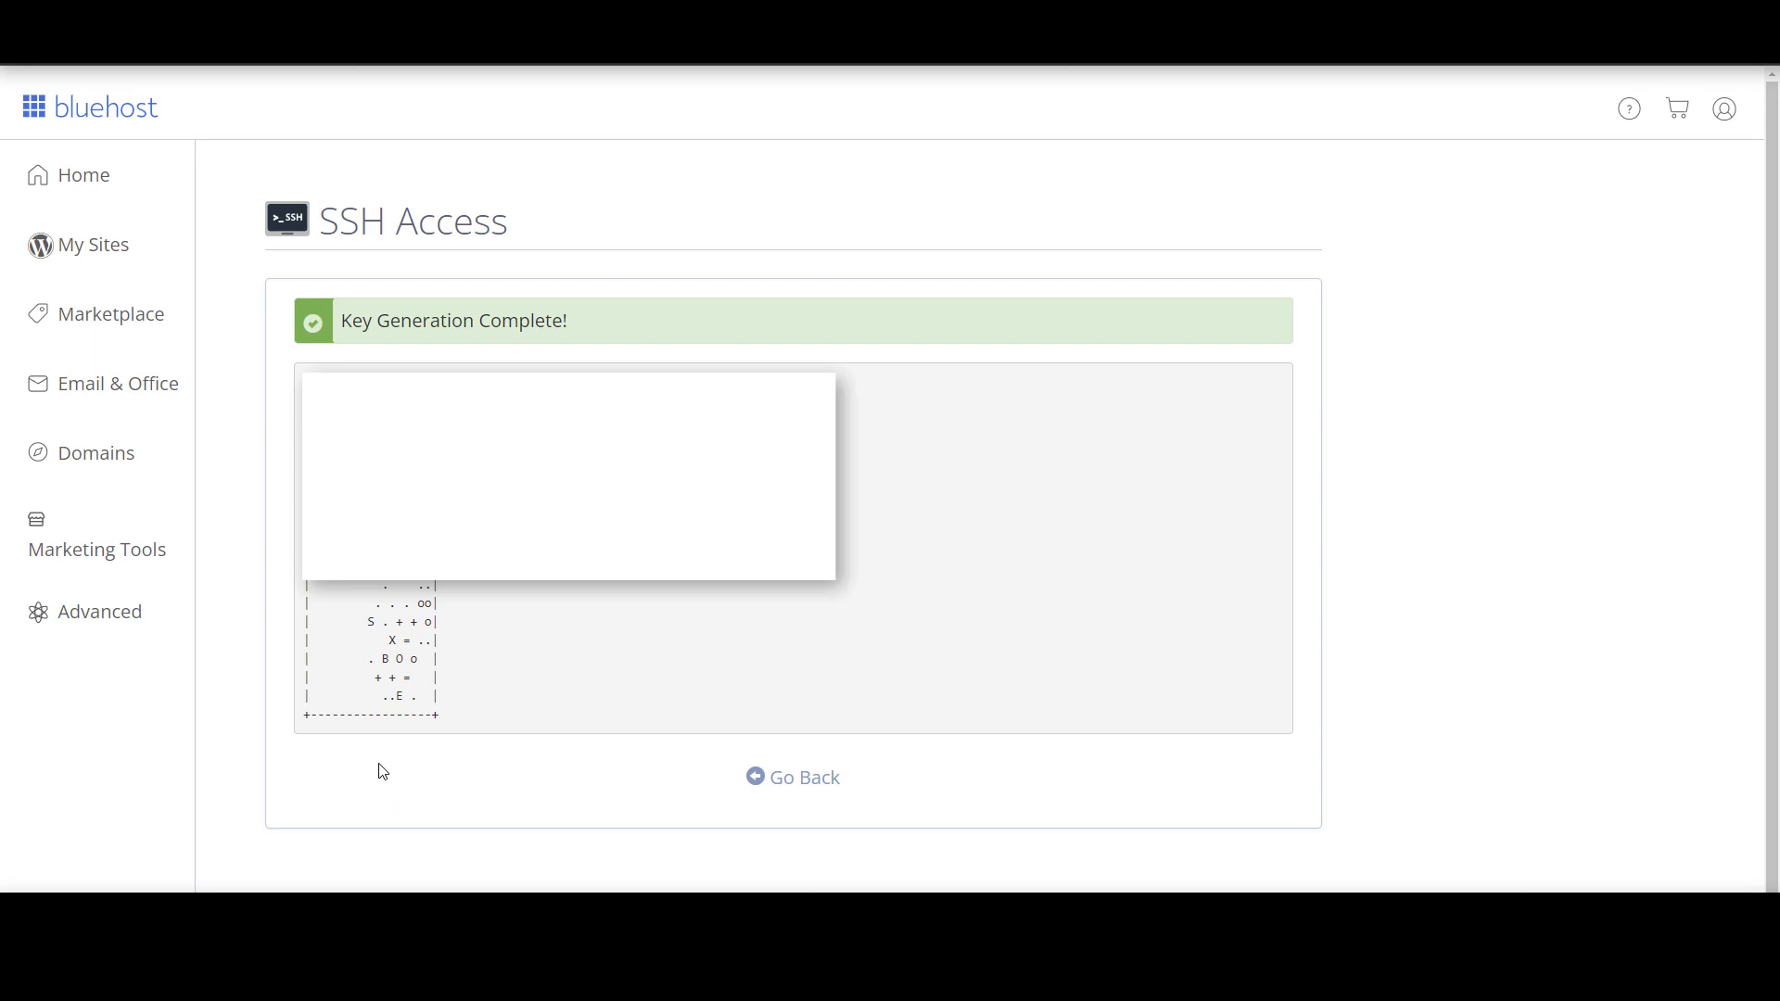
{"action": "mouse_move", "coordinate": [663, 799]}
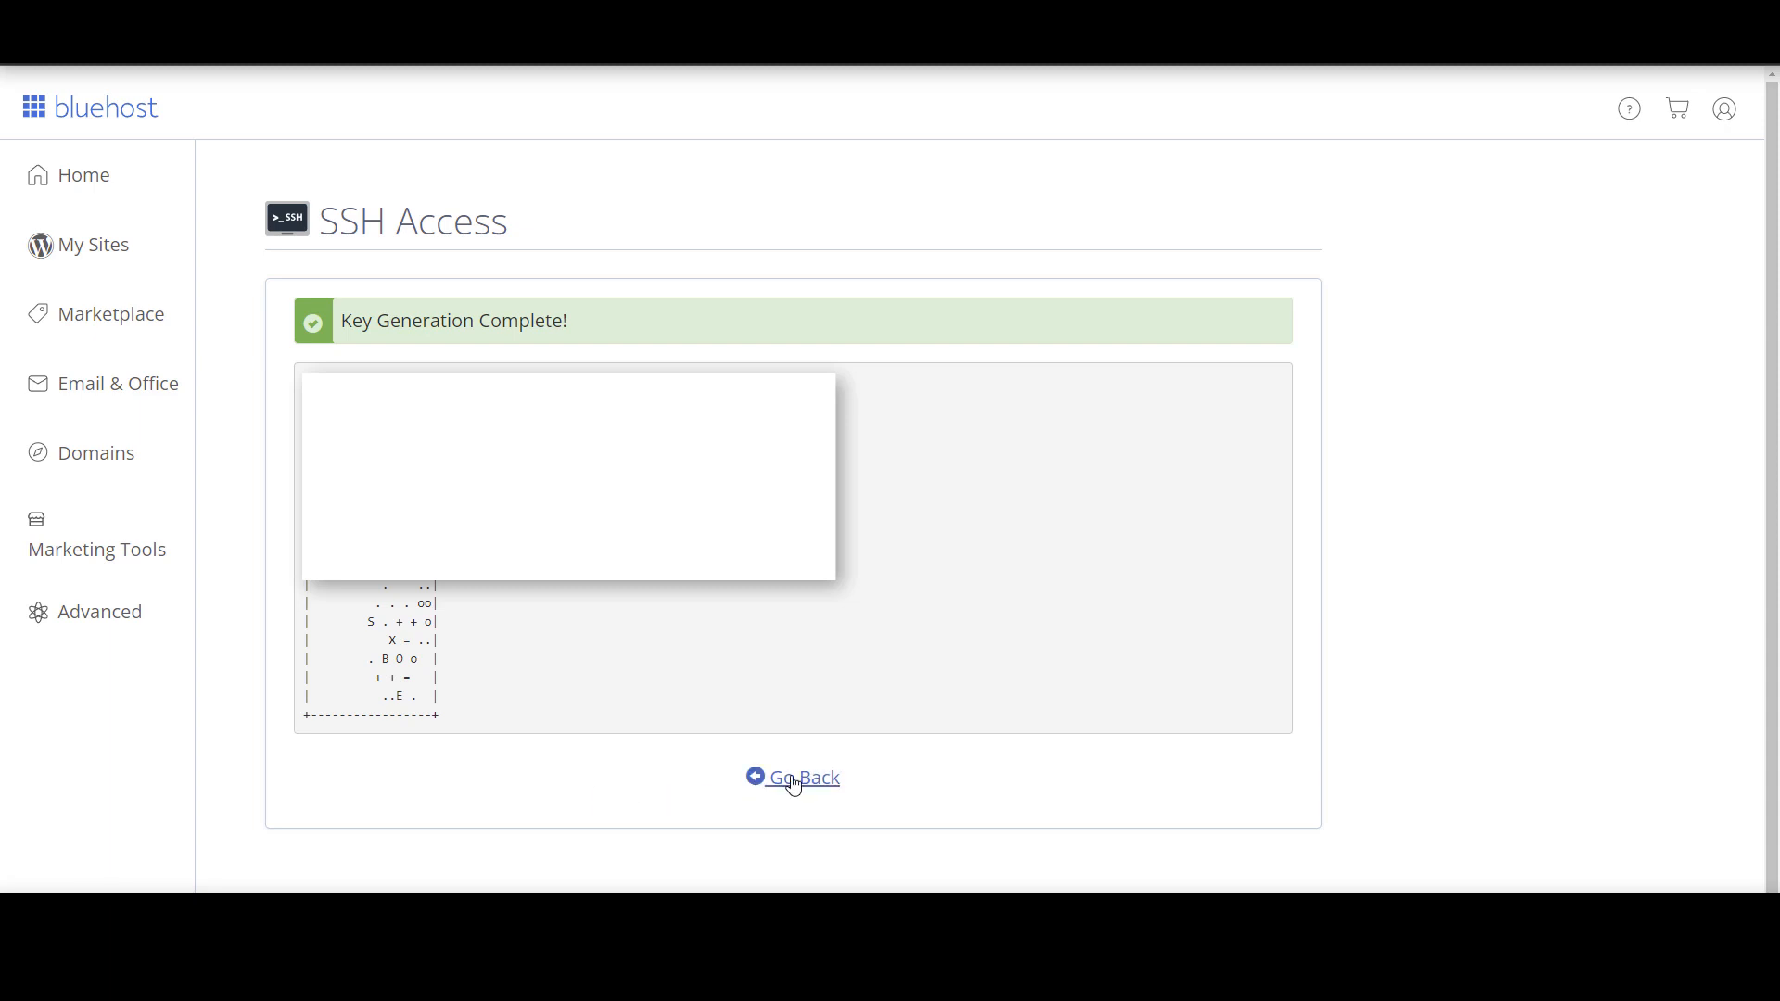
{"action": "left_click", "coordinate": [803, 777]}
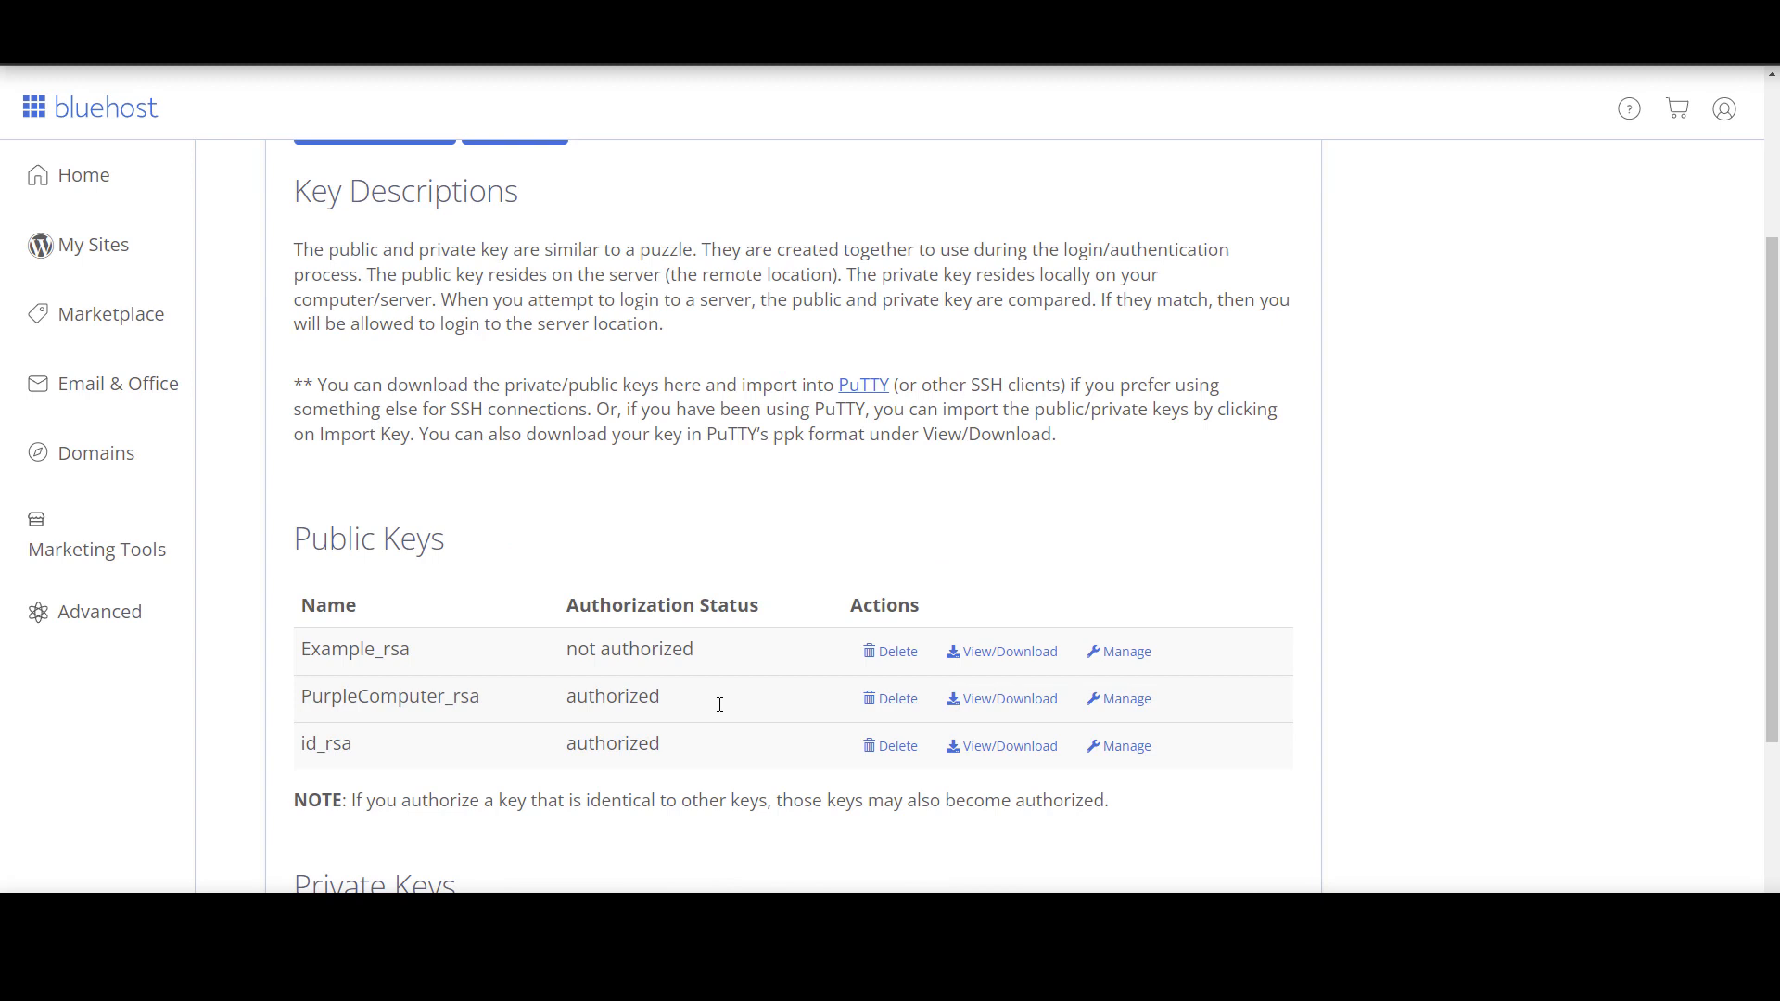
{"action": "mouse_move", "coordinate": [732, 683]}
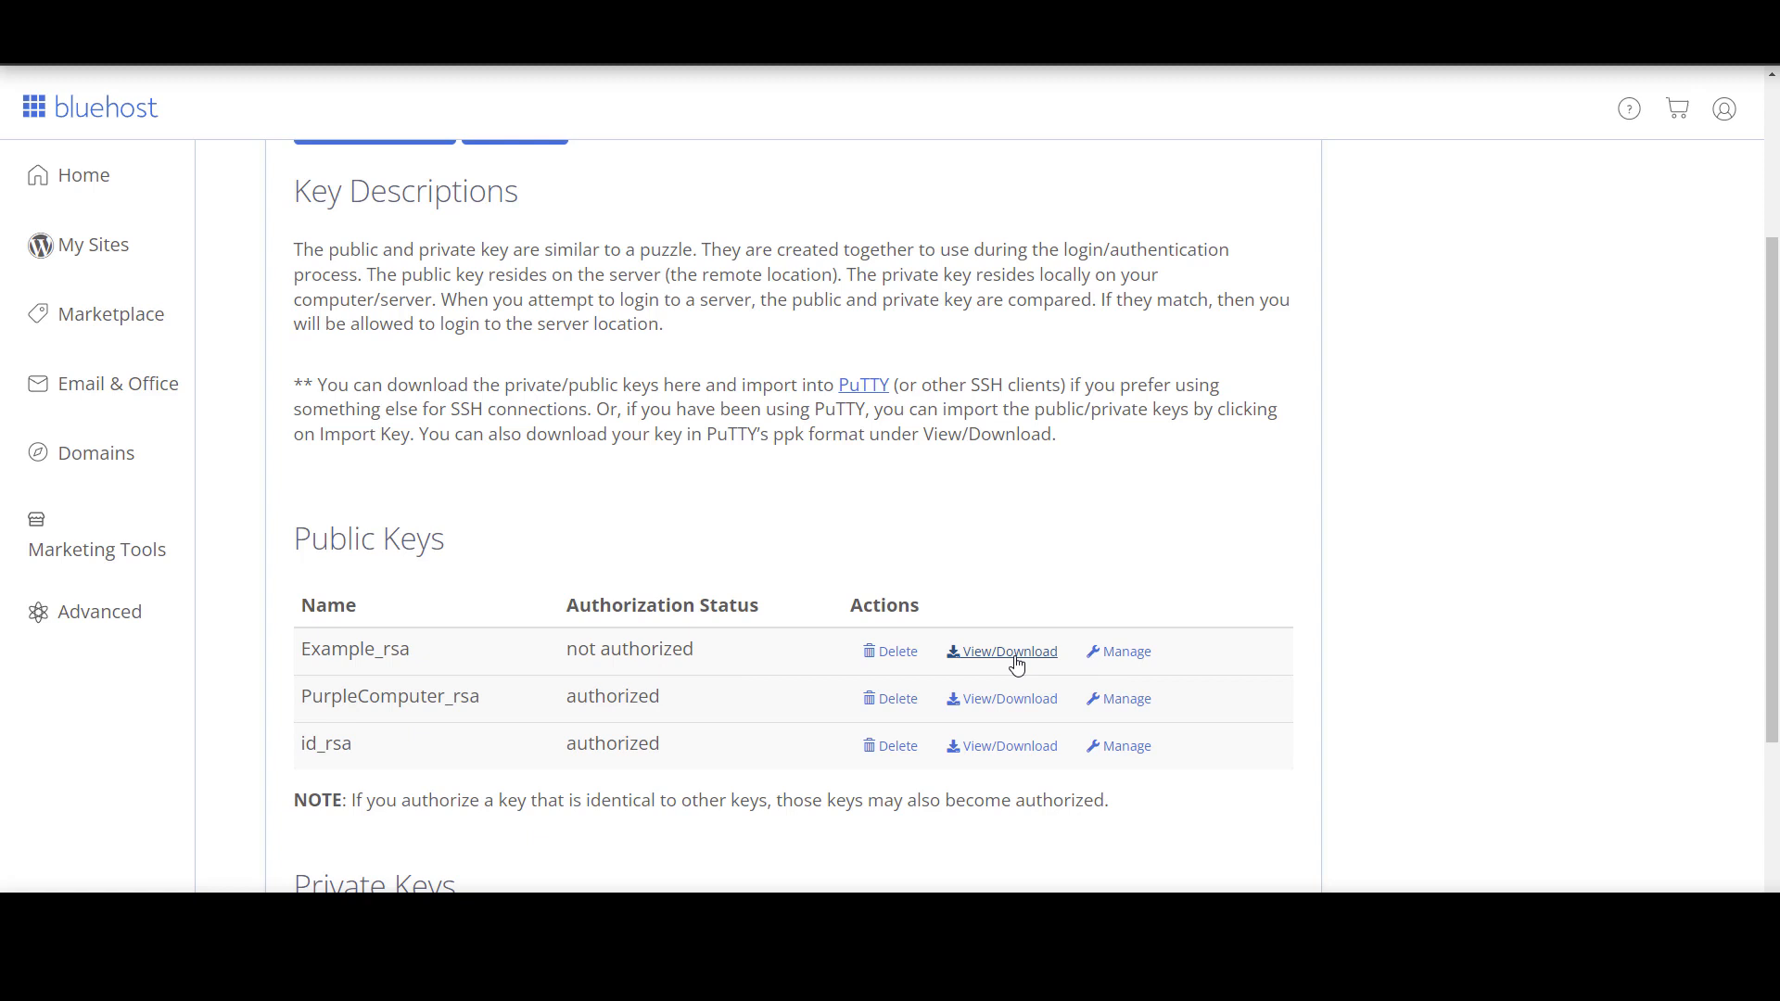
- View the Example_rsa public key, return to the key list and reach the Private Keys table
{"action": "left_click", "coordinate": [1009, 651]}
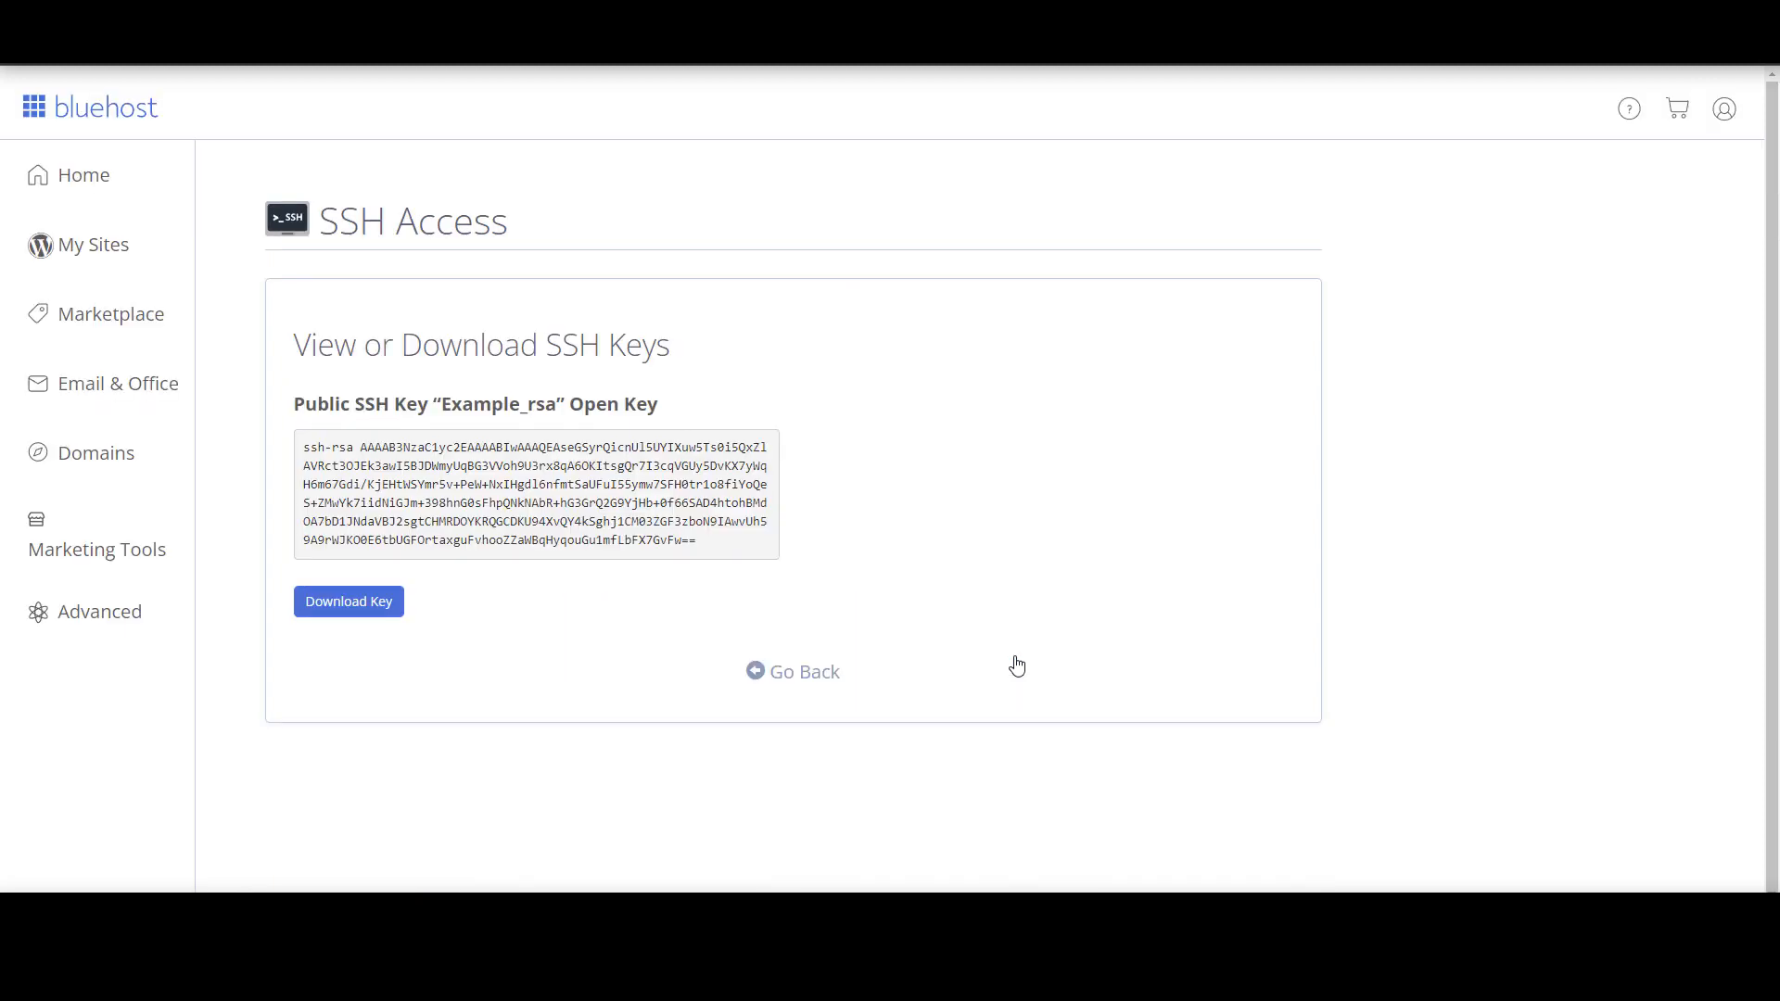
{"action": "mouse_move", "coordinate": [338, 434]}
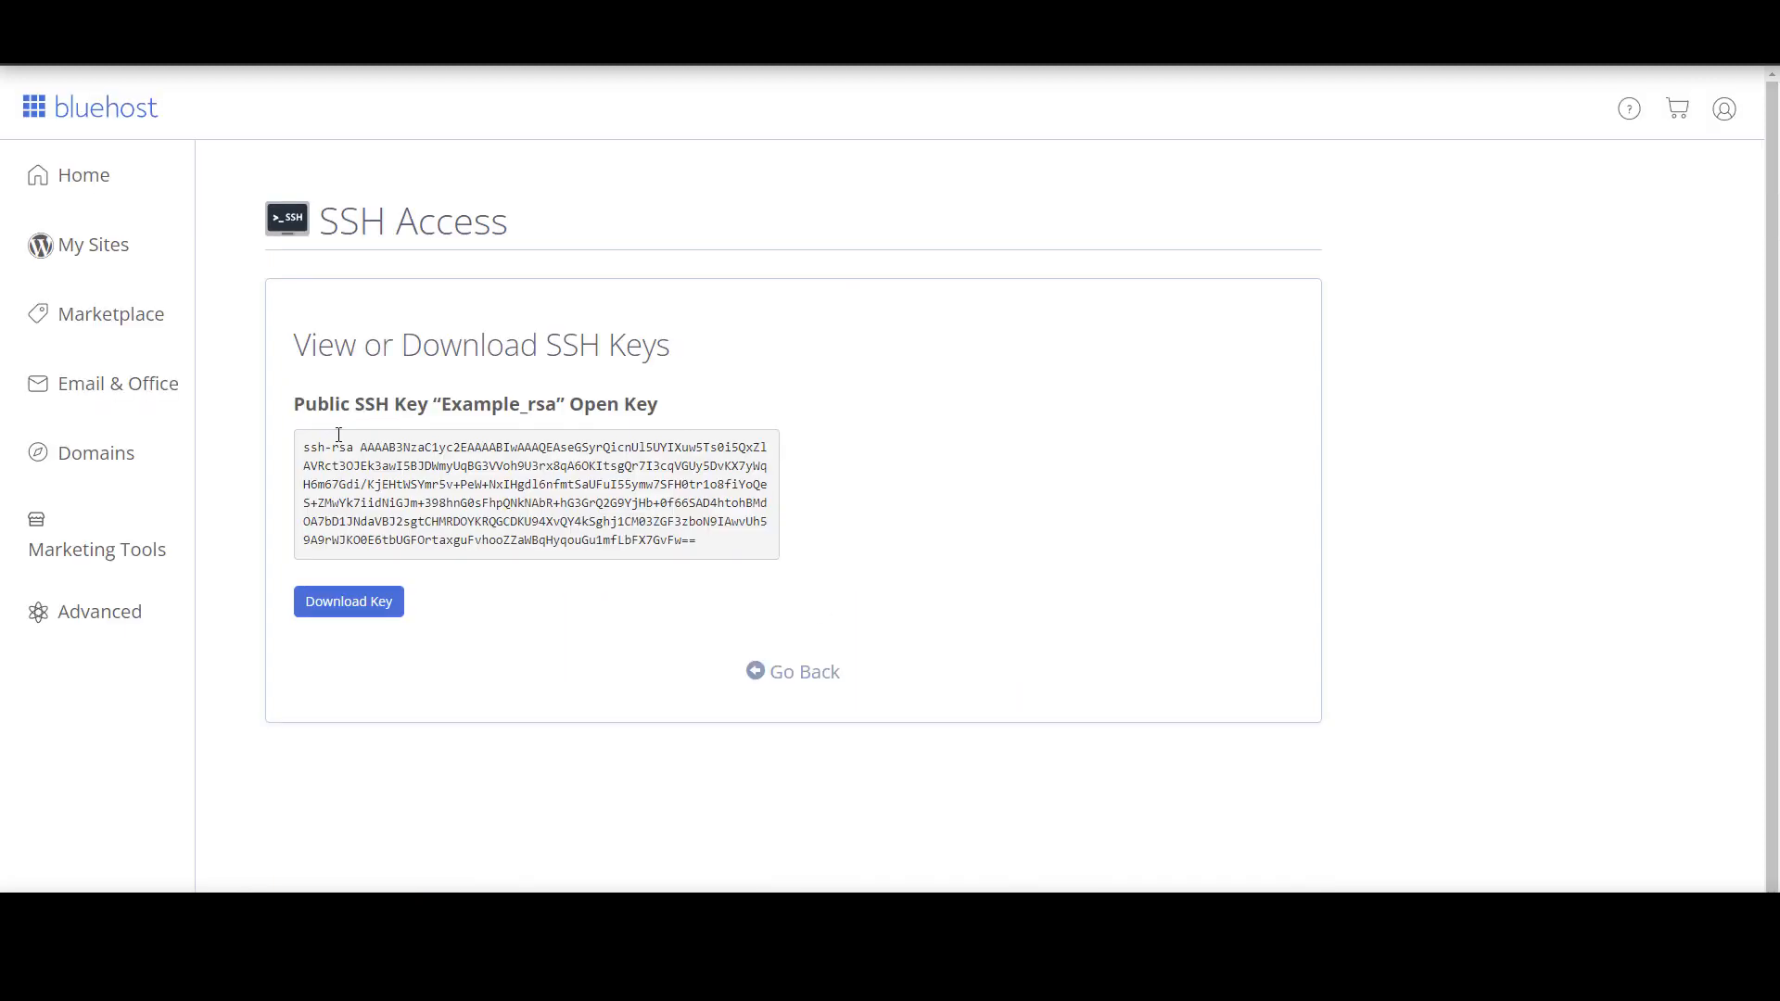
{"action": "left_click", "coordinate": [792, 672]}
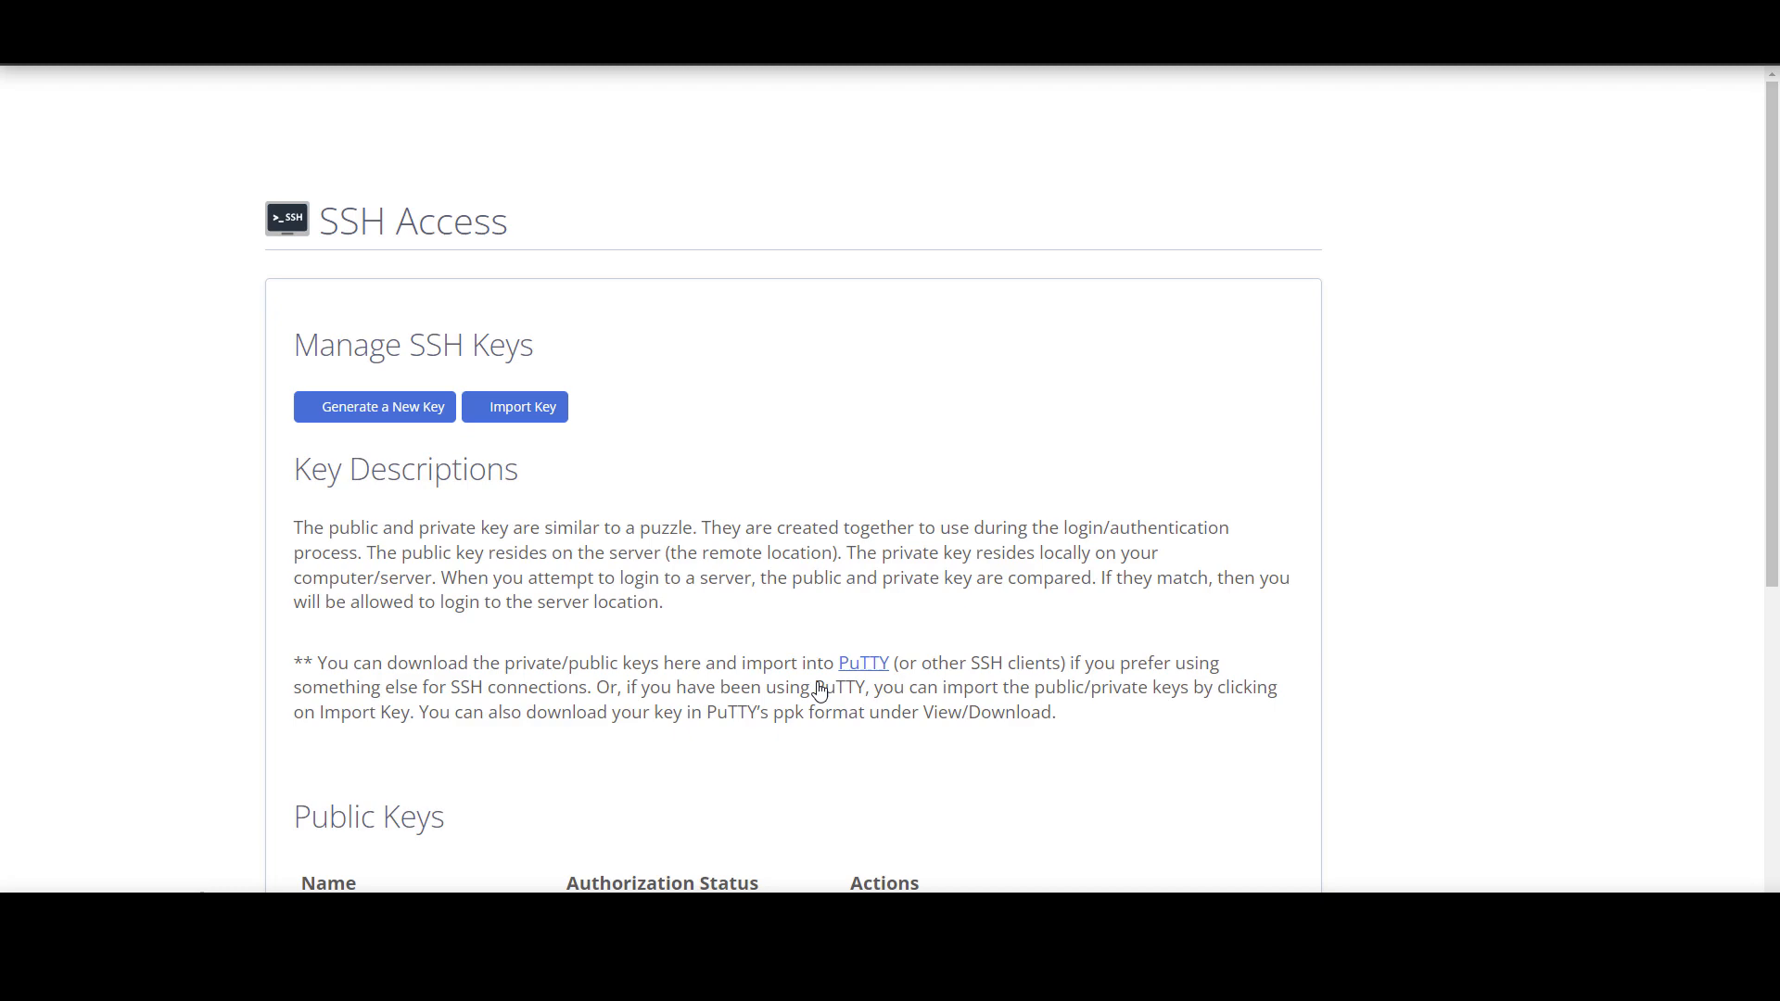
{"action": "scroll", "scroll_direction": "down", "scroll_amount": 3}
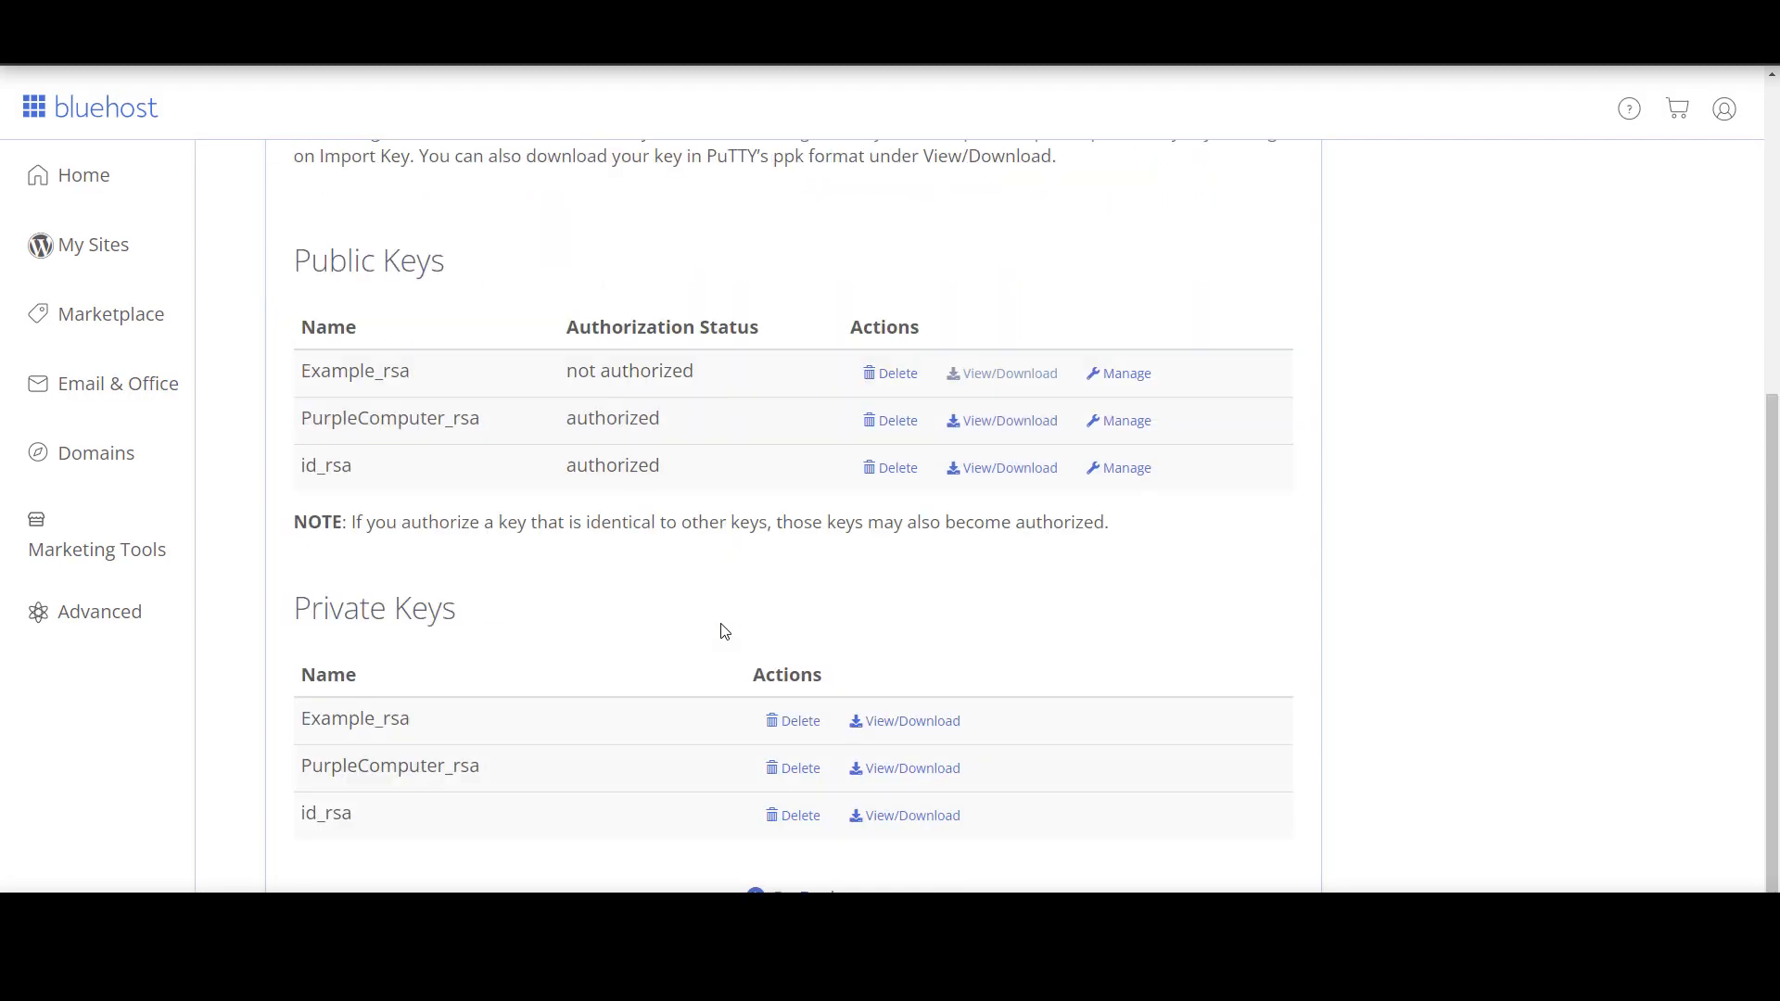
{"action": "mouse_move", "coordinate": [345, 710]}
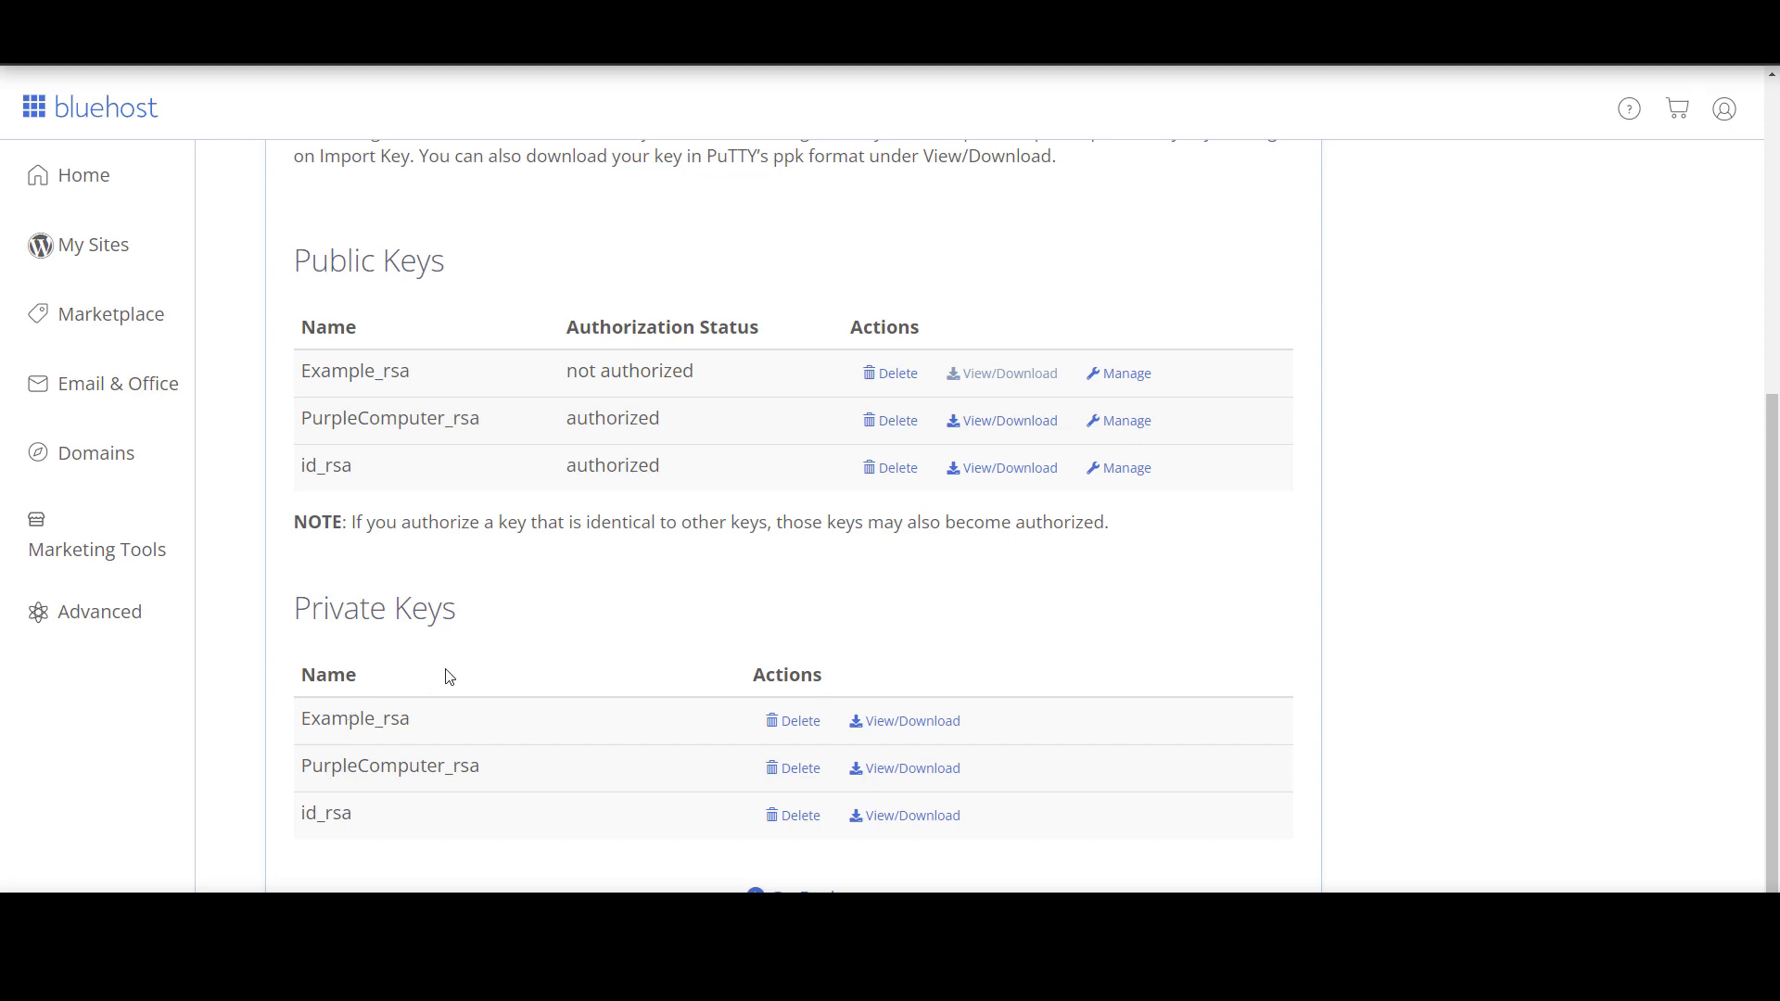
{"action": "scroll", "scroll_direction": "down", "scroll_amount": 3}
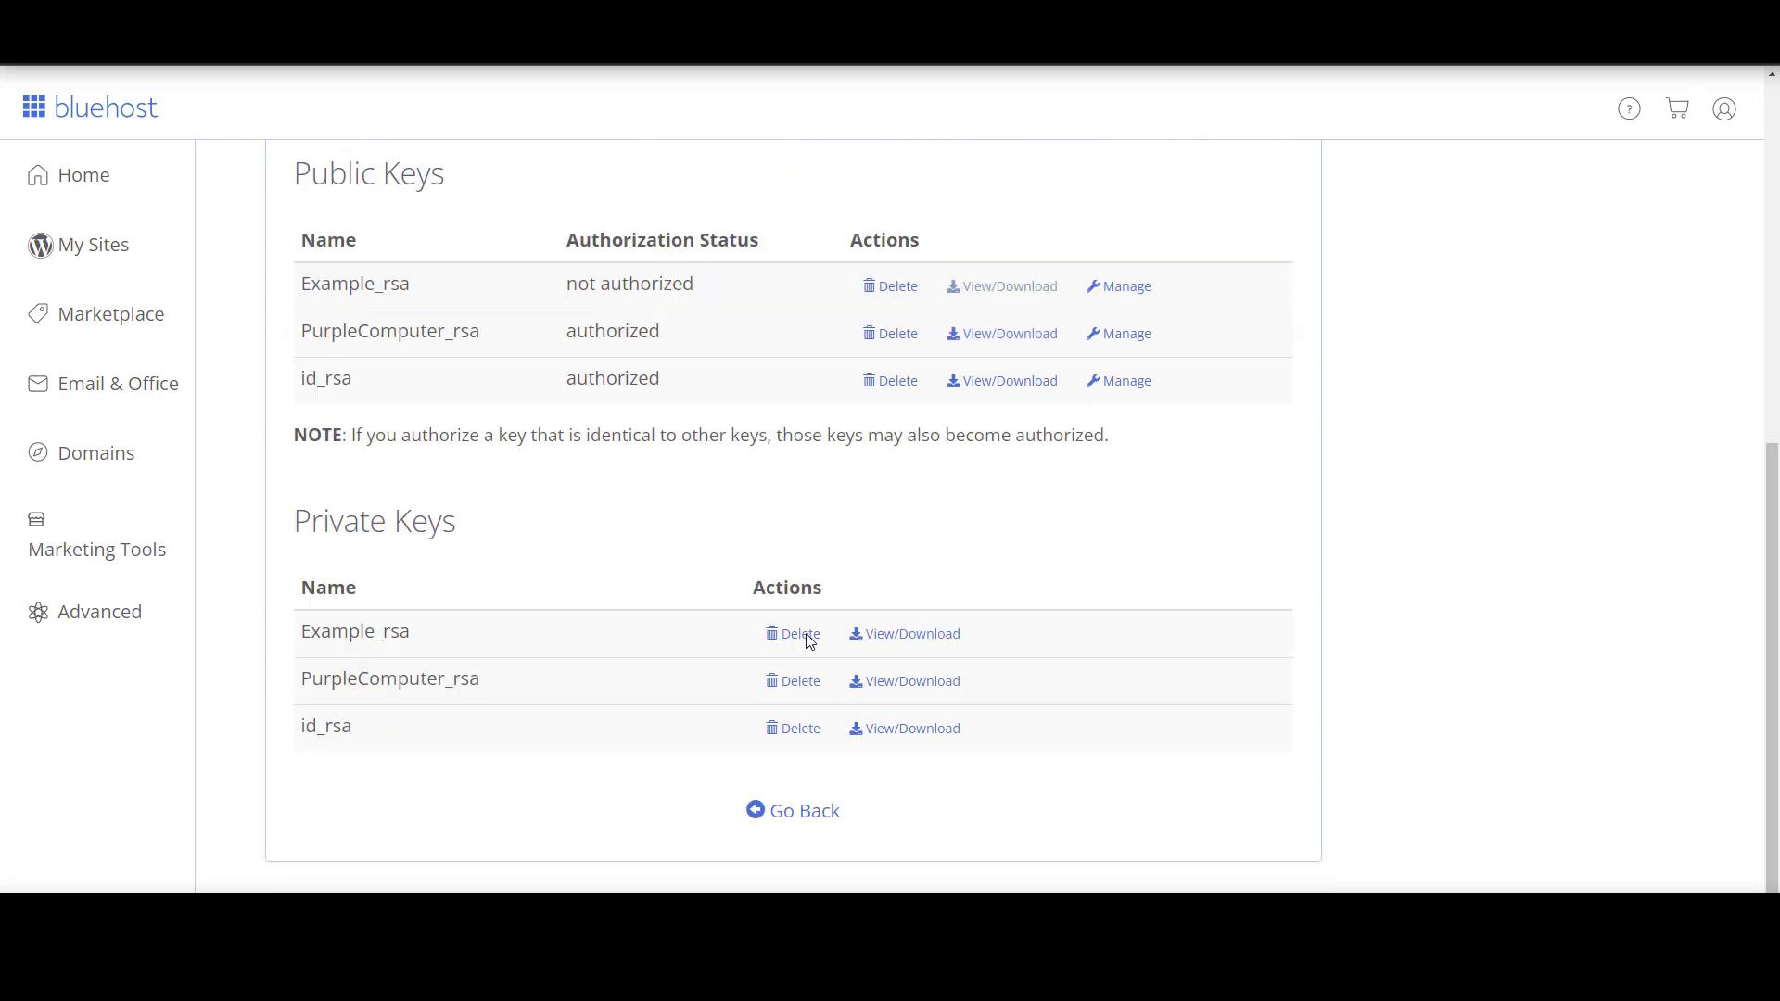
{"action": "left_click", "coordinate": [910, 634]}
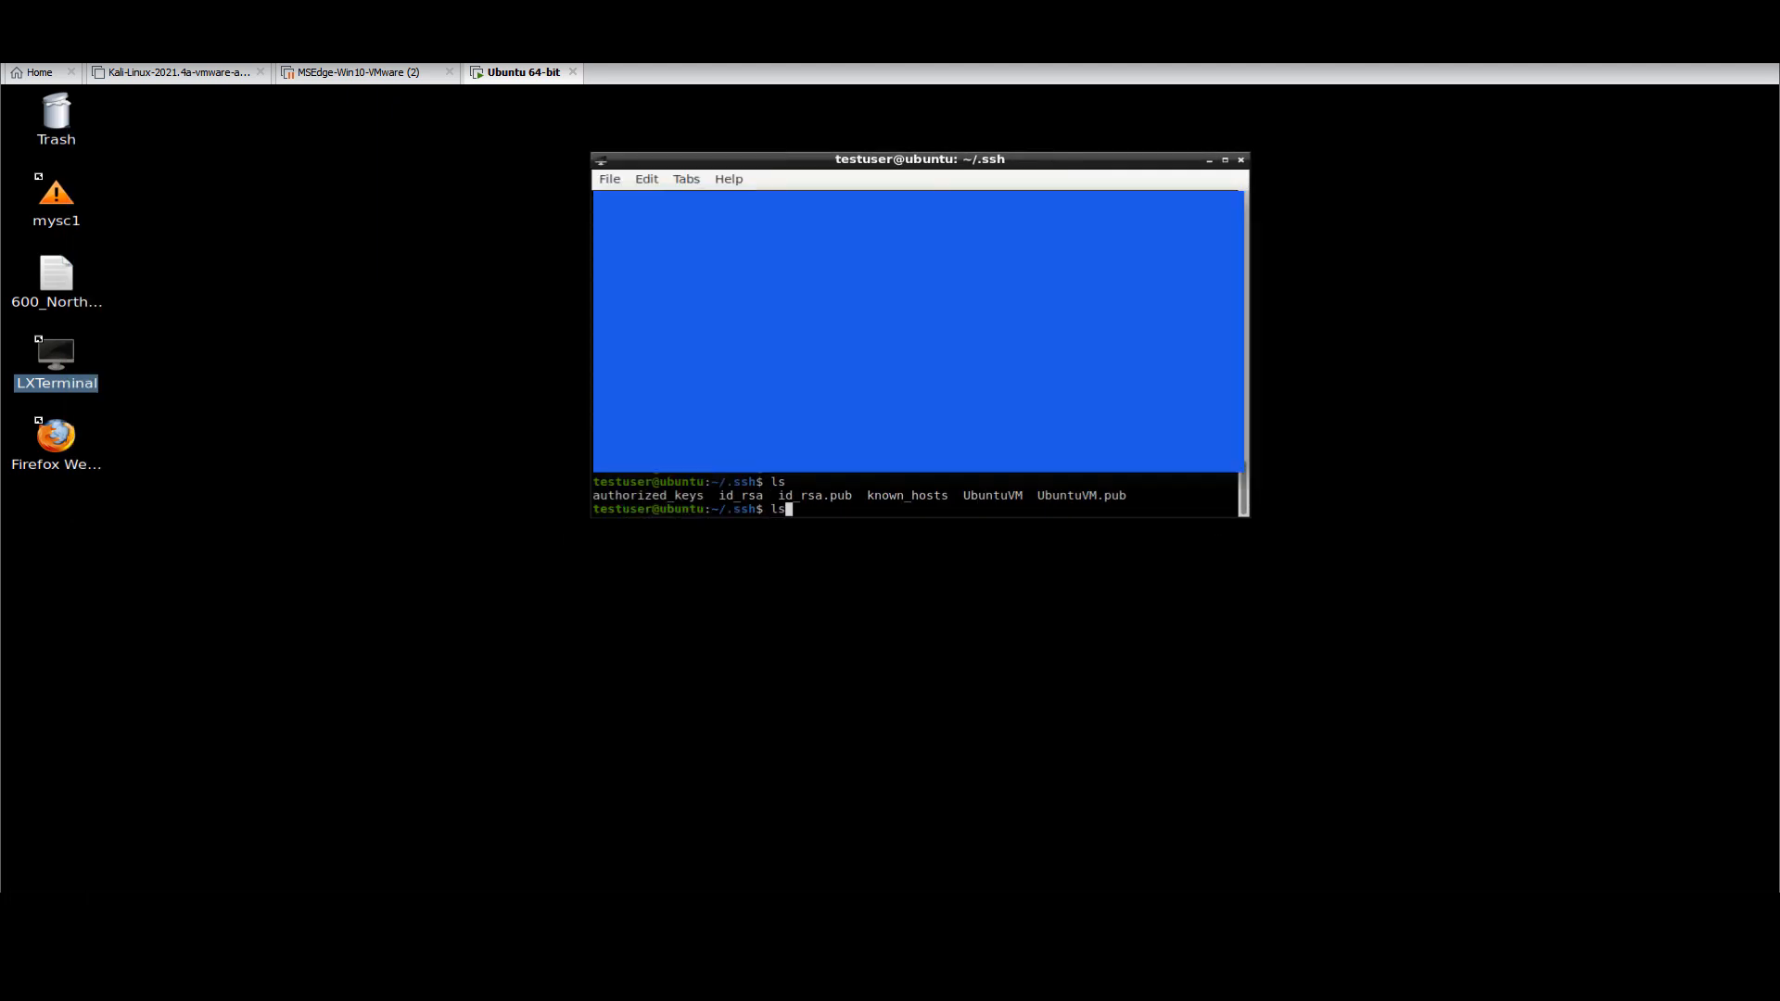
- List hidden files in home, move into .ssh, list its contents and launch vi
{"action": "type", "text": "cd"}
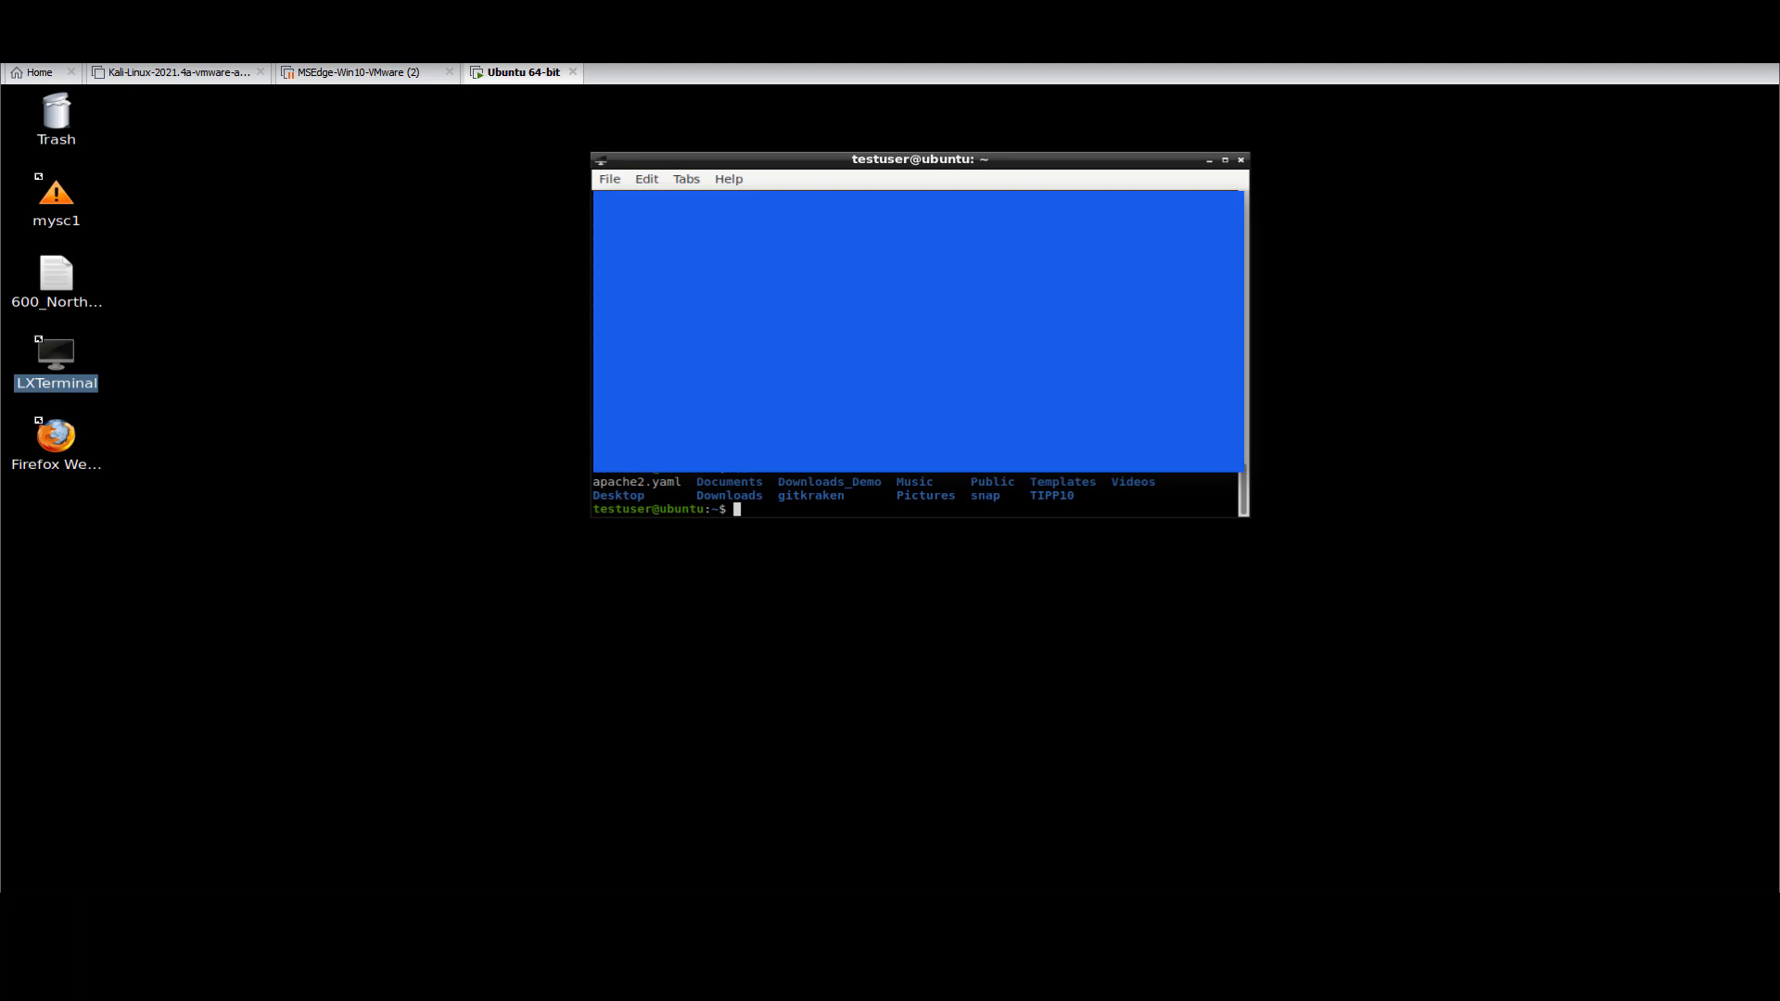
{"action": "type", "text": "ls -a"}
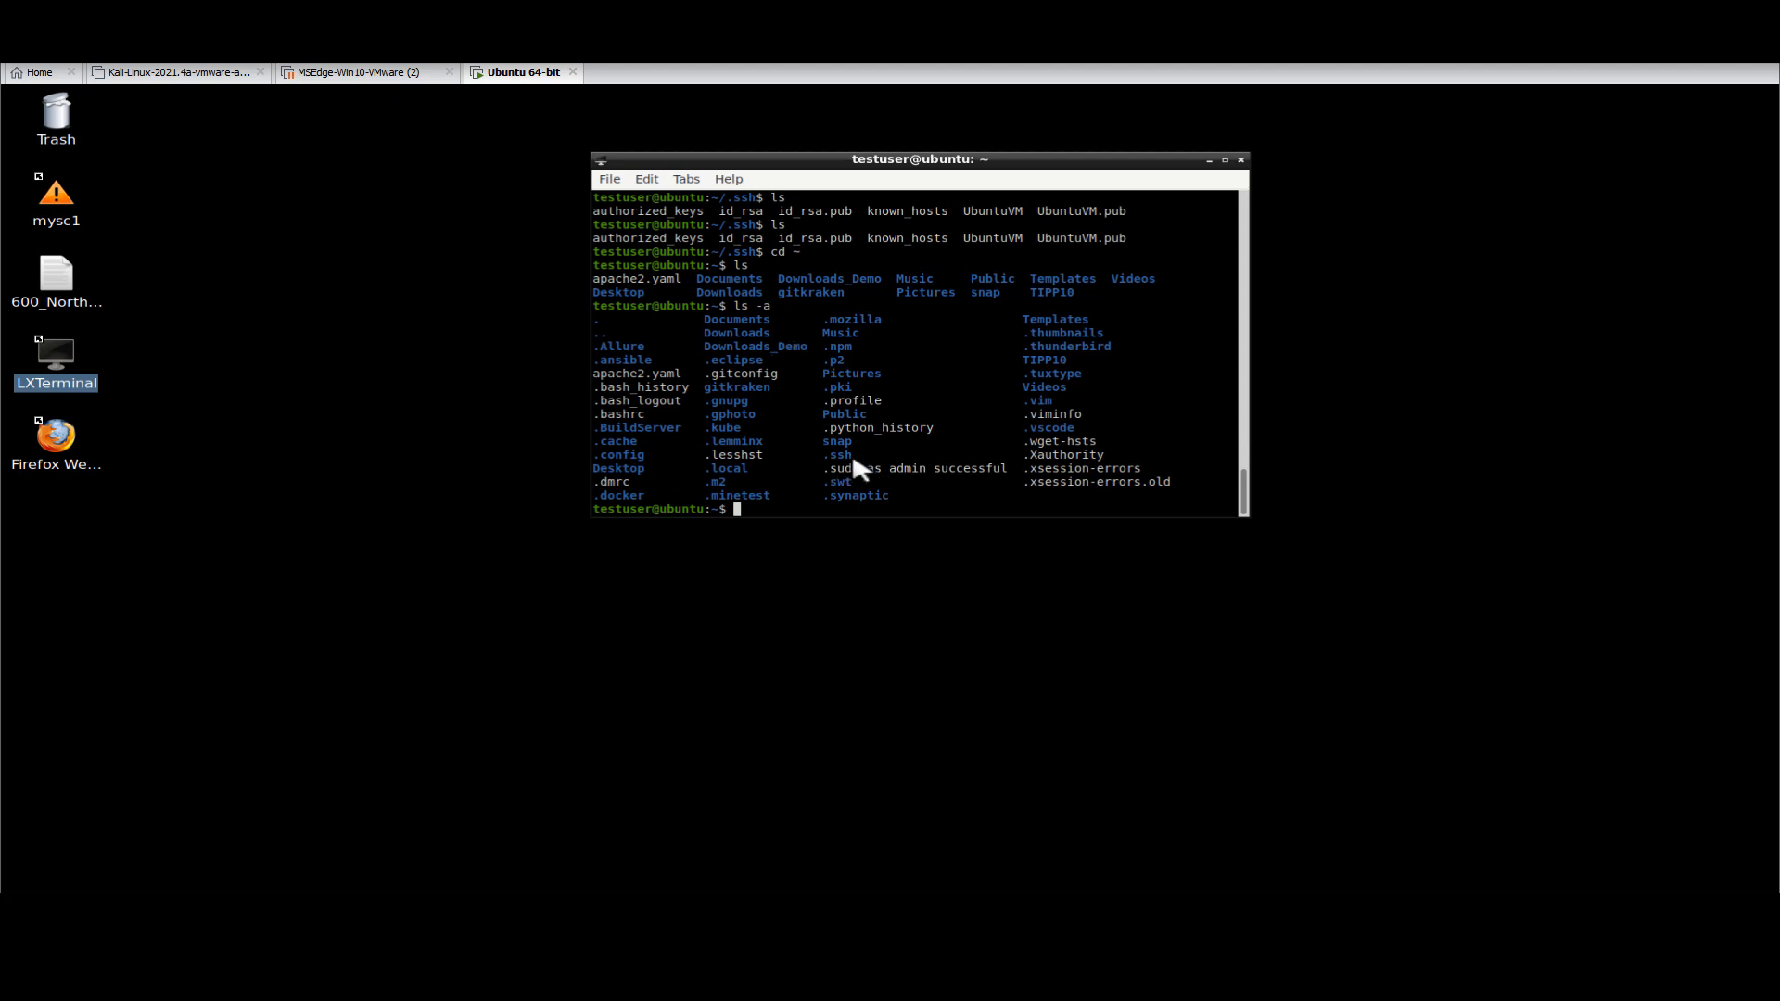
{"action": "double_click", "coordinate": [837, 454]}
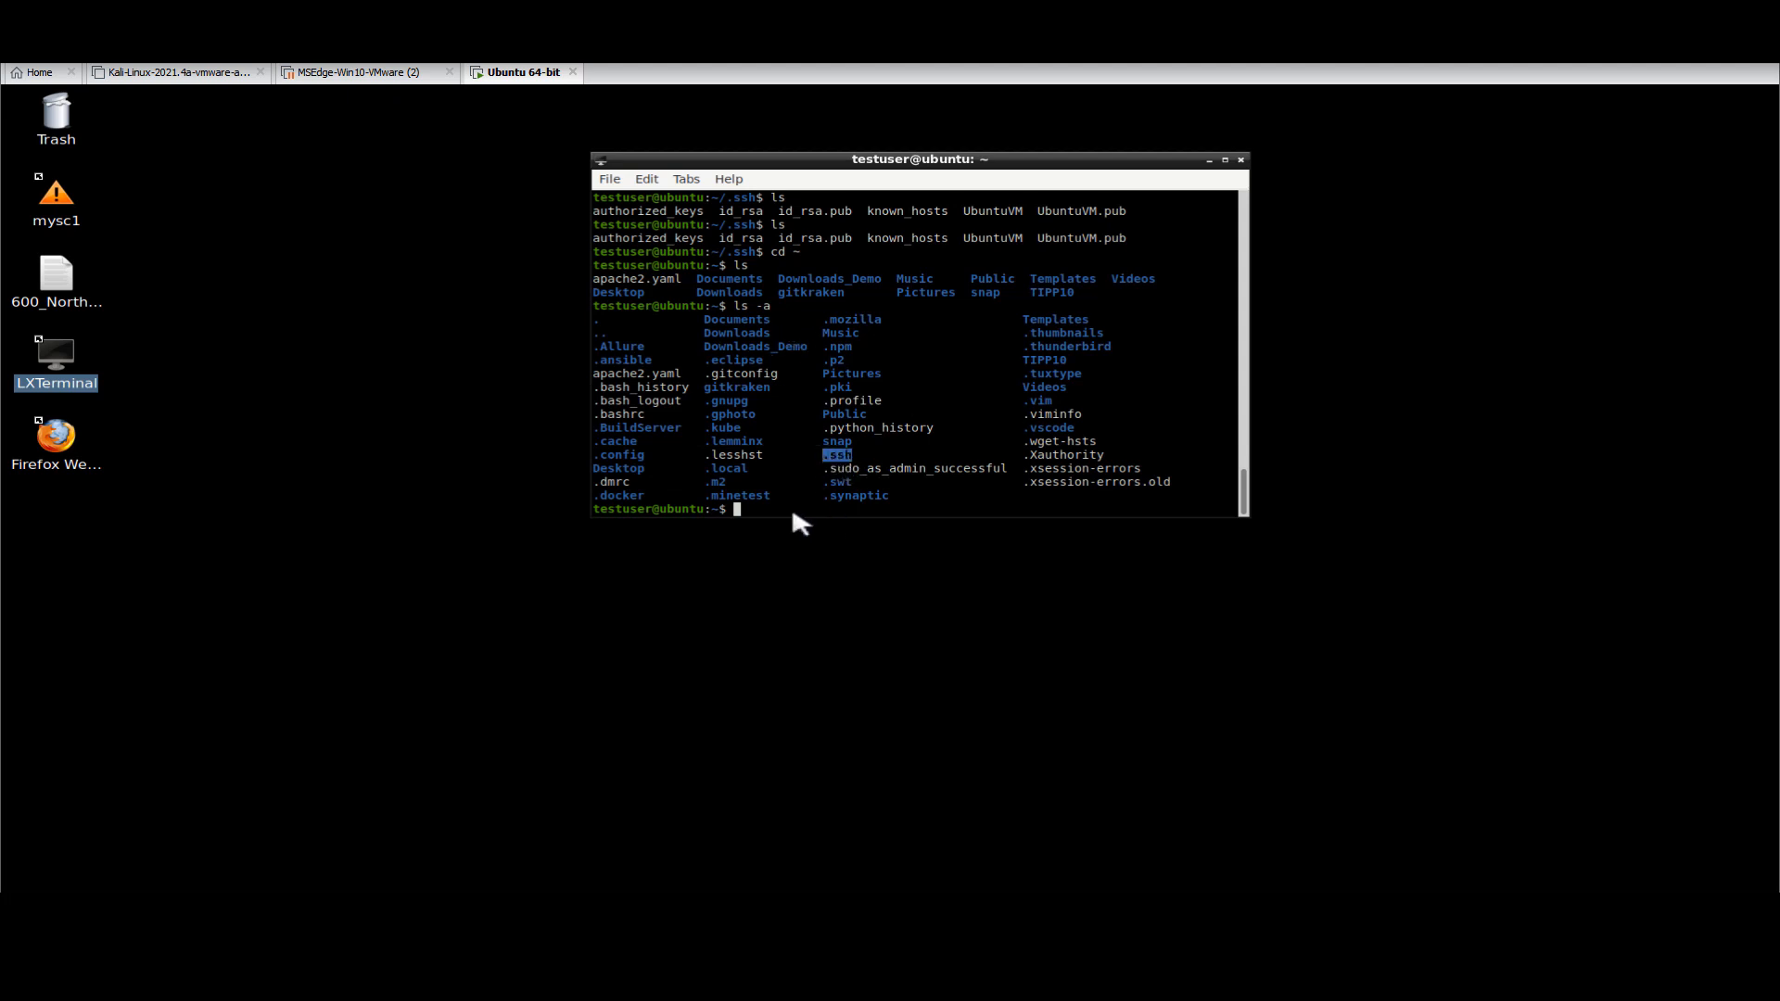
{"action": "type", "text": "cd"}
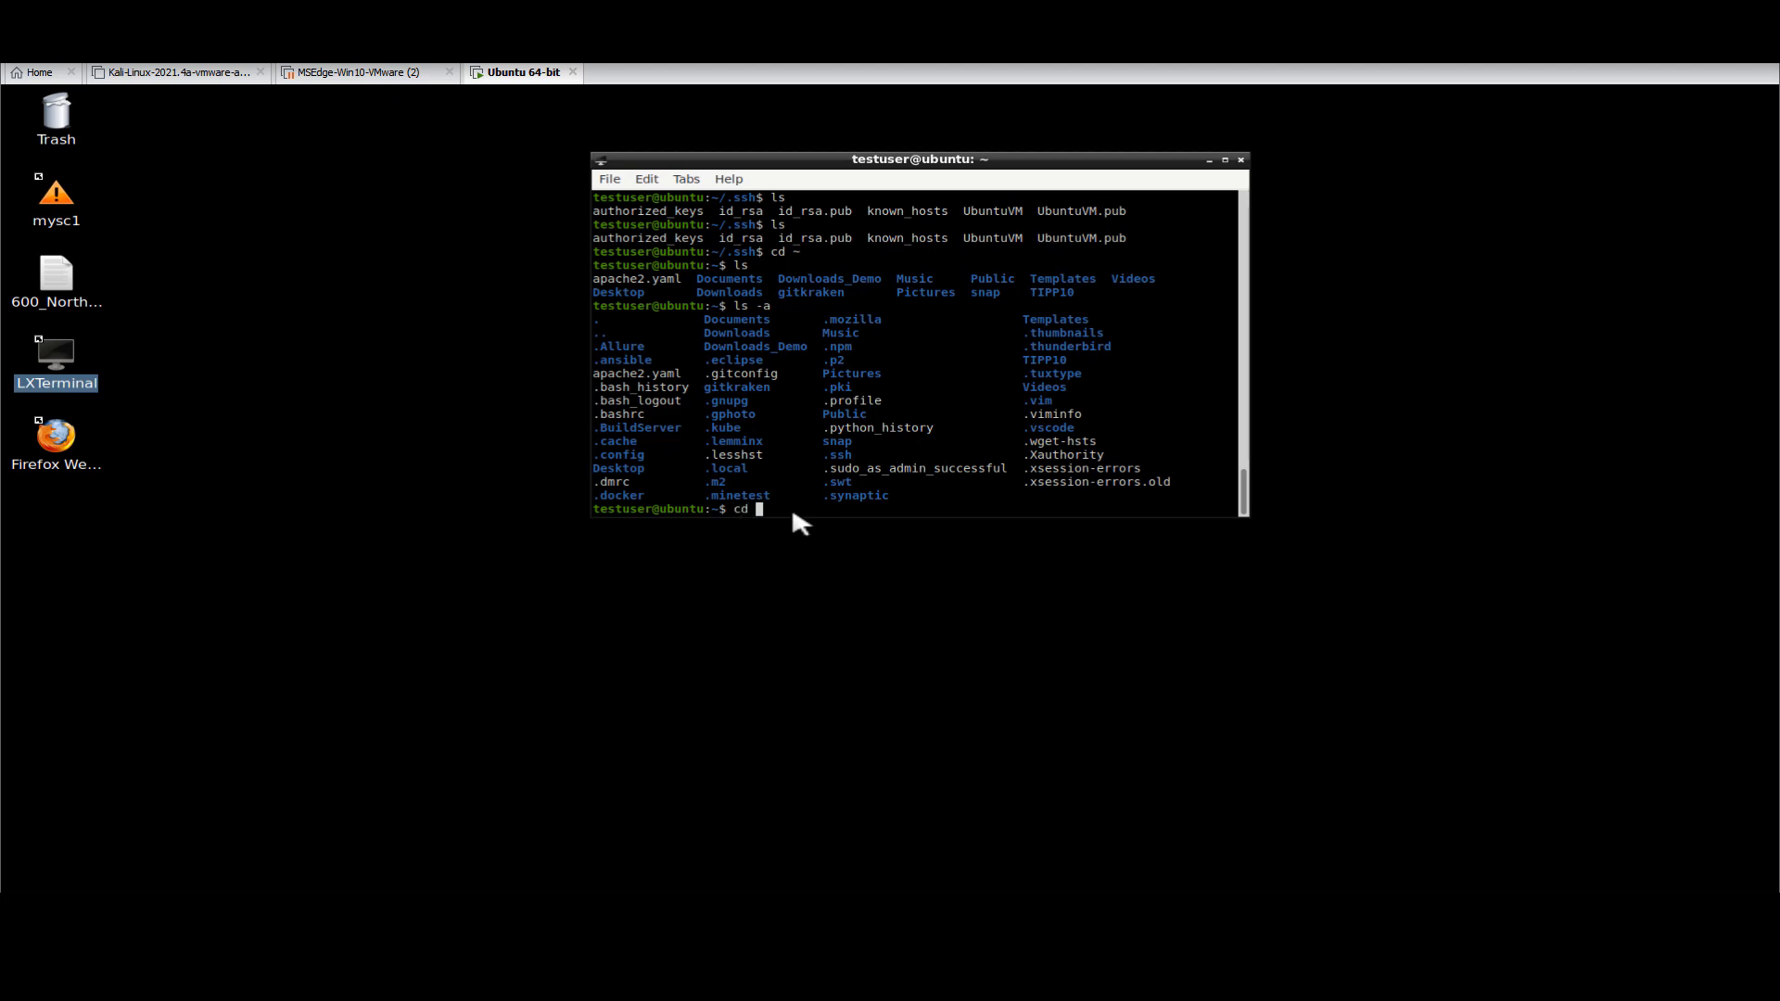
{"action": "type", "text": "cd .ssh"}
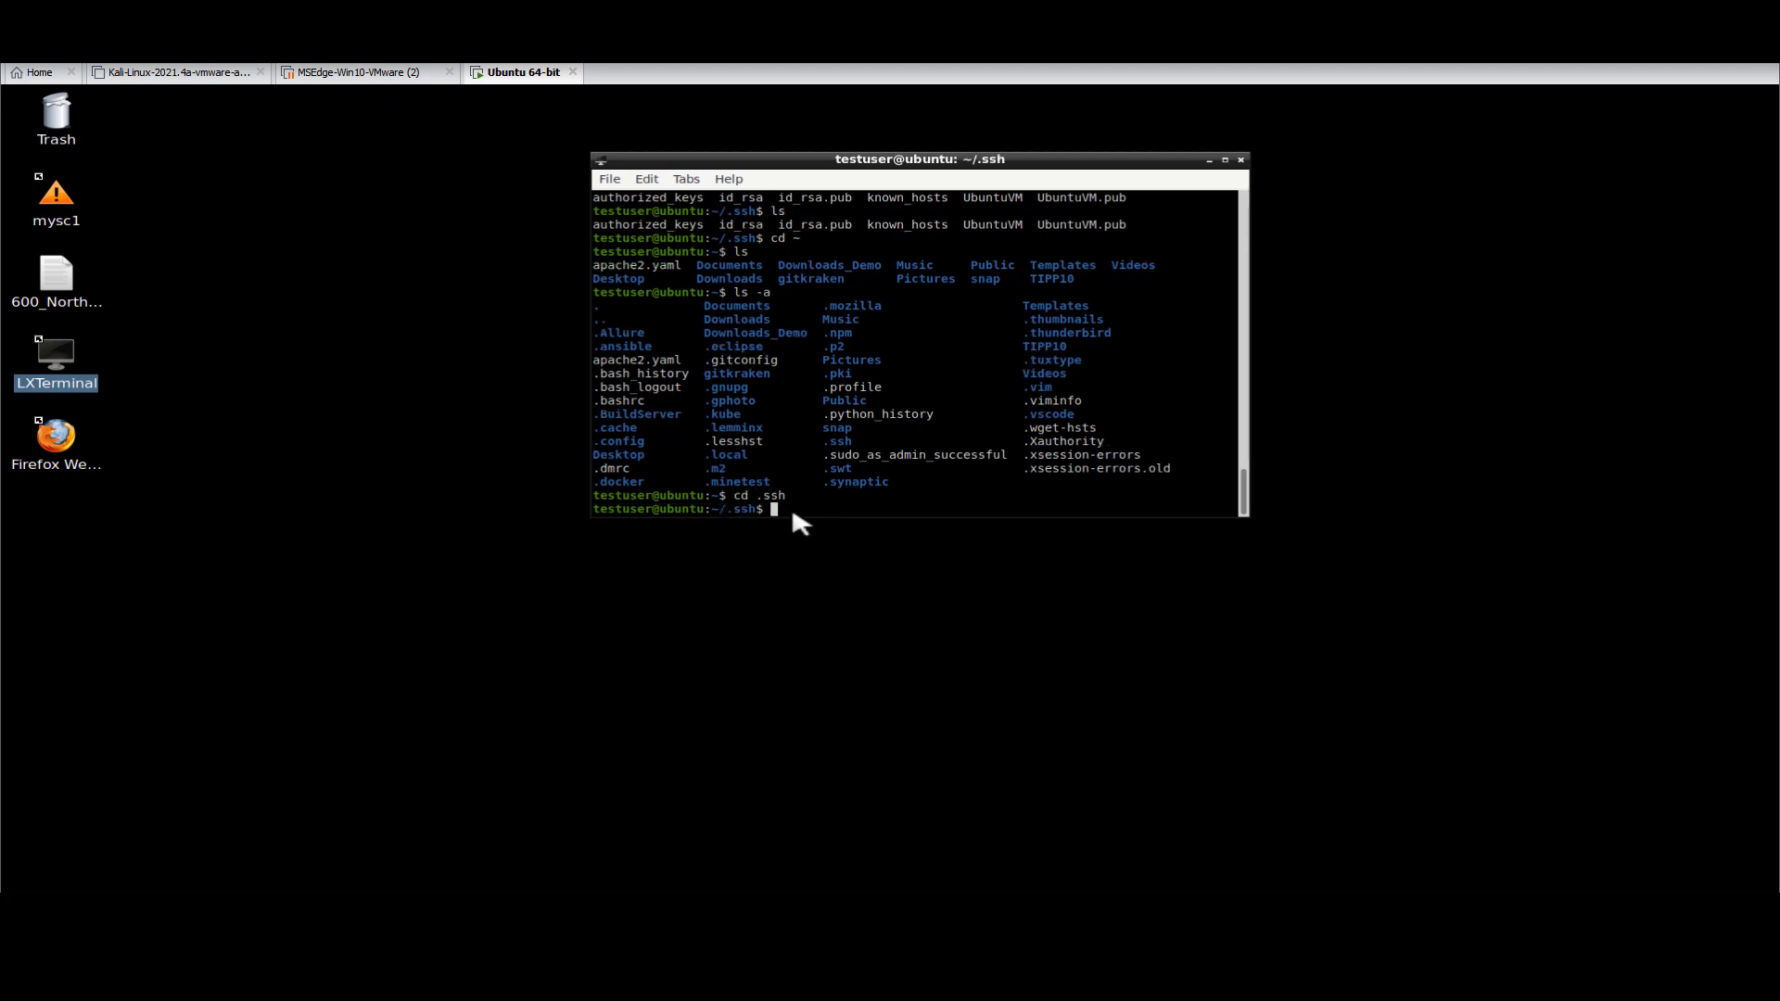
{"action": "type", "text": "ls"}
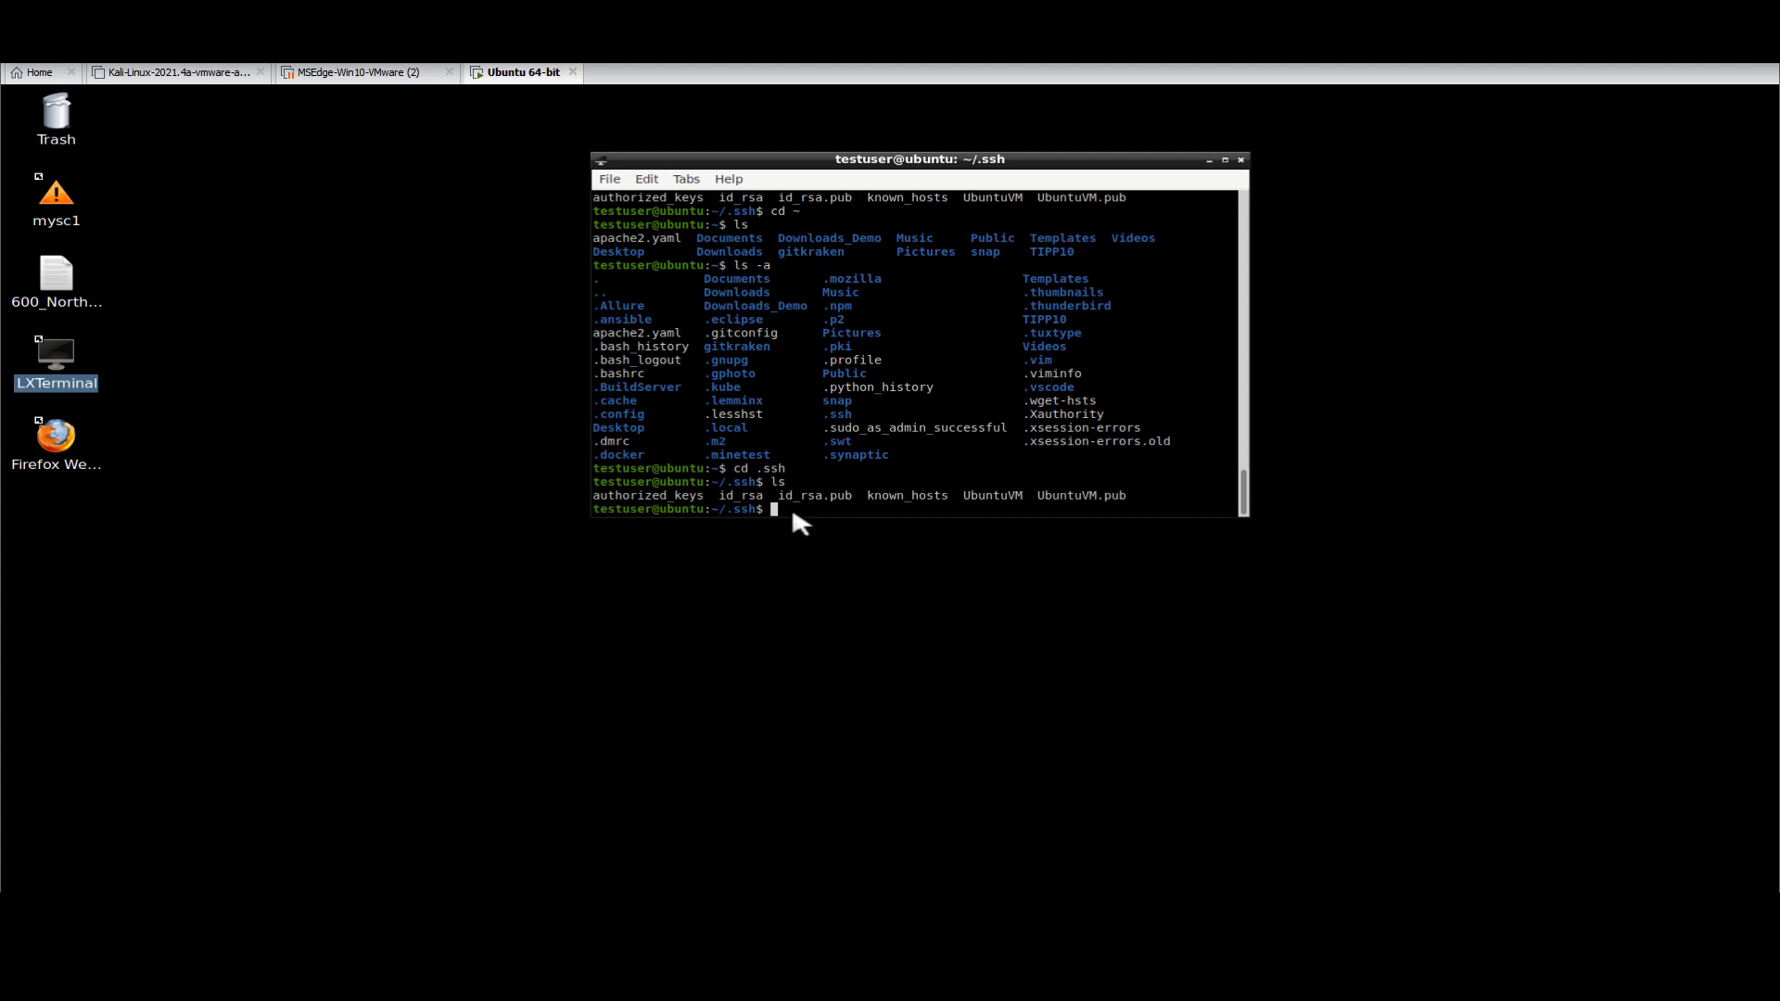
{"action": "mouse_move", "coordinate": [933, 532]}
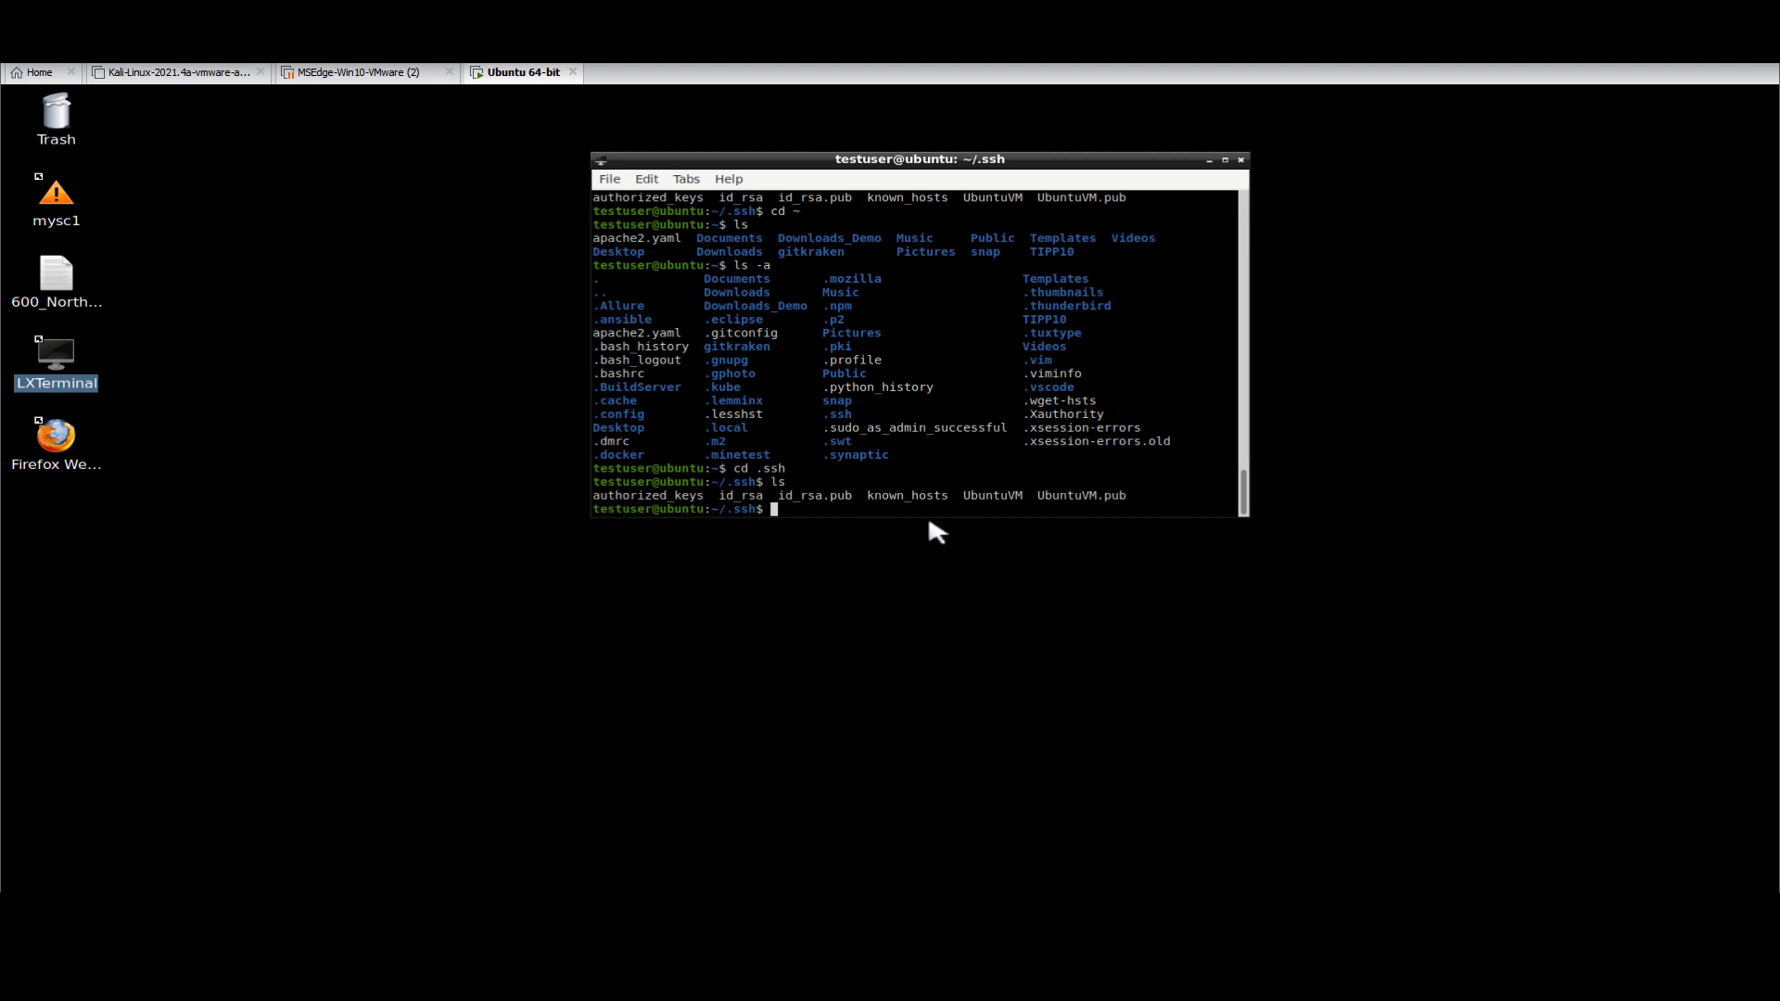
{"action": "mouse_move", "coordinate": [1129, 508]}
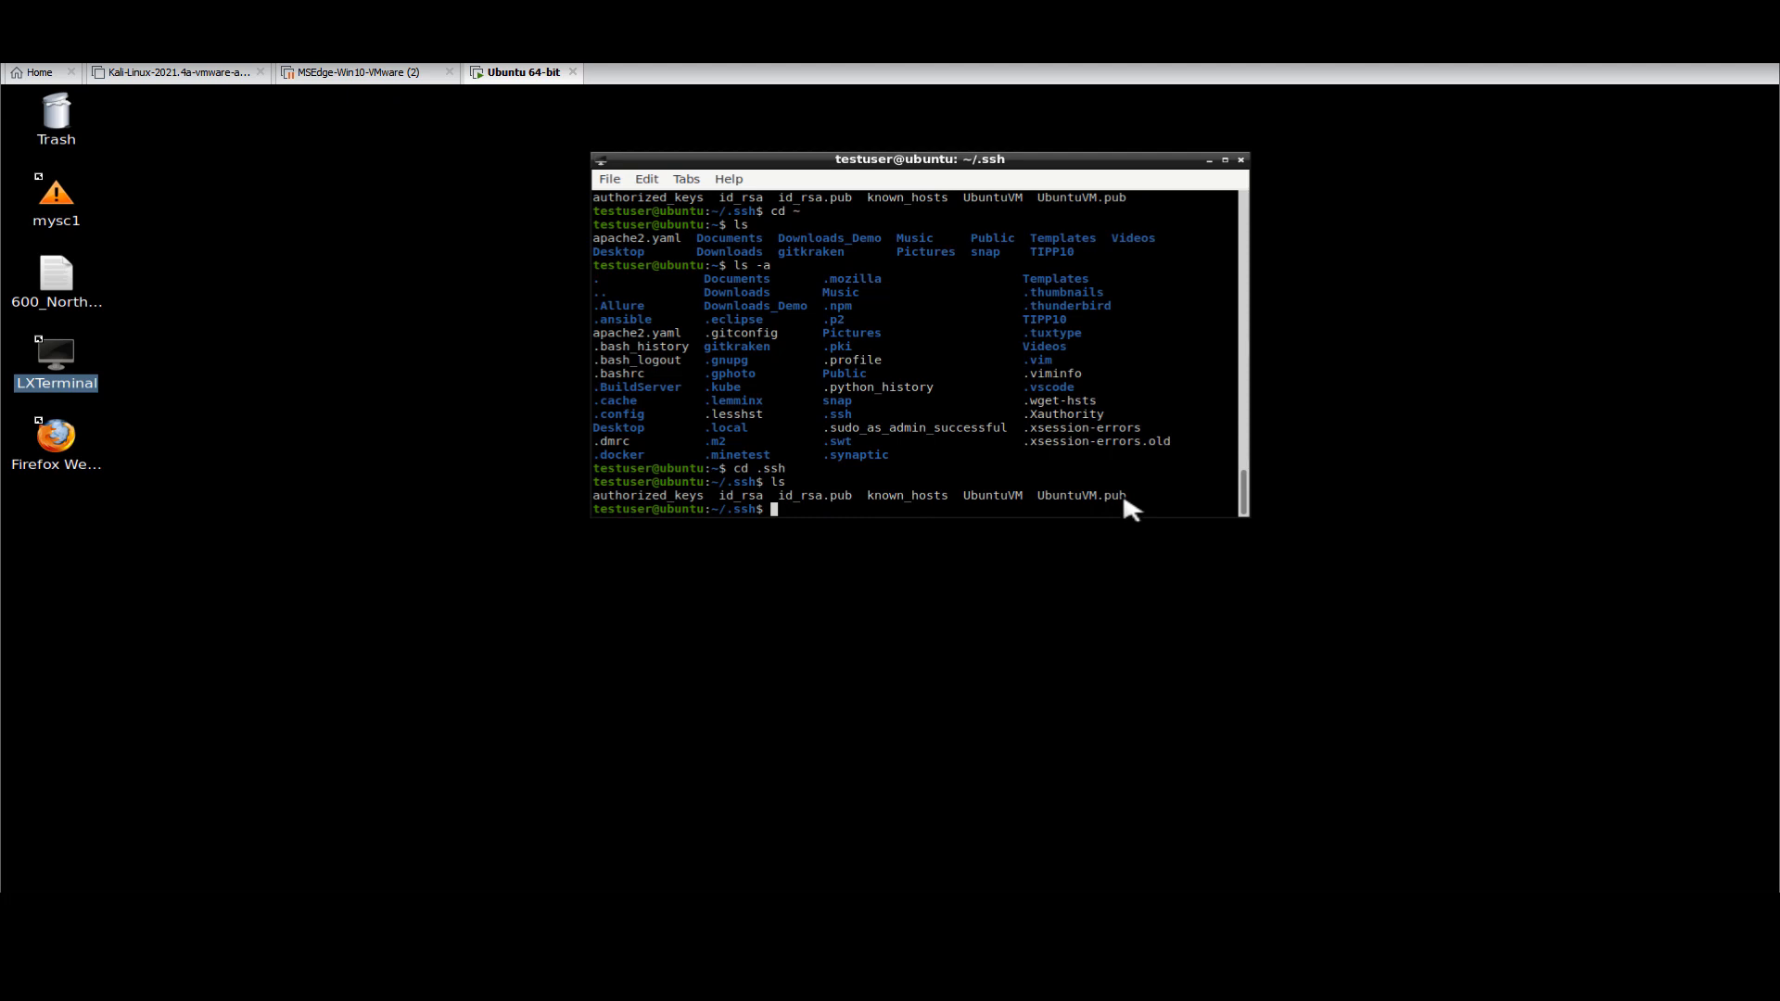
{"action": "type", "text": "vi"}
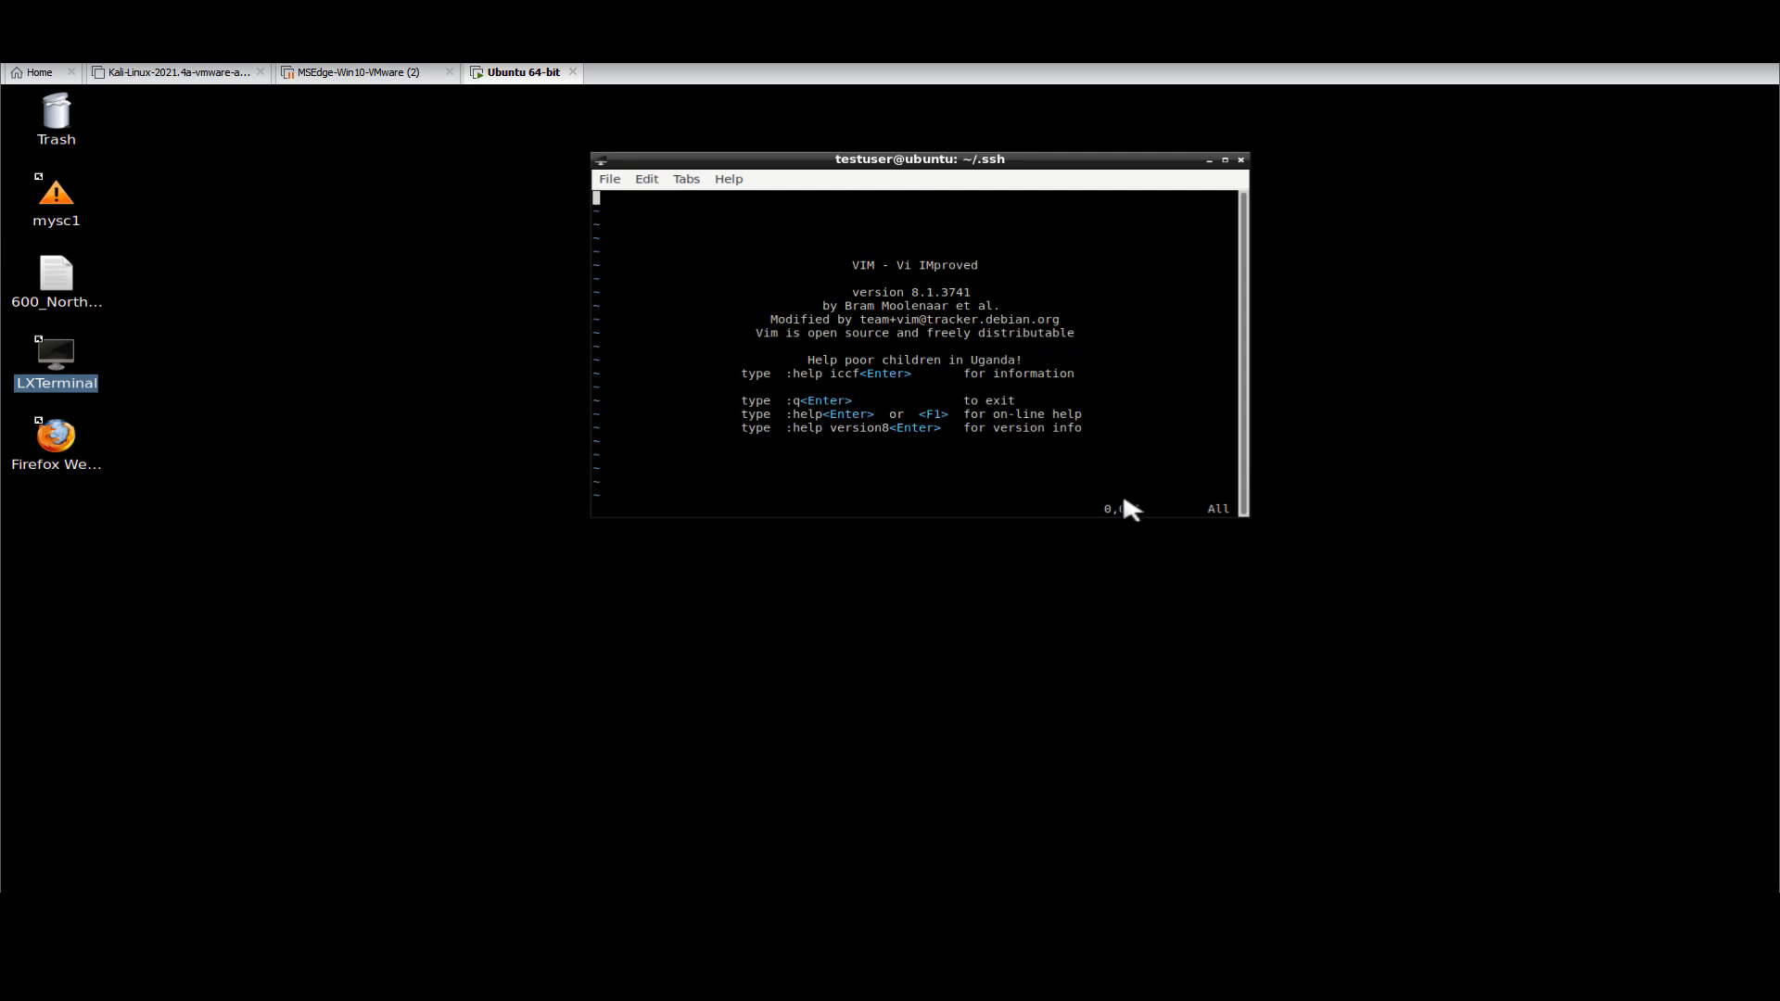
- Paste the Bluehost private key into vi and save it as Example_id in .ssh
{"action": "type", "text": "df"}
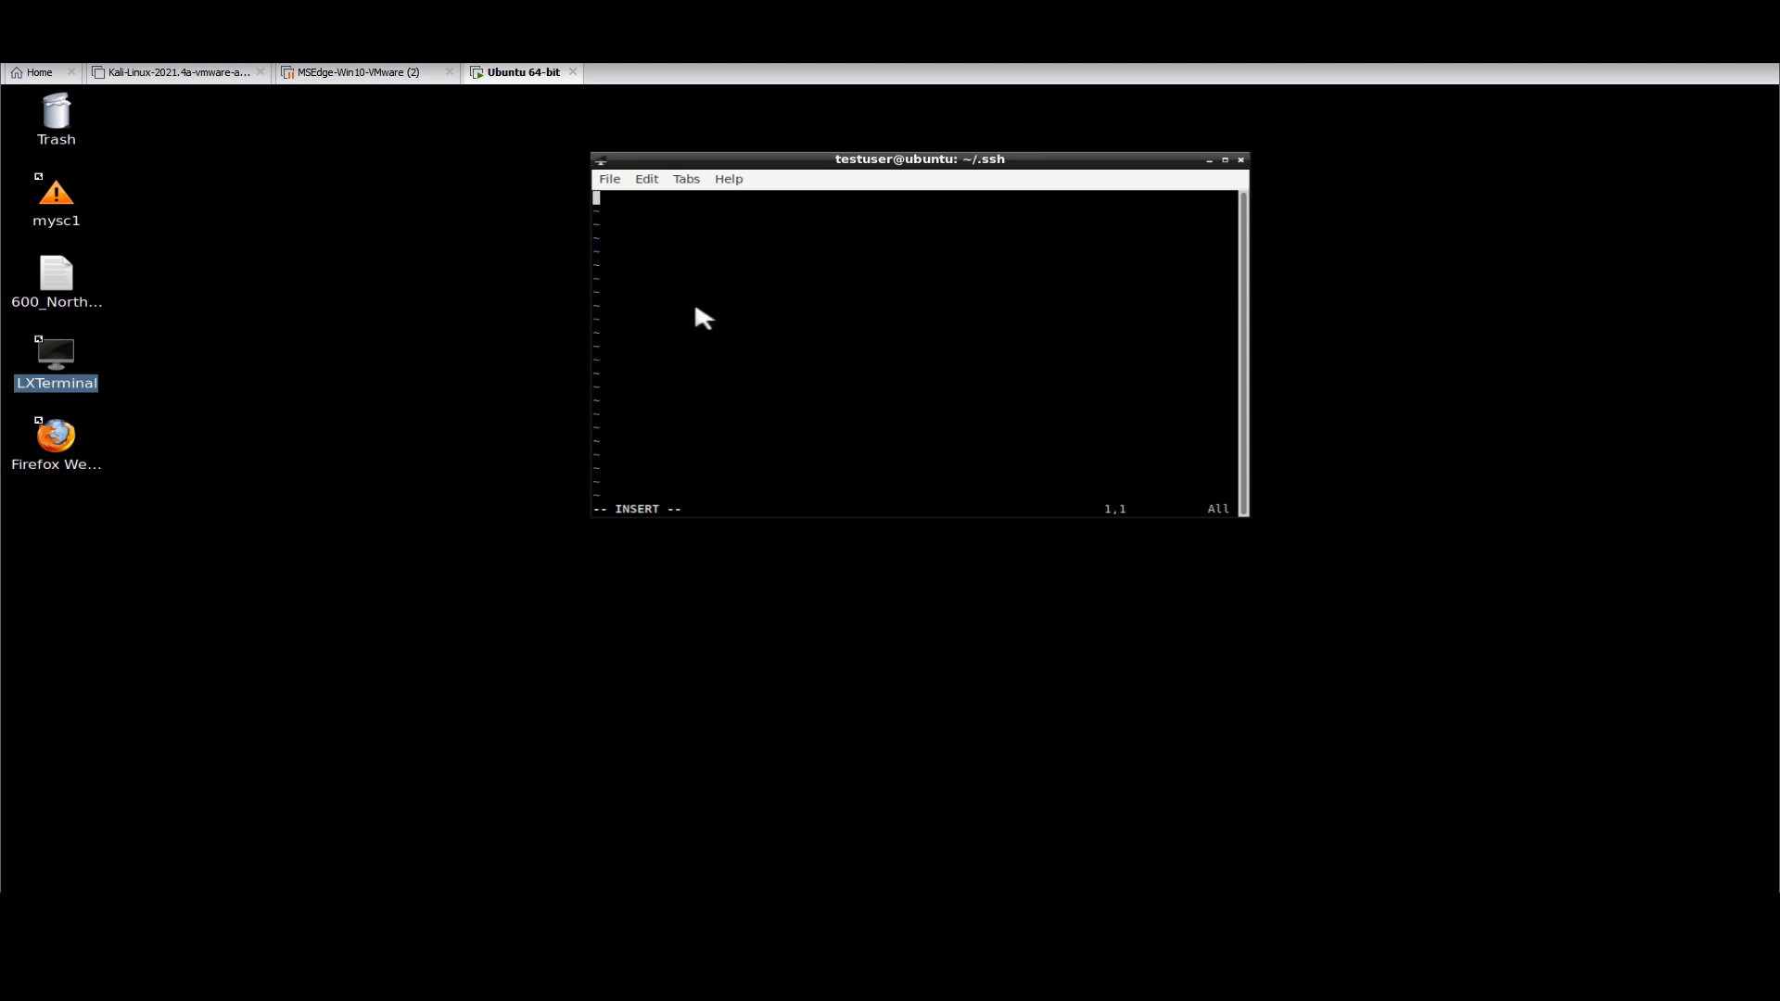
{"action": "left_click", "coordinate": [610, 178]}
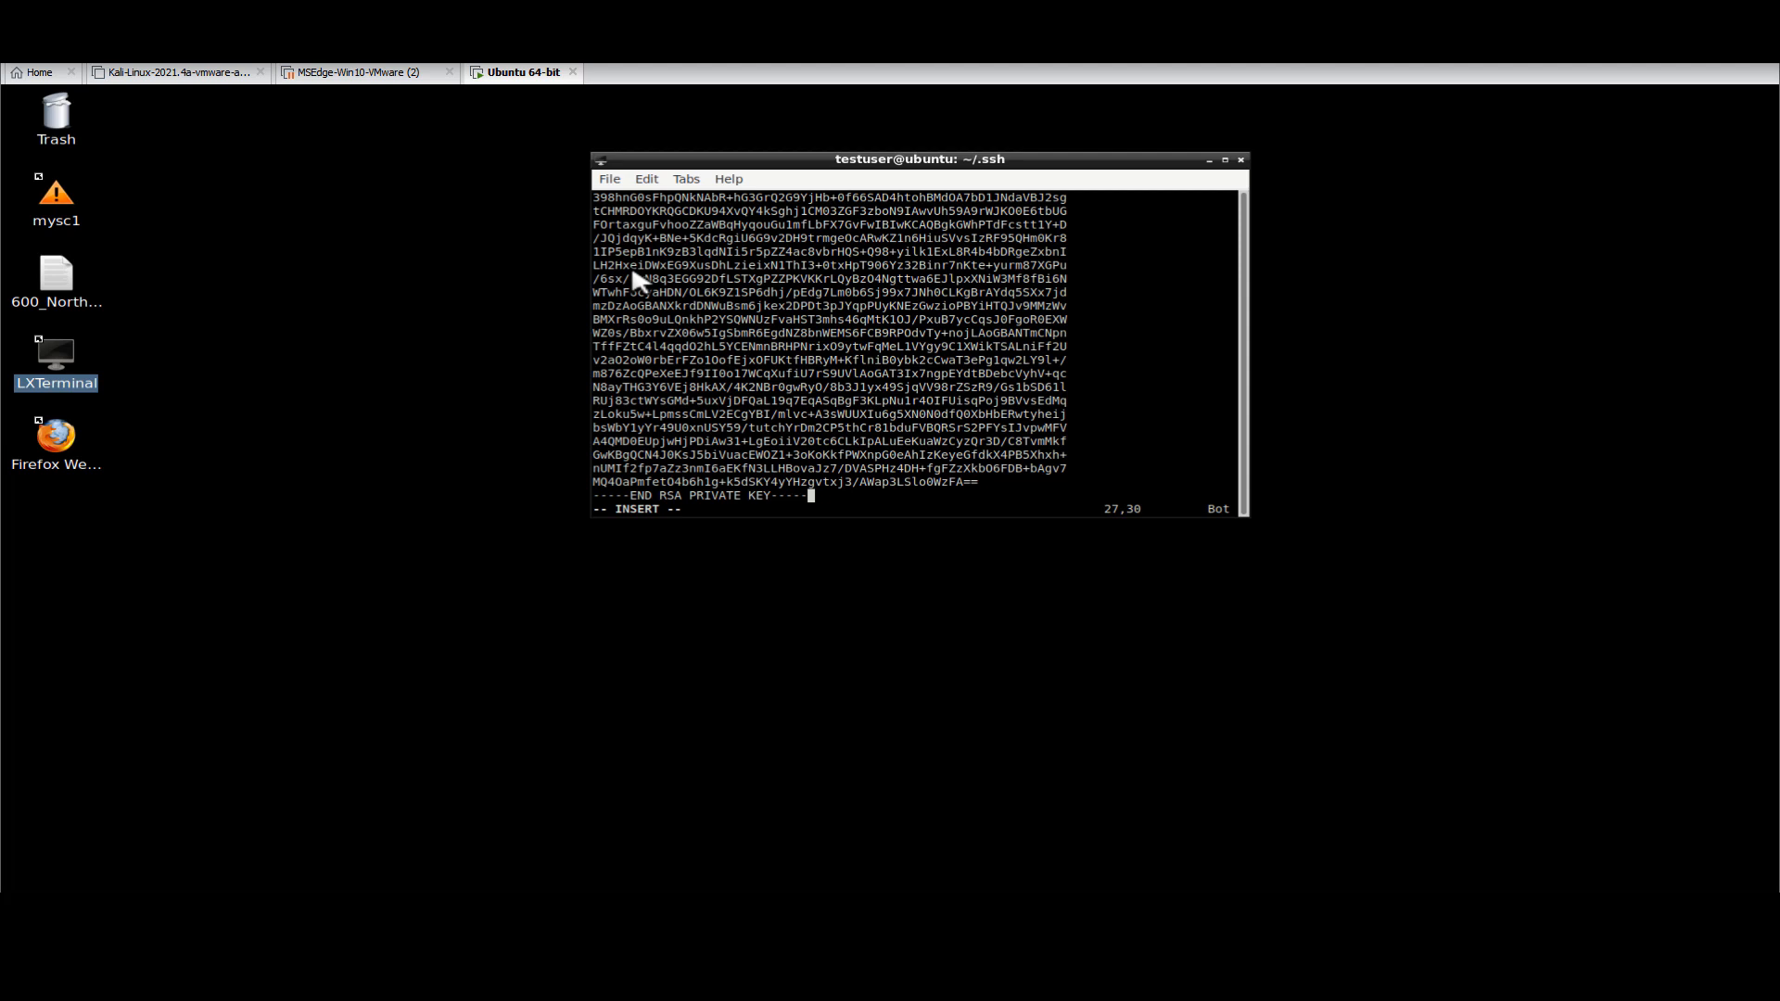
{"action": "key", "text": "Escape"}
{"action": "type", "text": ":"}
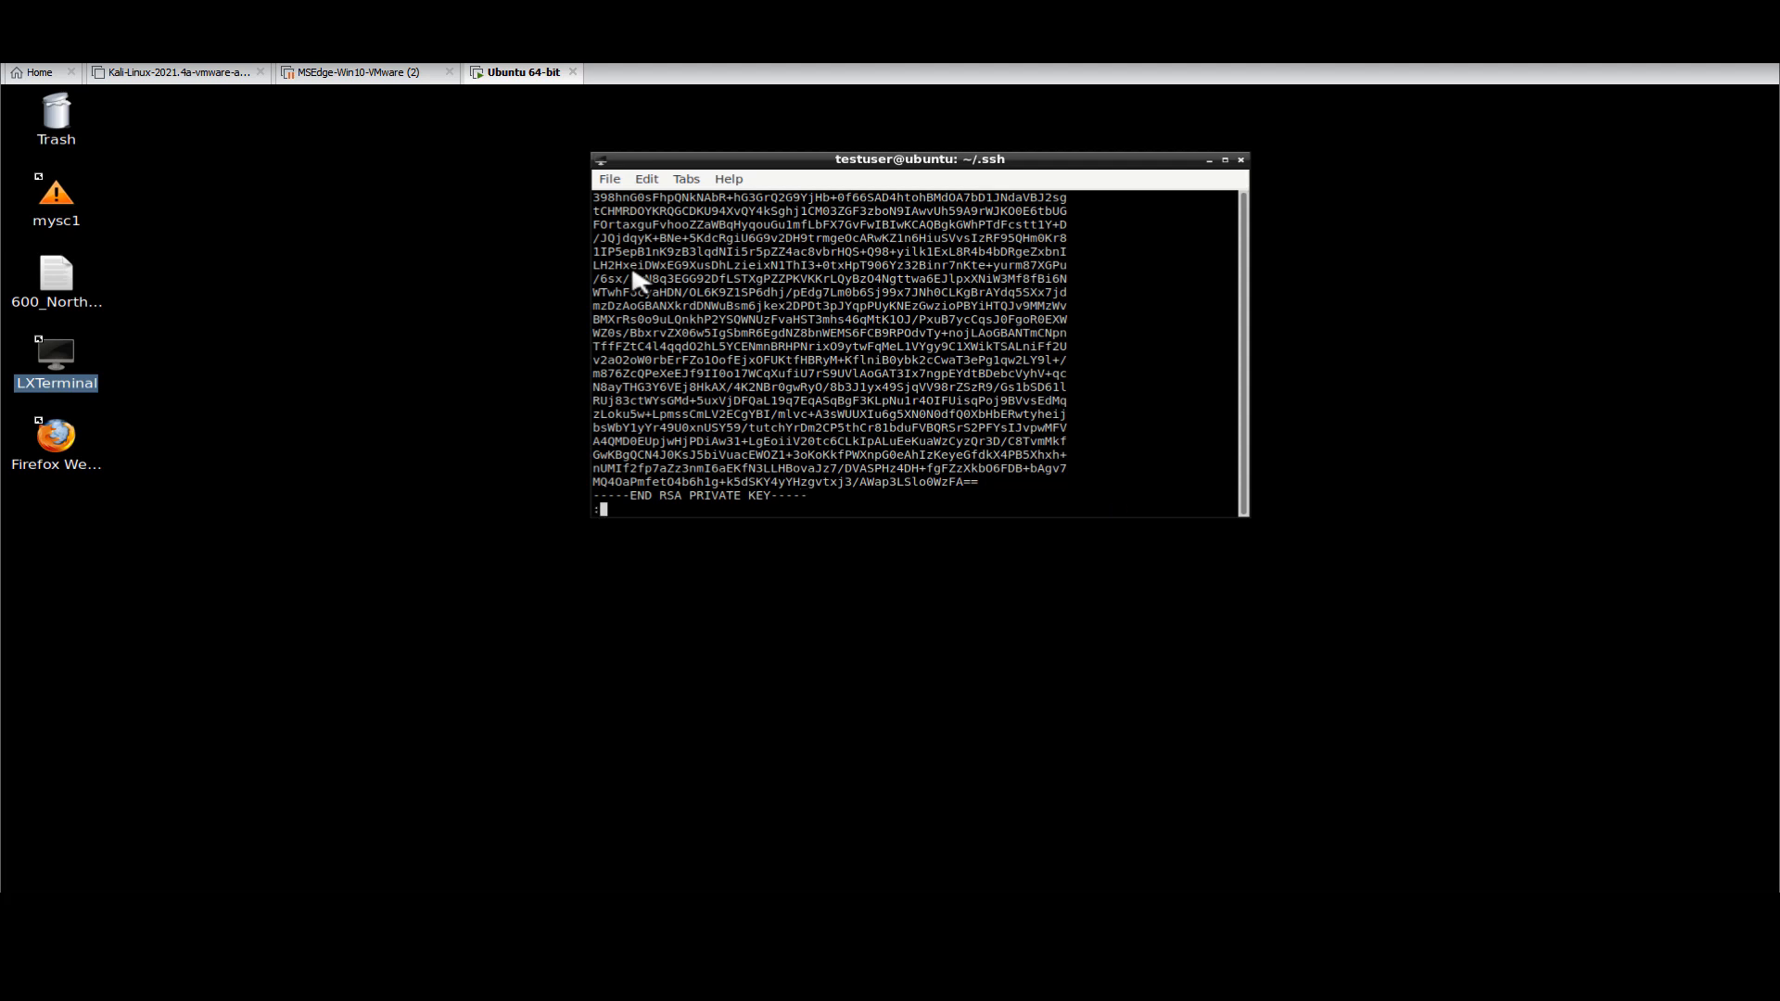
{"action": "type", "text": "q"}
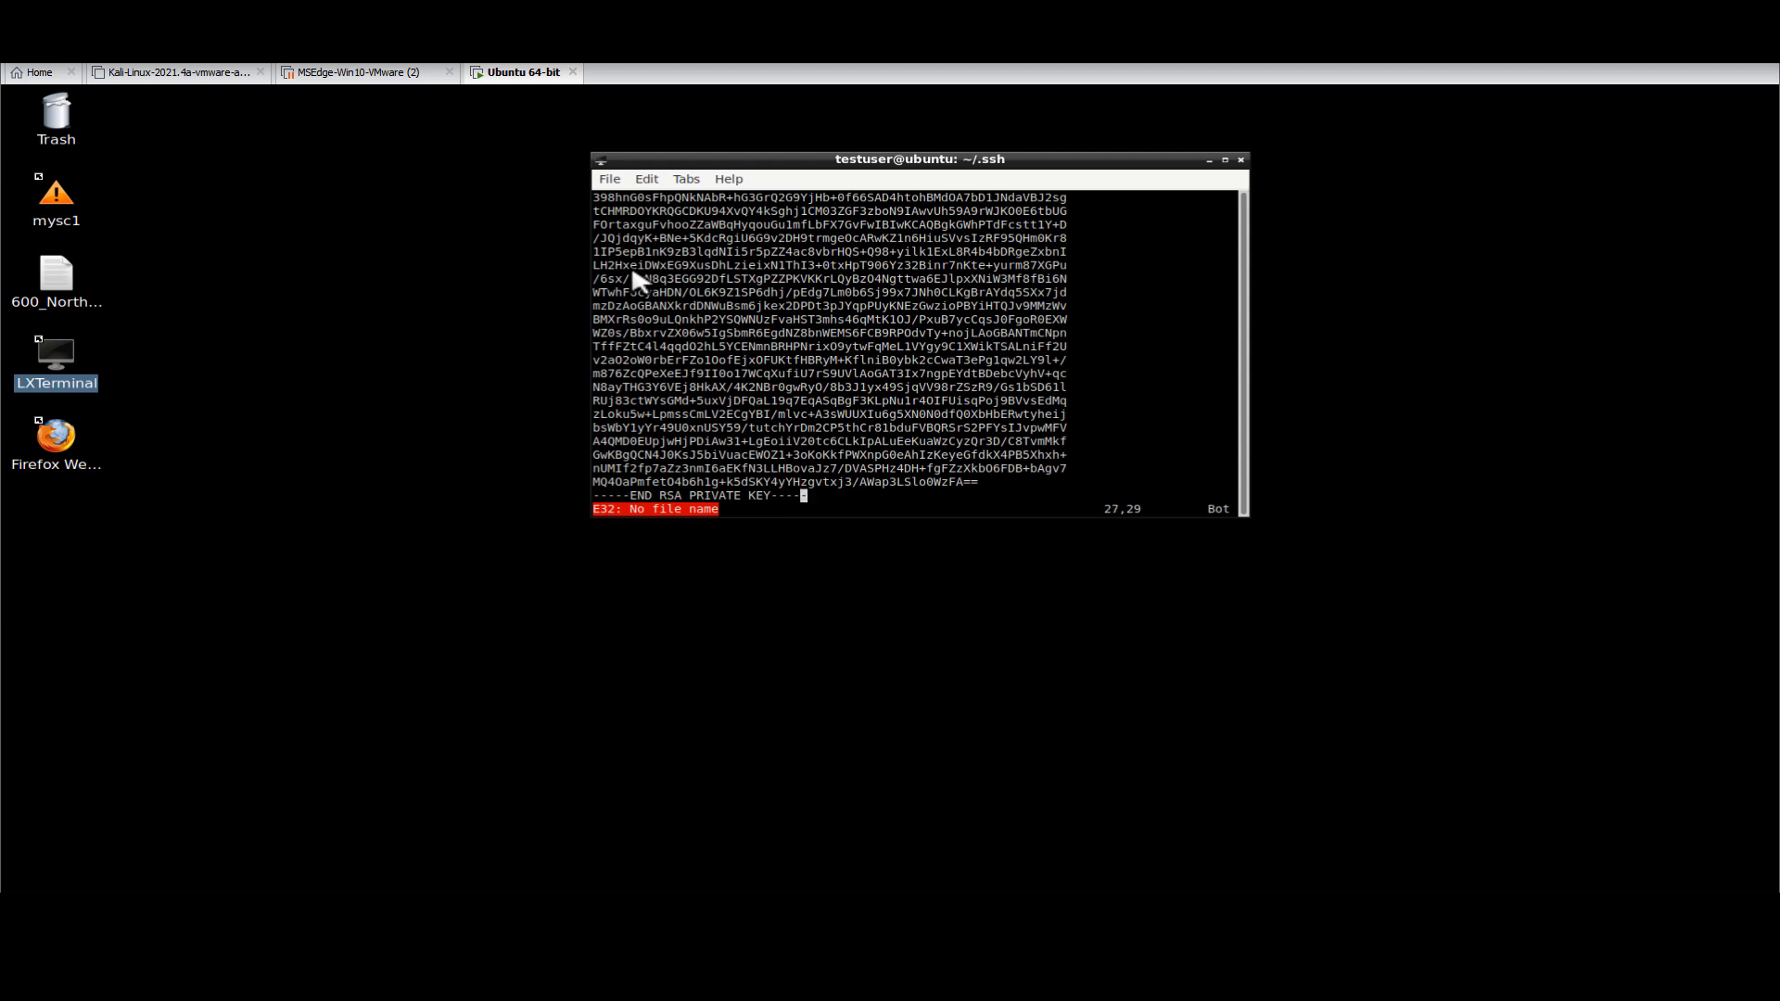
{"action": "type", "text": ":wq!"}
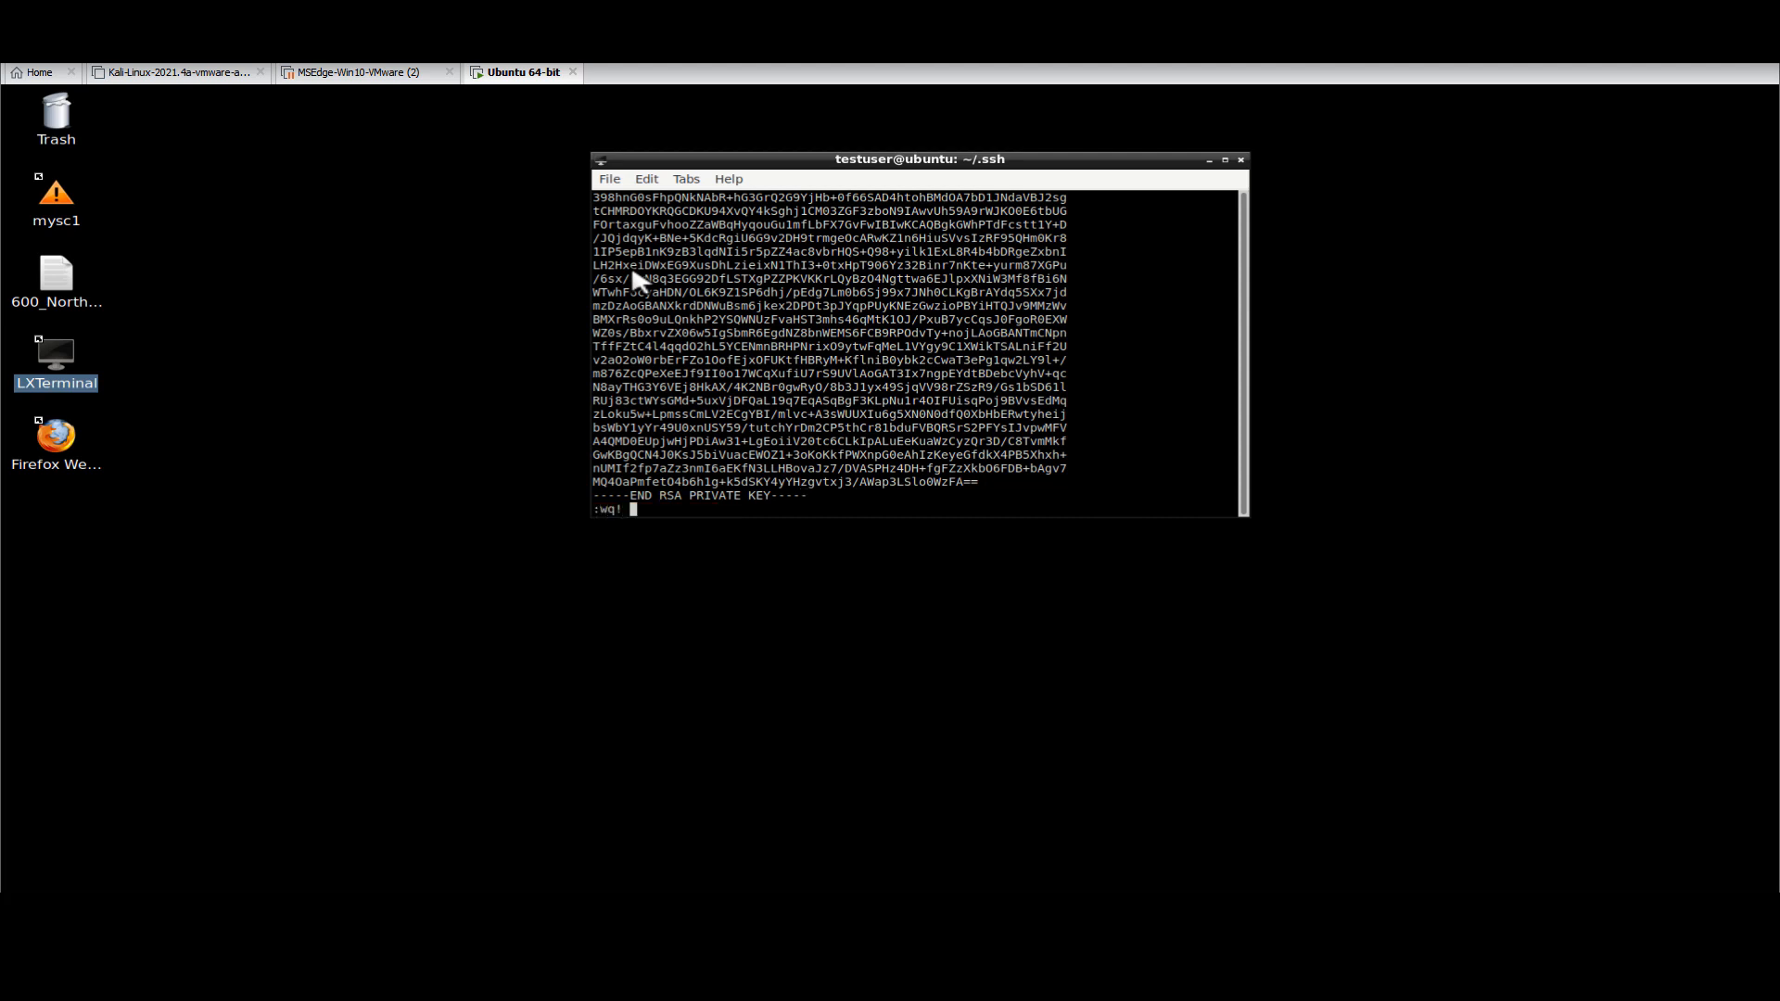
{"action": "type", "text": "Example_"}
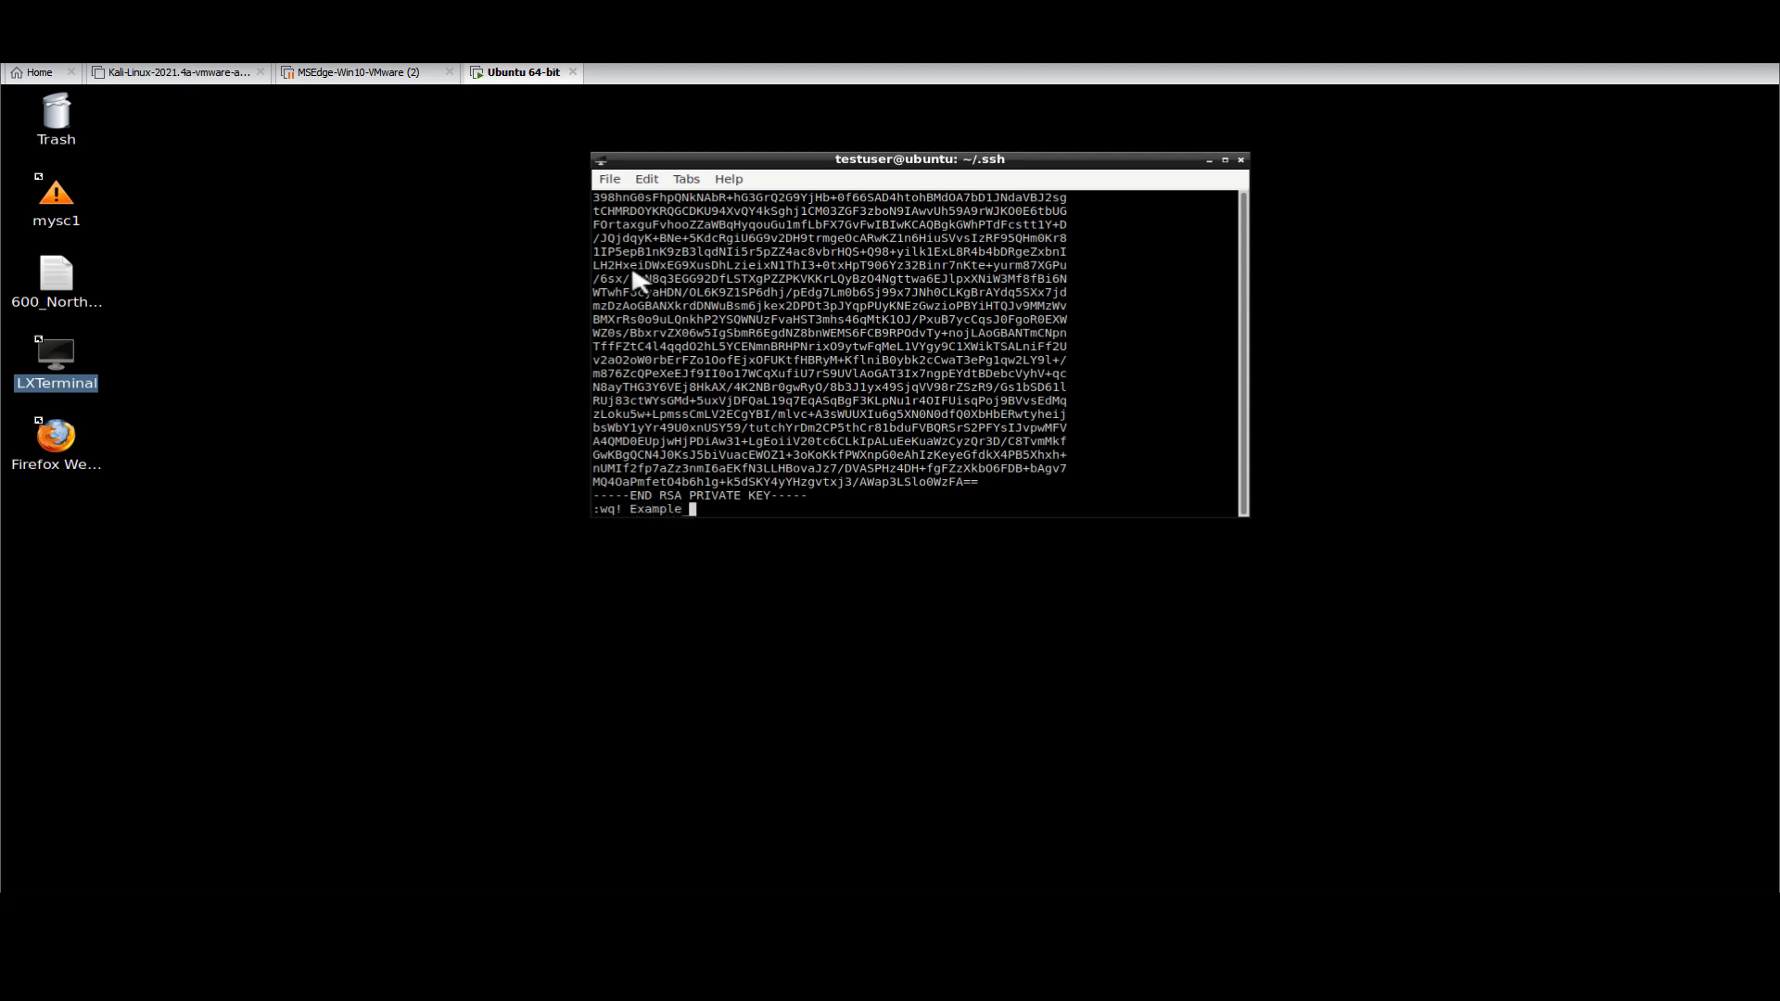
{"action": "type", "text": "id"}
{"action": "type", "text": "ls"}
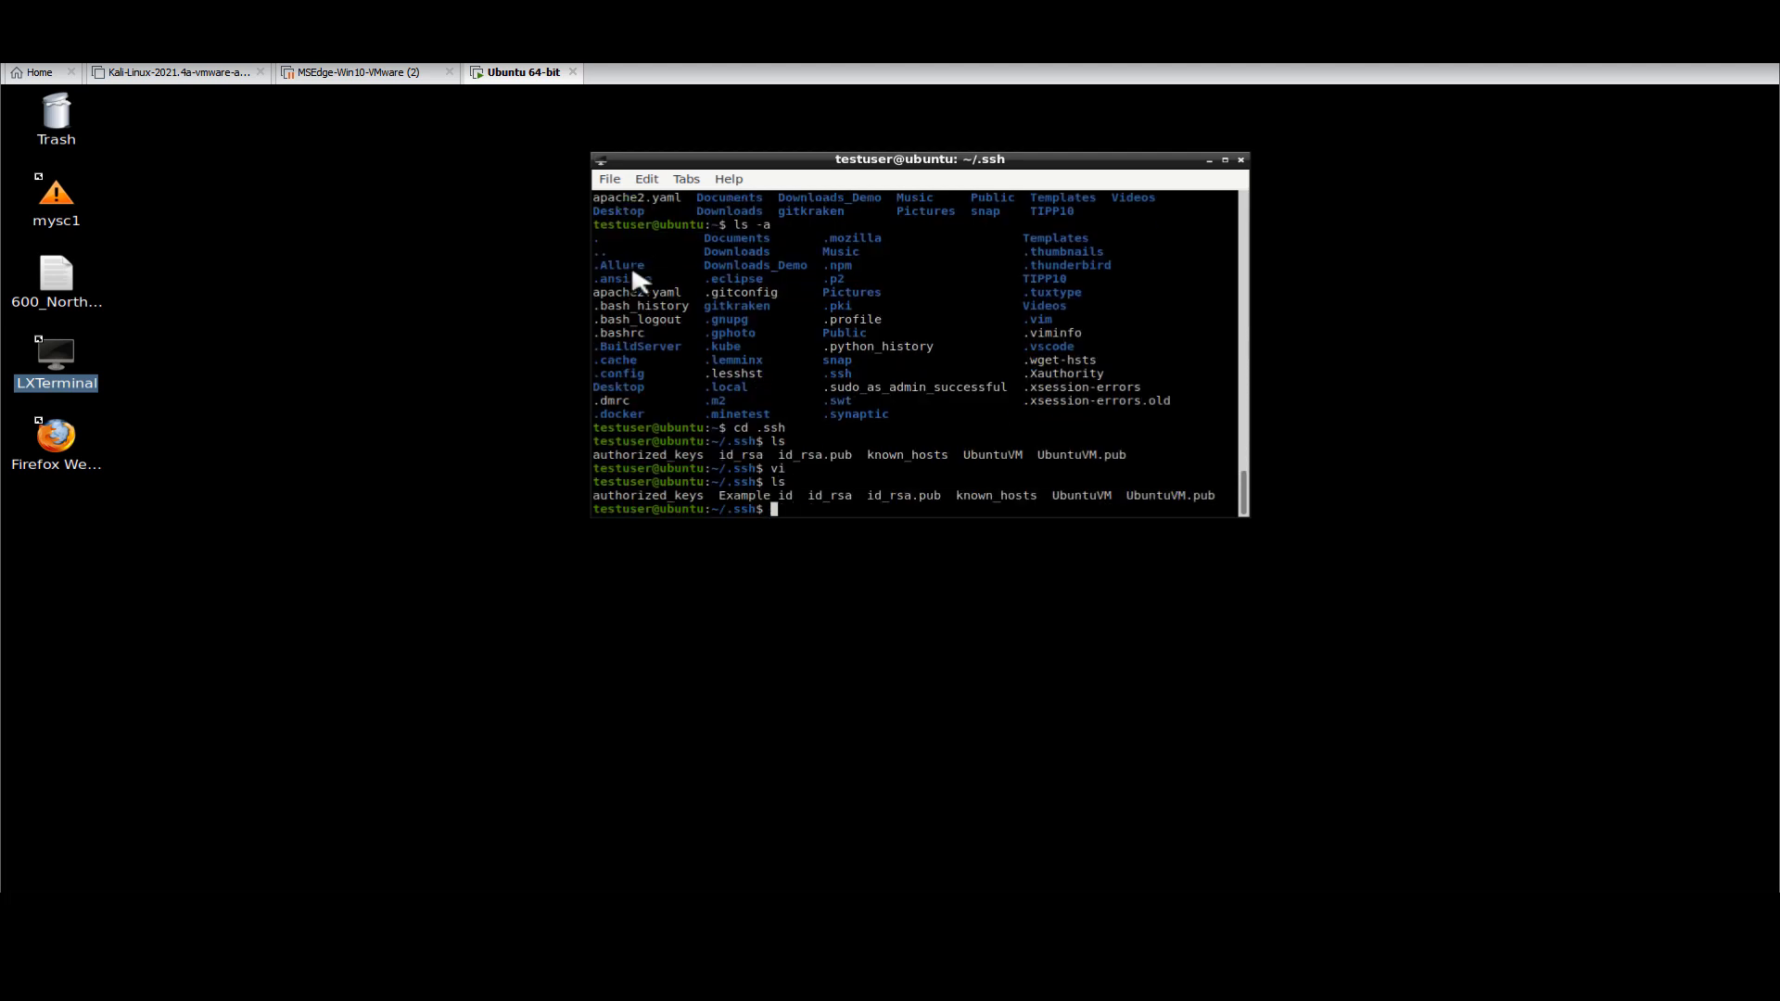
{"action": "mouse_move", "coordinate": [540, 72]}
{"action": "type", "text": "ls"}
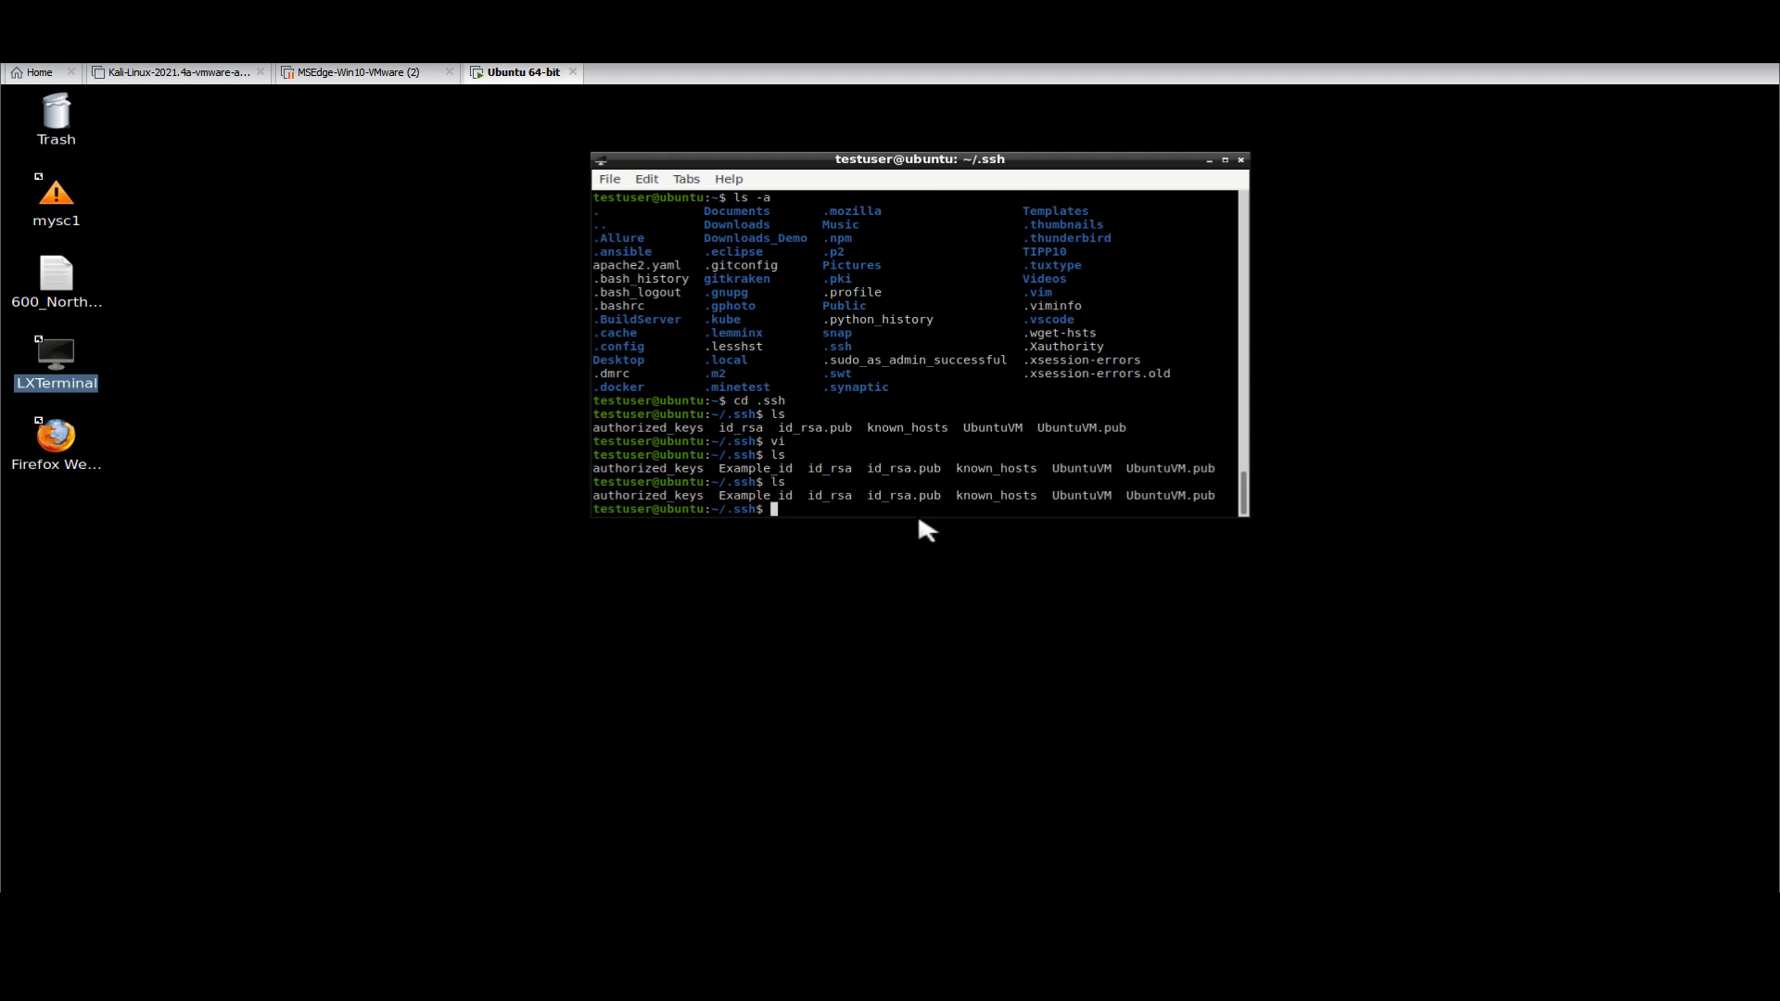
- Rename Example_id to Example_rsa with mv
{"action": "type", "text": "mv E"}
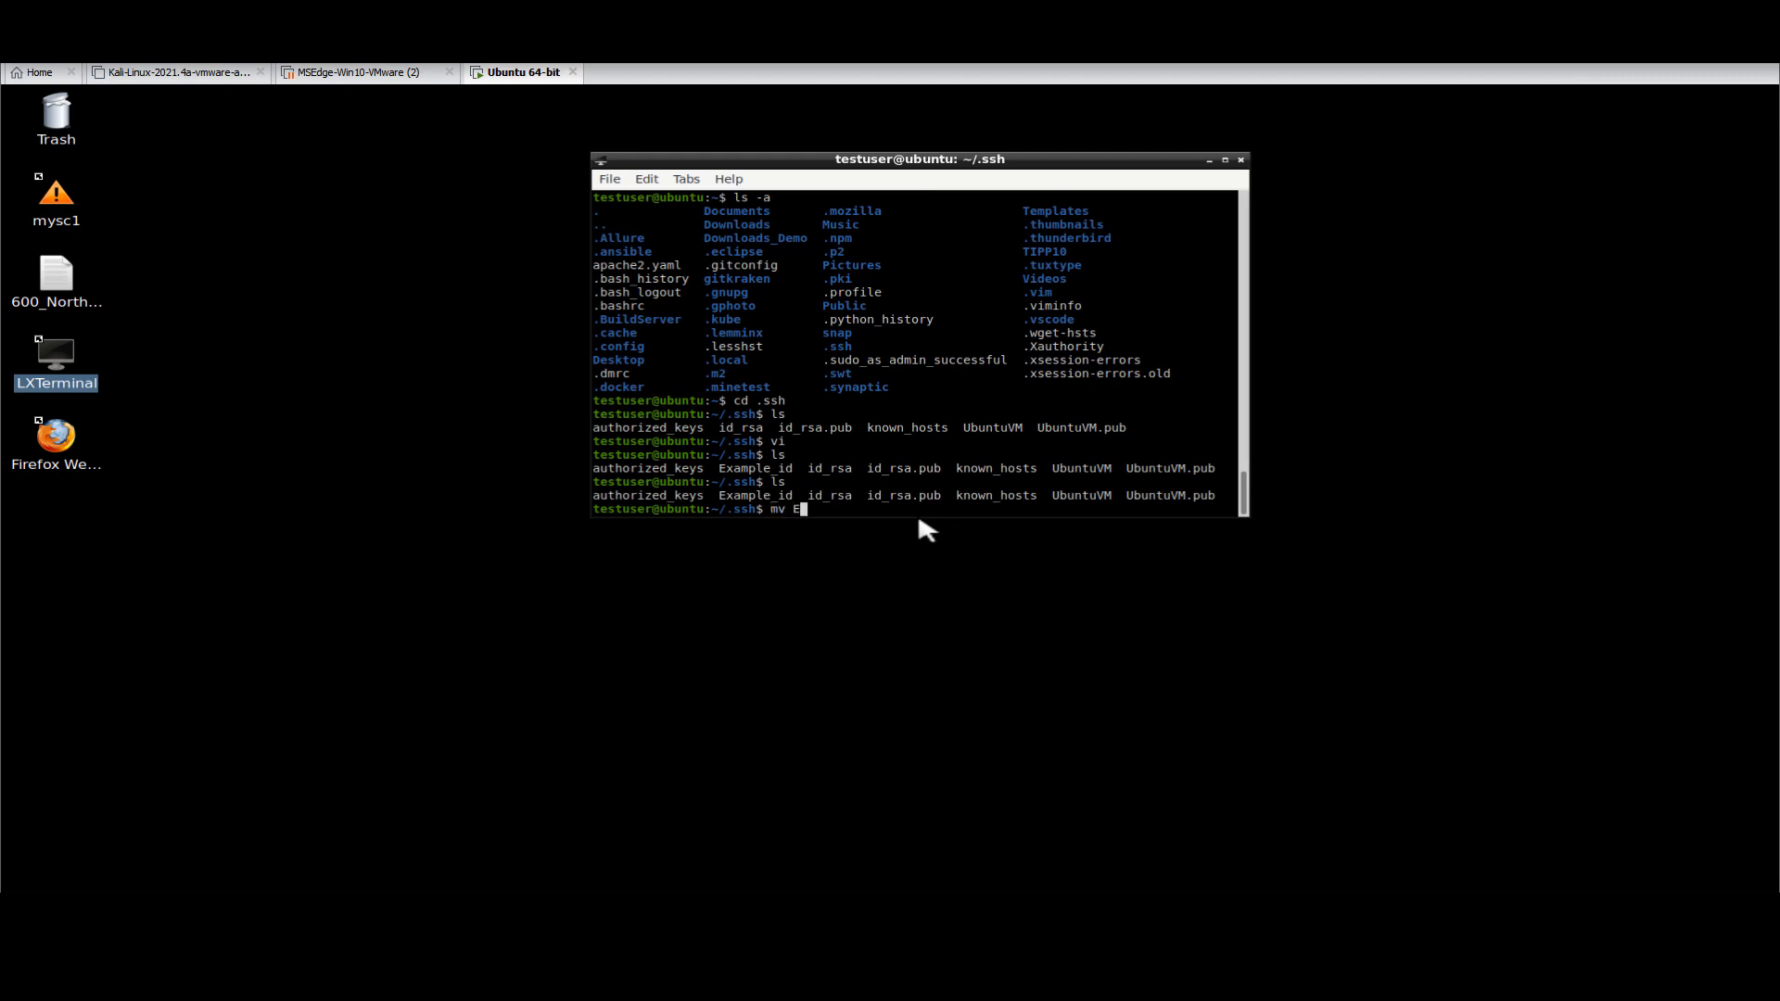
{"action": "type", "text": "xample_id Ex"}
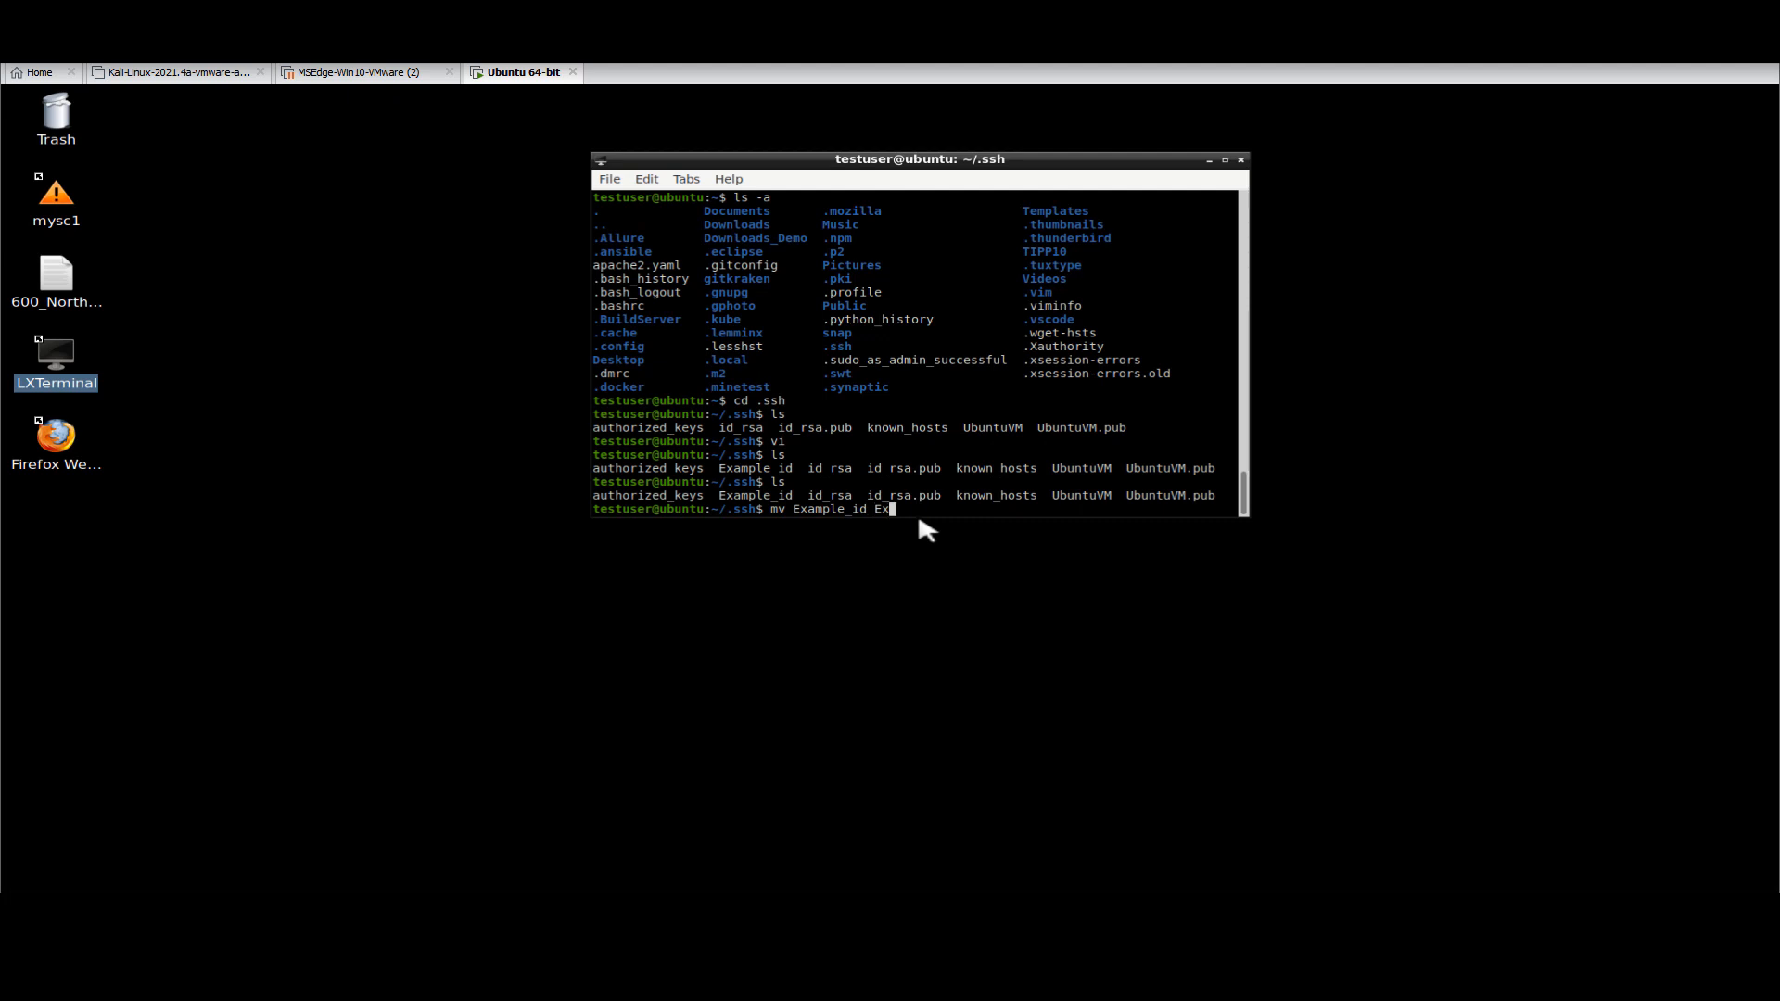
{"action": "type", "text": "am"}
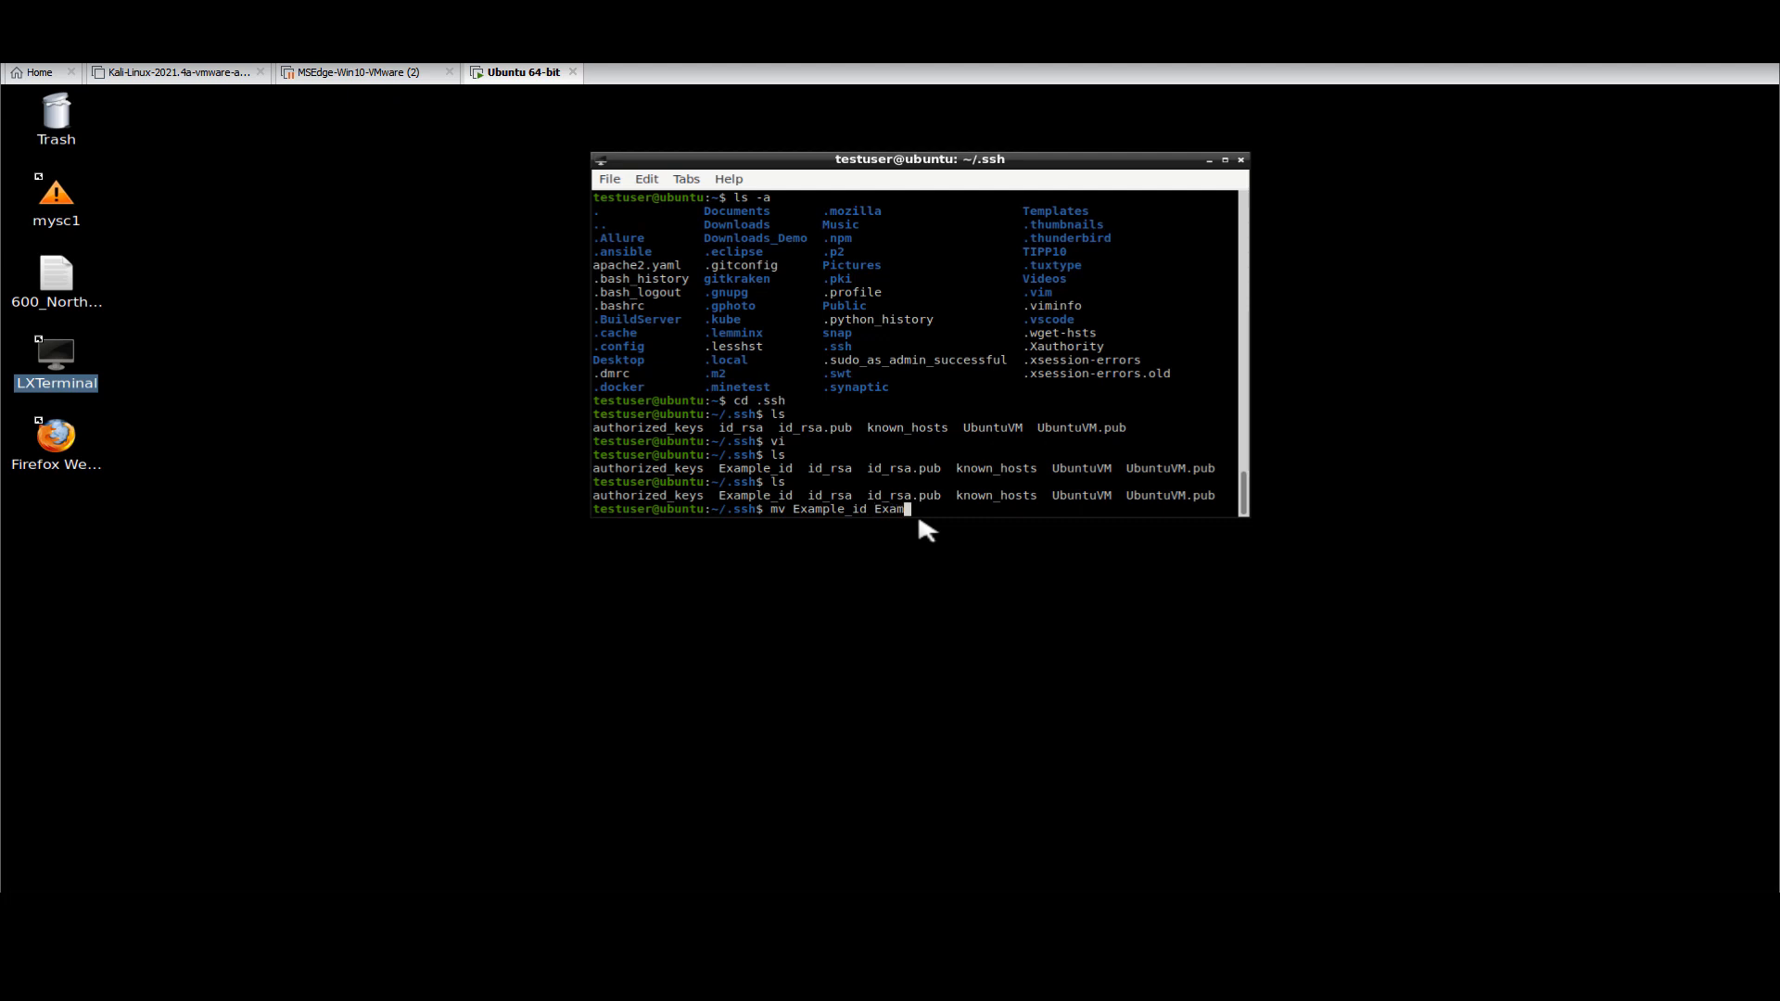
{"action": "type", "text": "ple"}
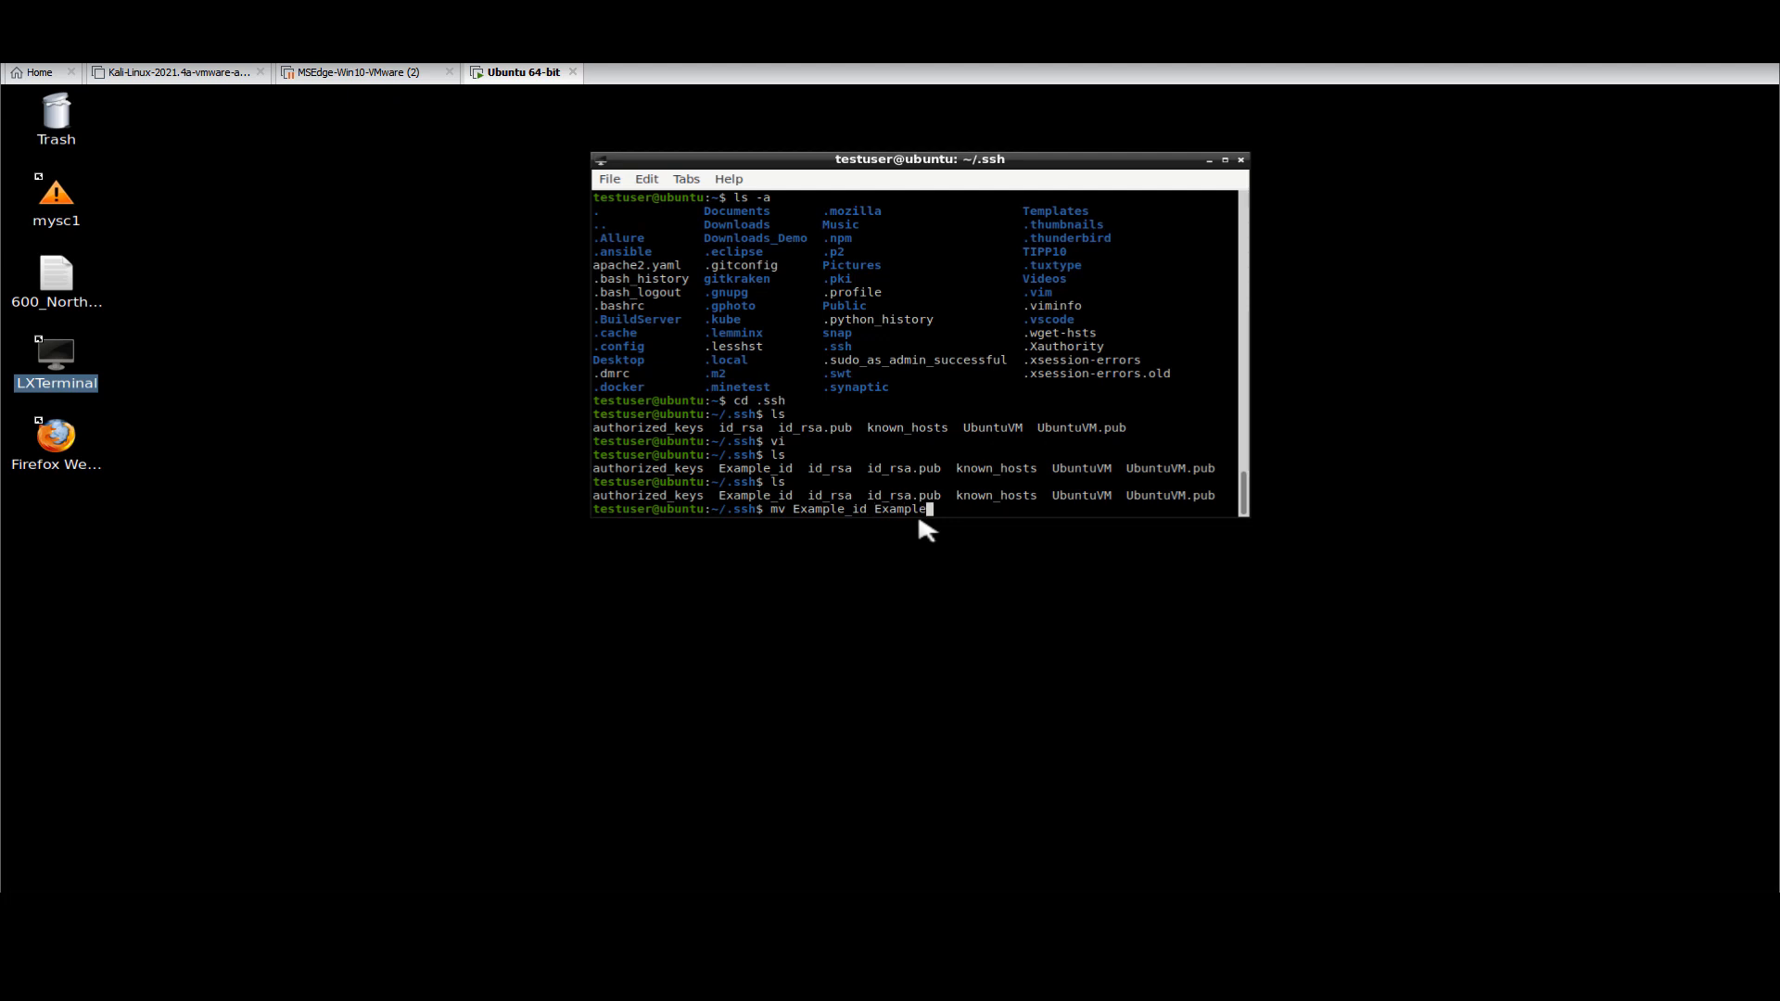
{"action": "type", "text": "_rsa"}
{"action": "type", "text": "ls"}
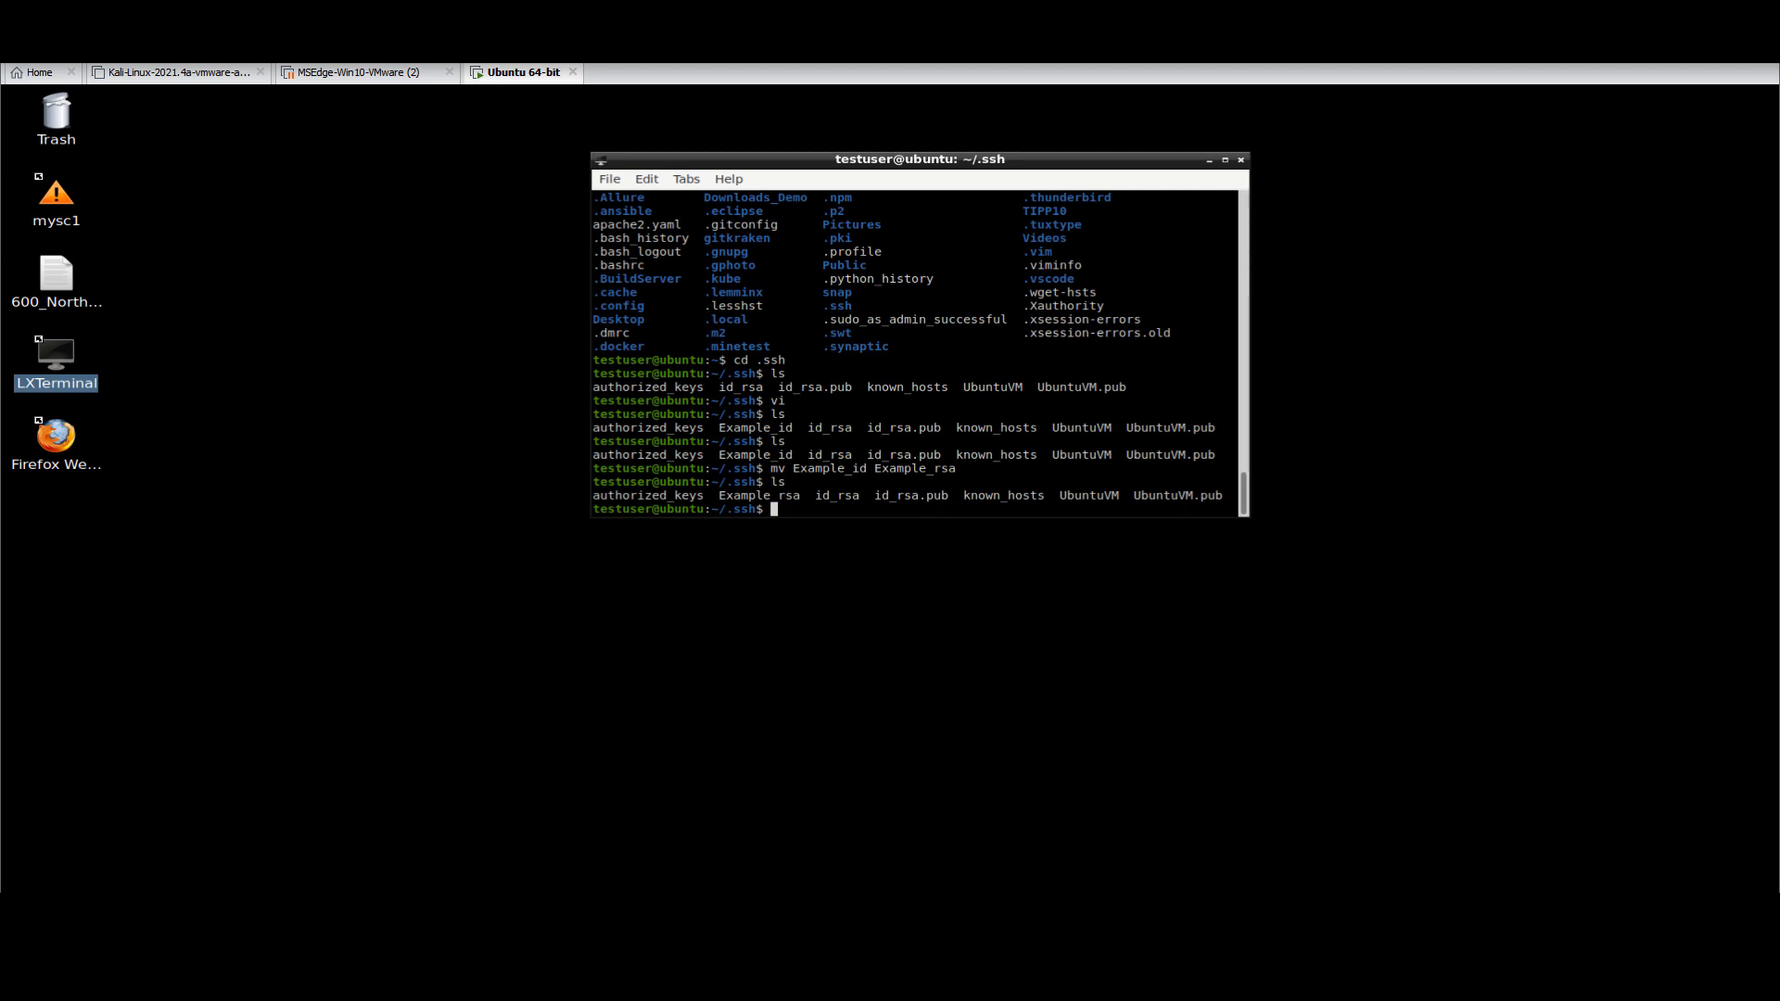
{"action": "mouse_move", "coordinate": [1531, 488]}
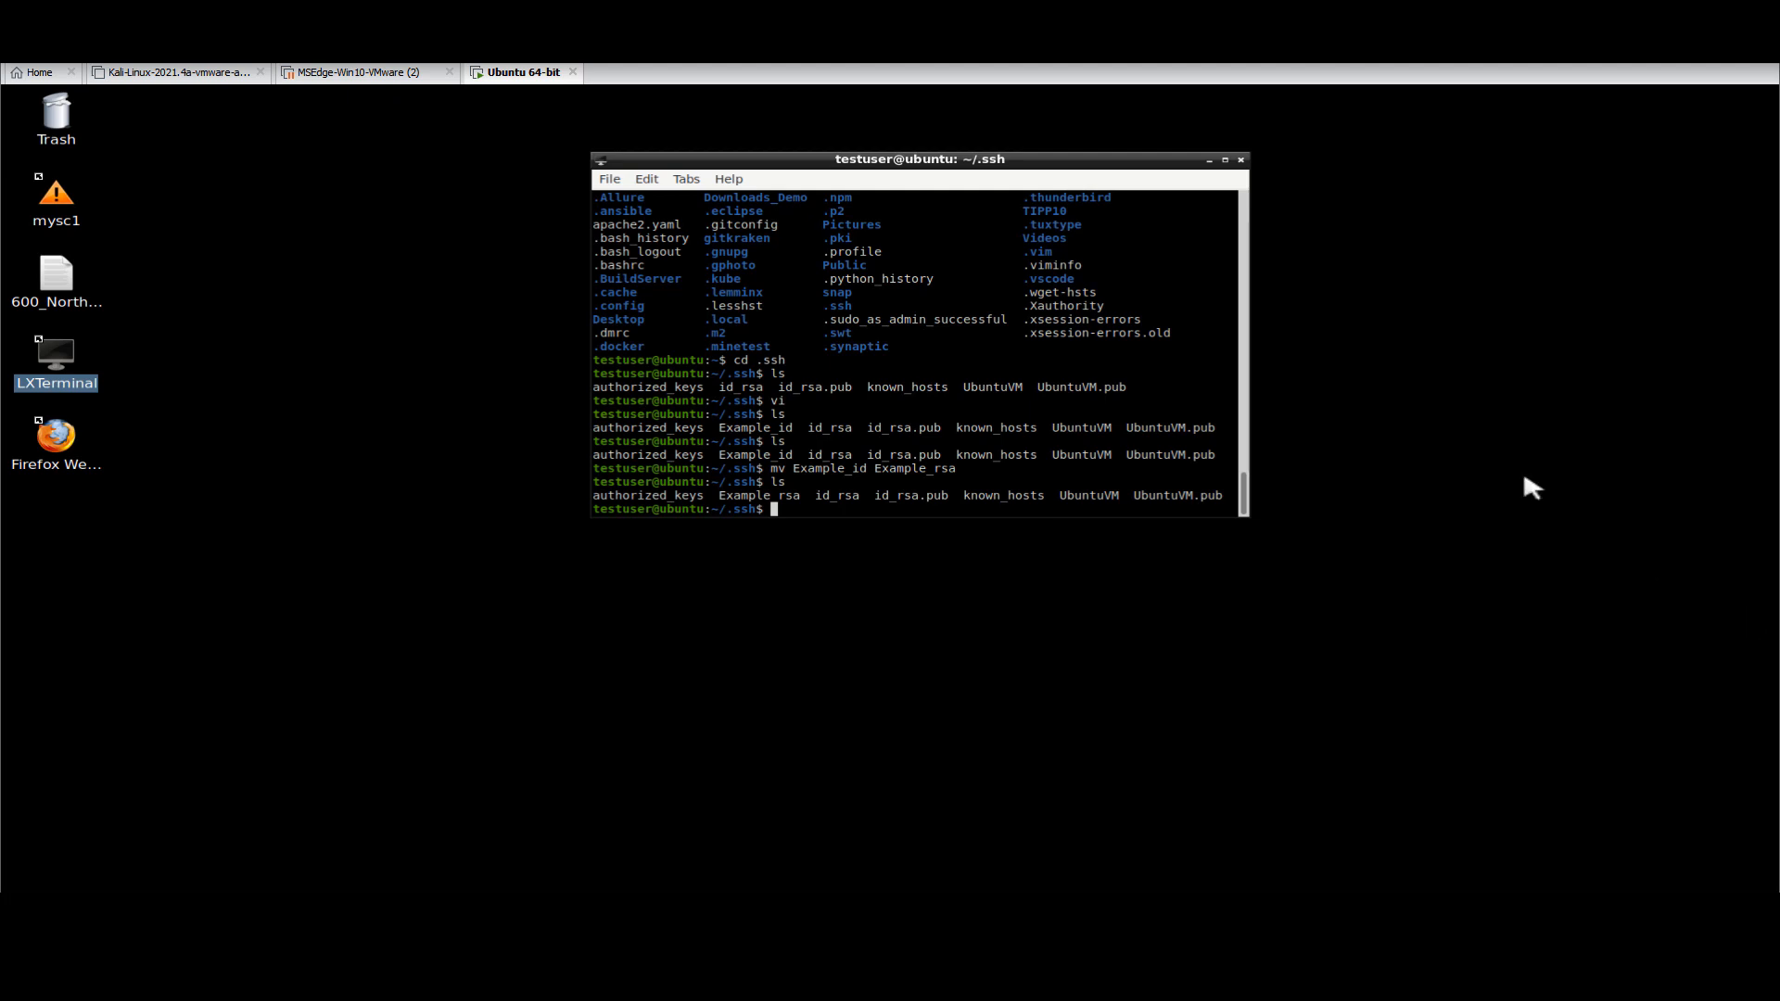
- Run ssh-add Example_rsa, which is rejected for too-open 0664 permissions
{"action": "type", "text": "ssh-add -h"}
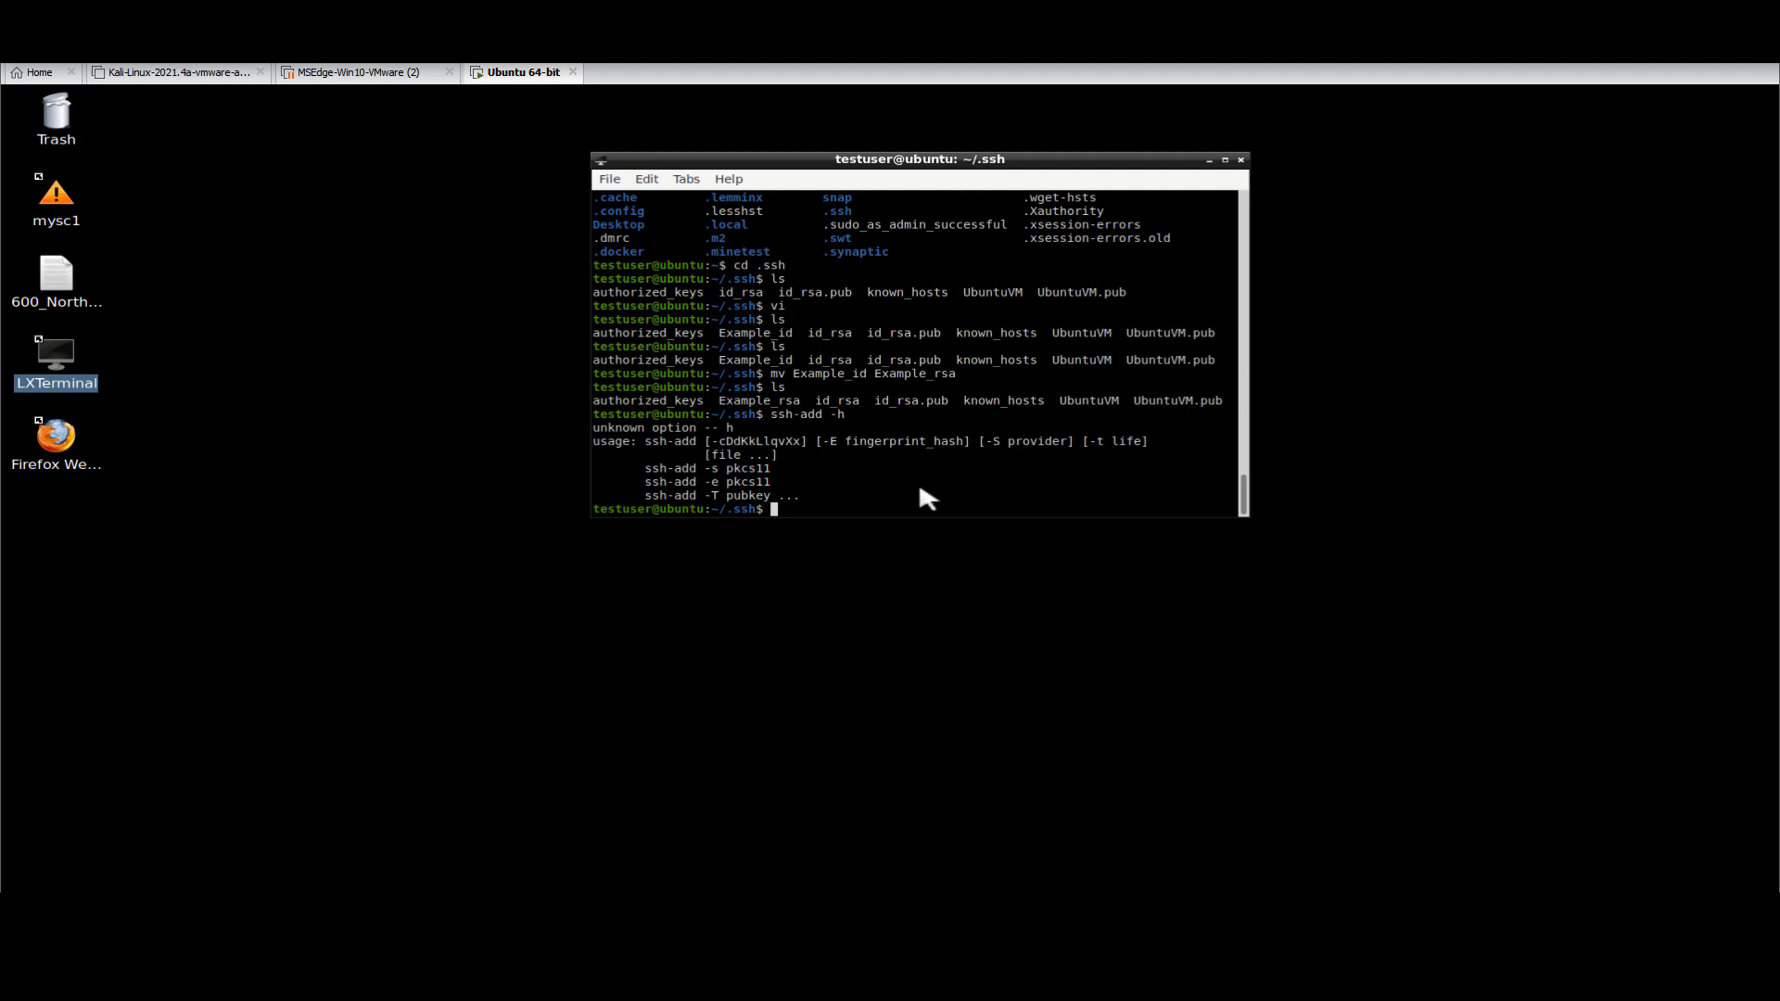
{"action": "type", "text": "ssh"}
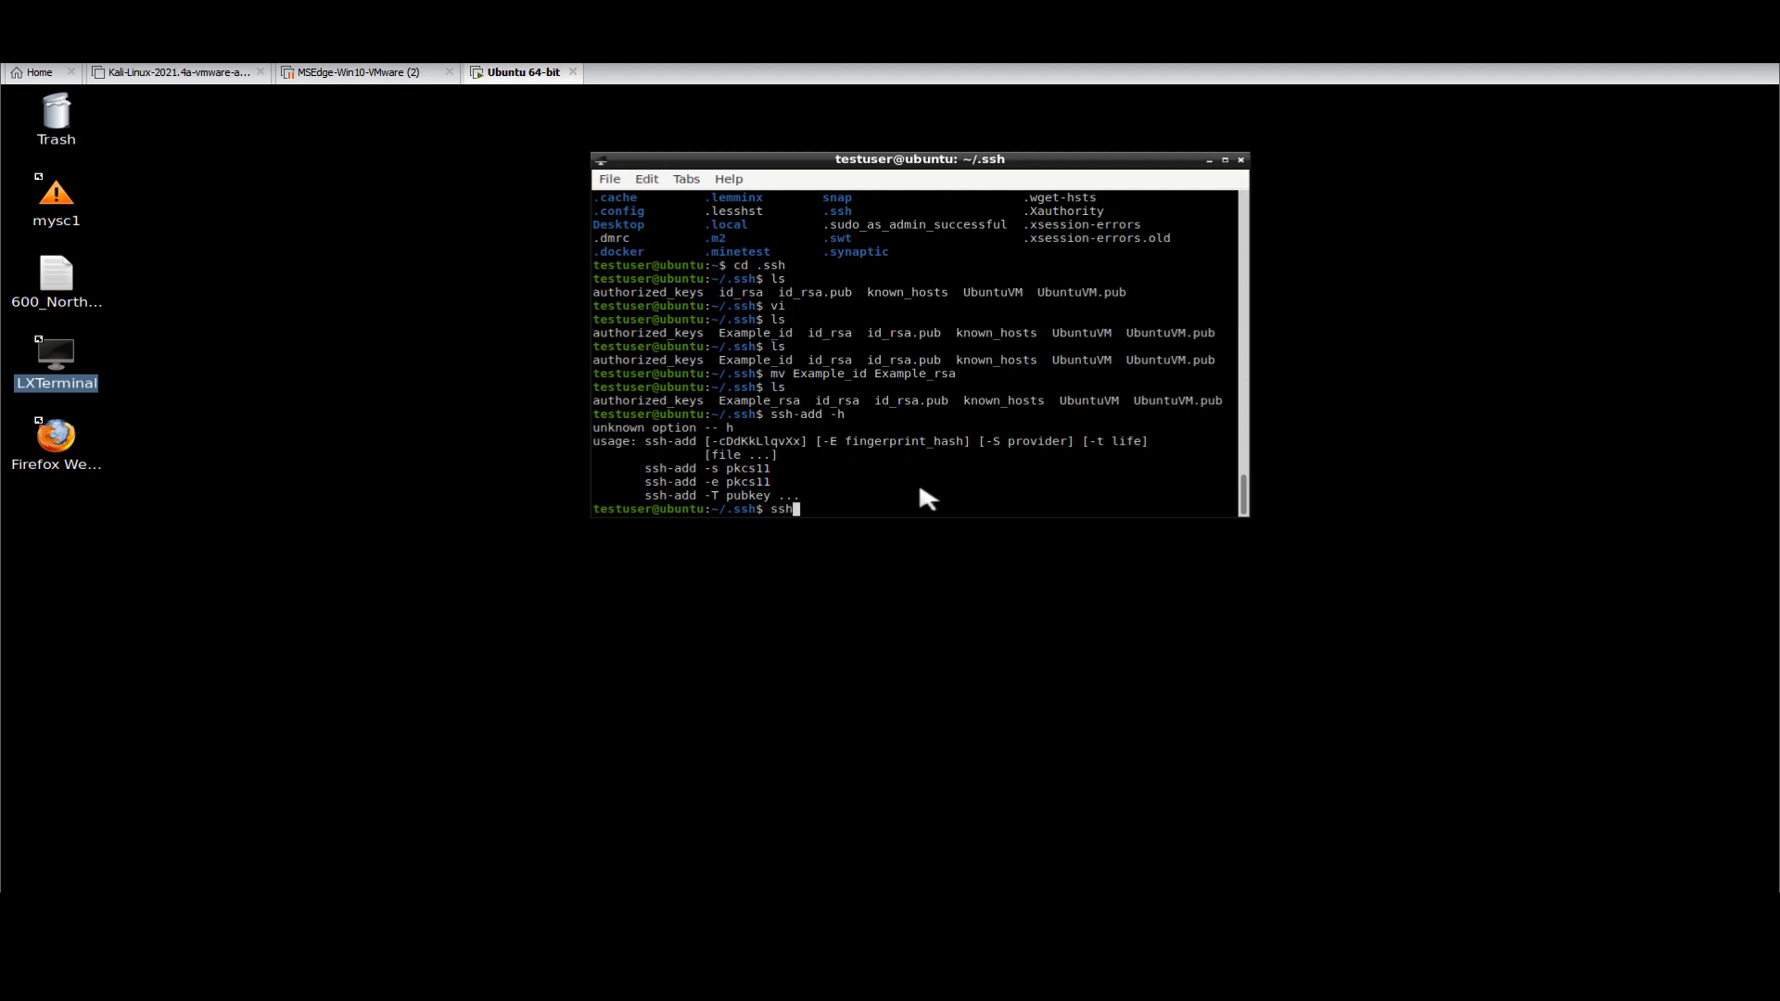
{"action": "type", "text": "-add"}
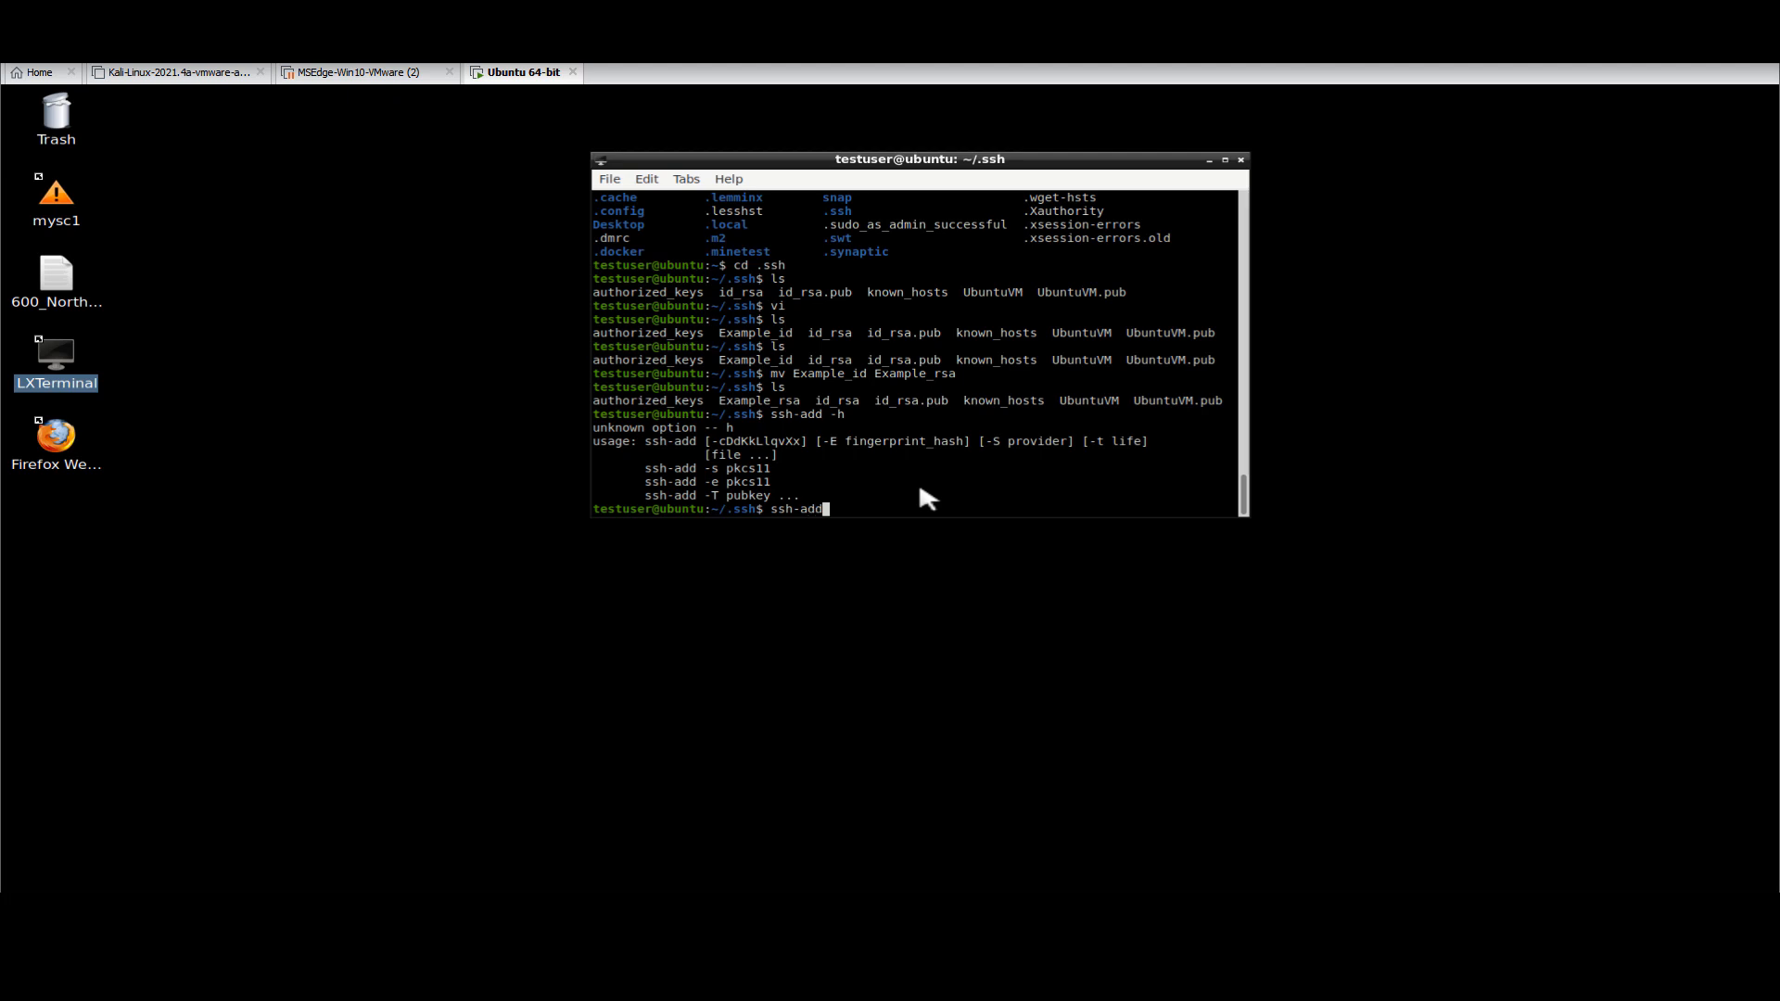
{"action": "type", "text": "Example_rsa"}
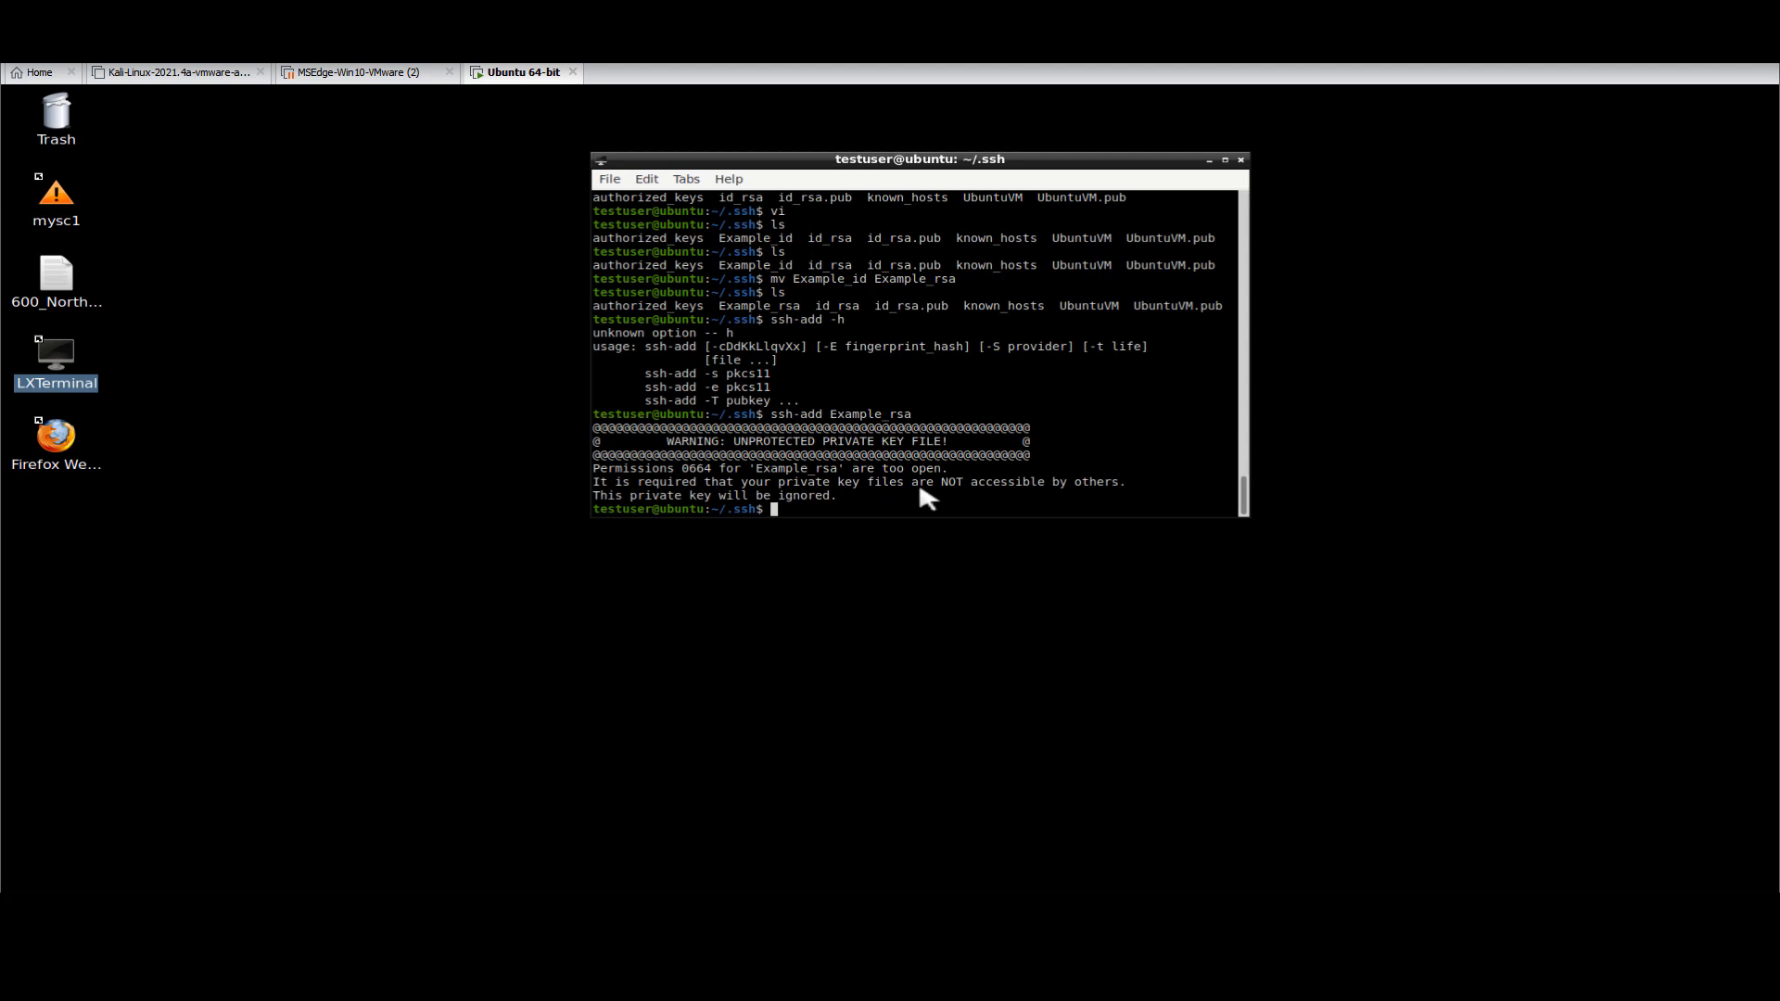
{"action": "mouse_move", "coordinate": [925, 499]}
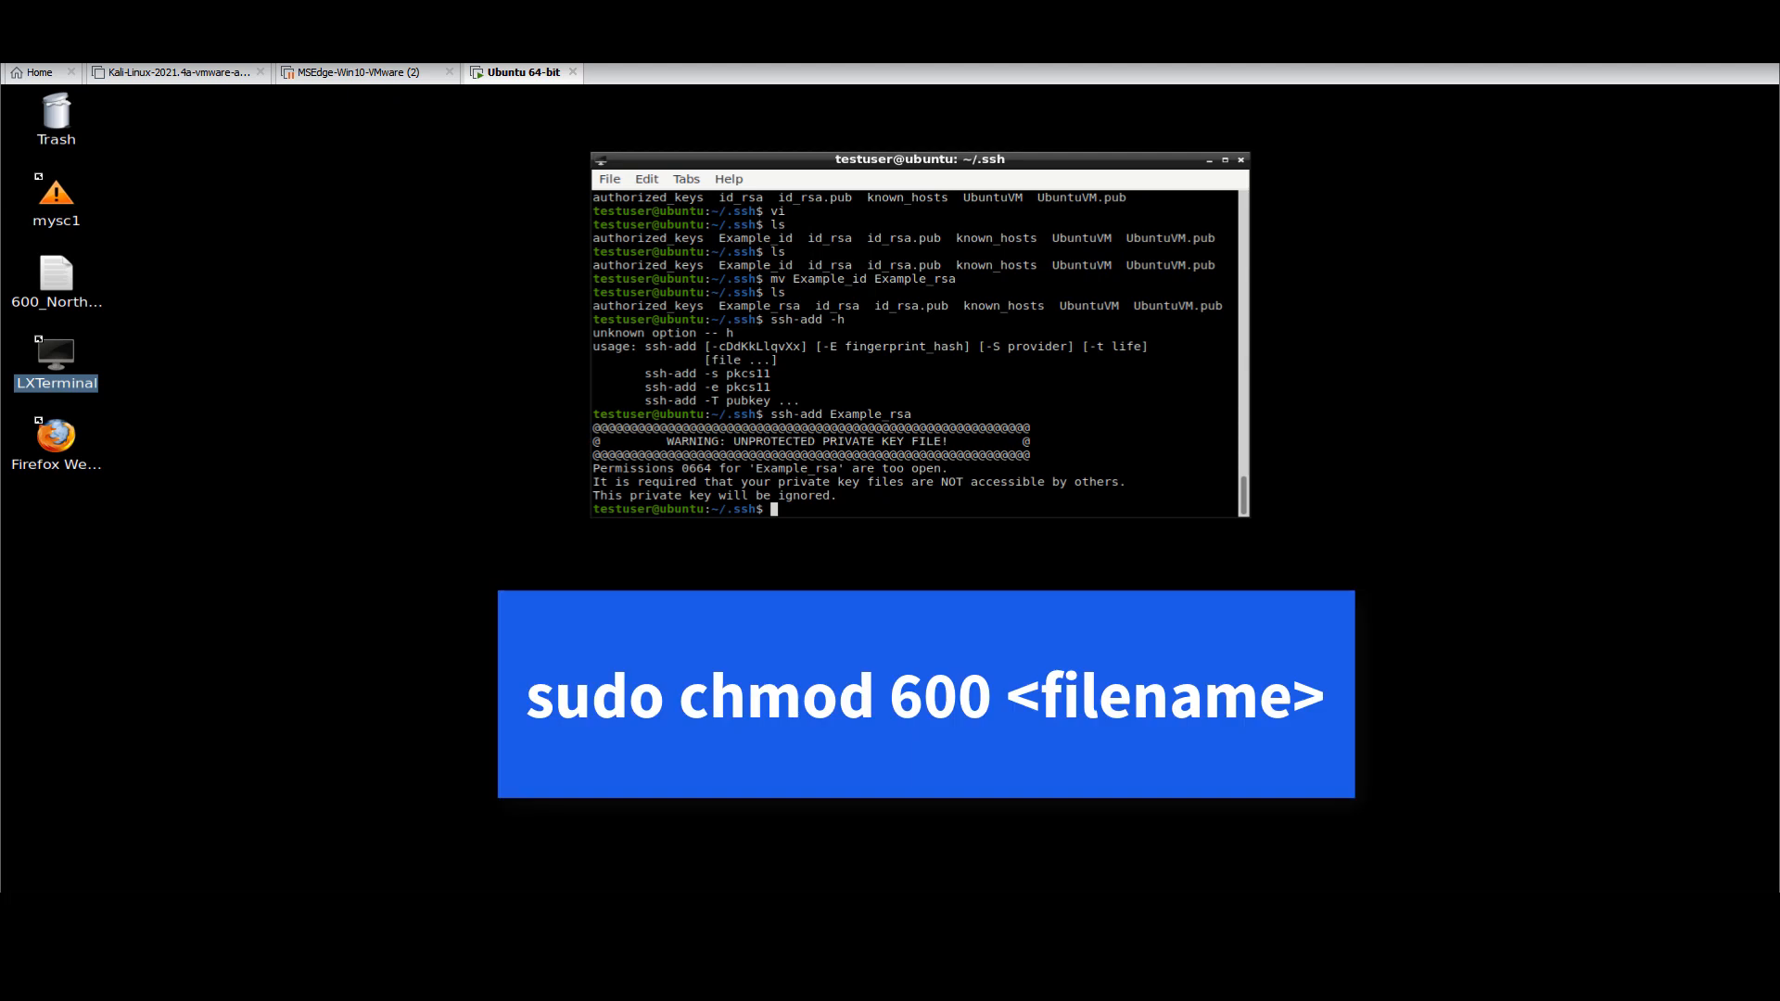
{"action": "mouse_move", "coordinate": [898, 508]}
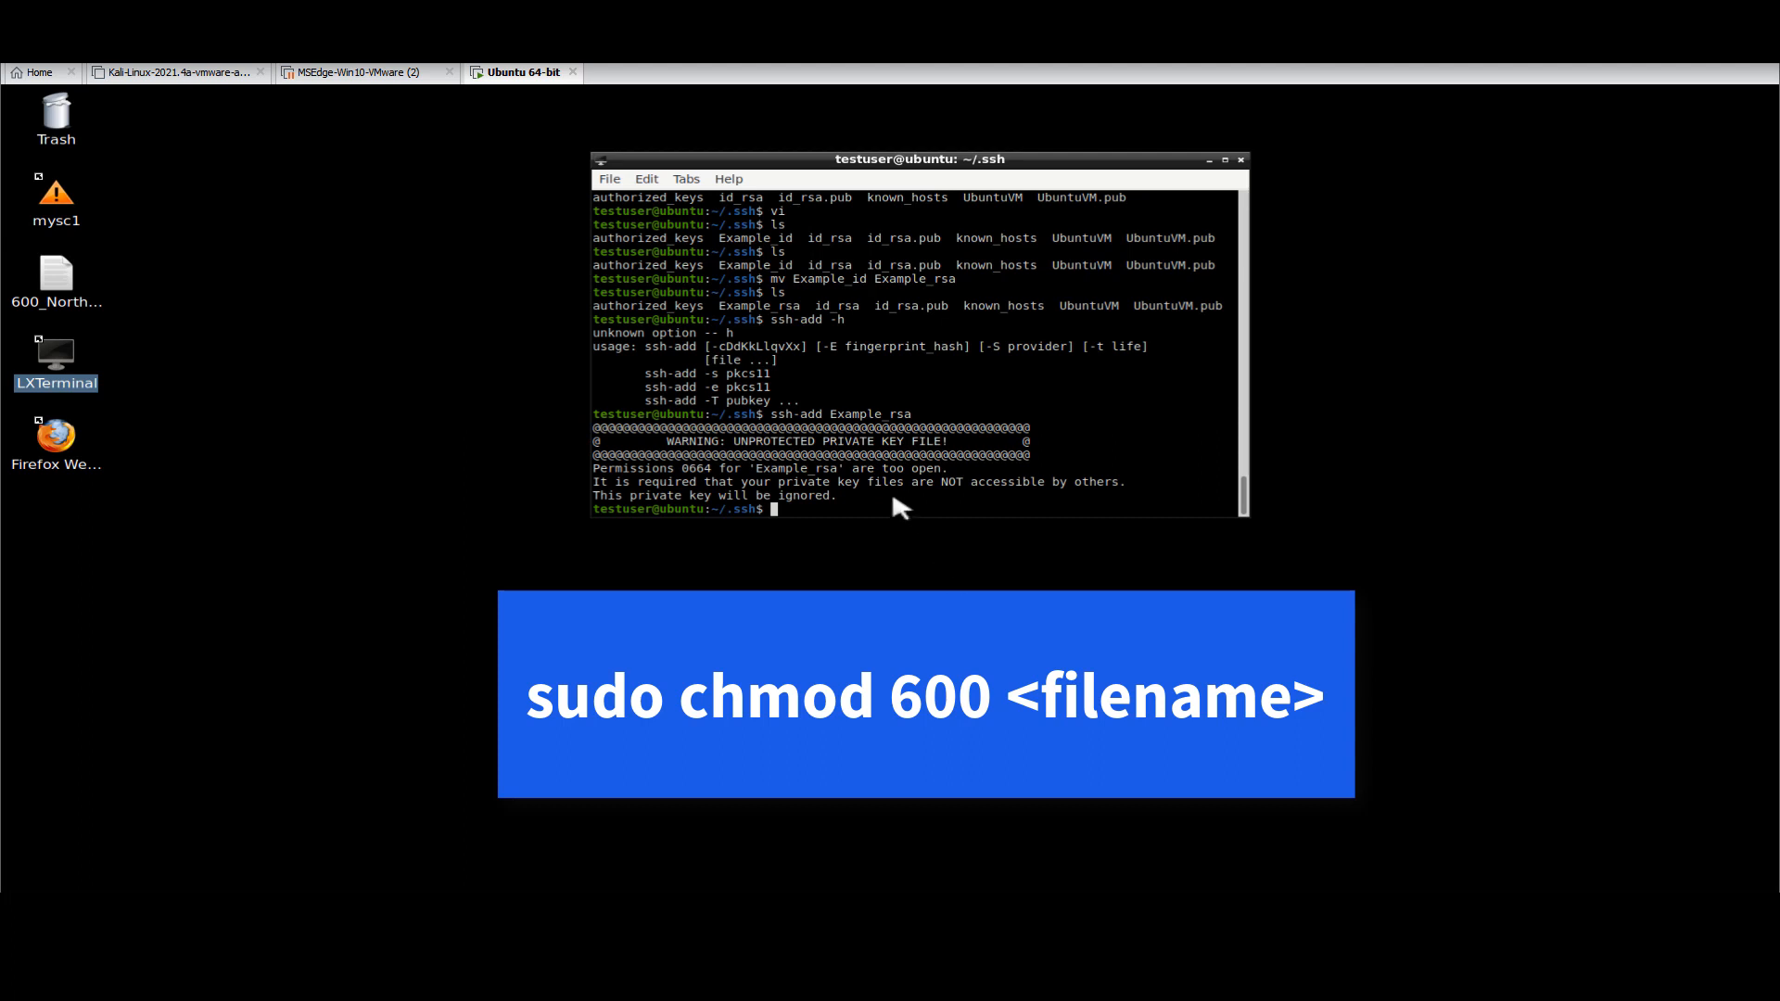
- Set Example_rsa permissions to 600 with sudo chmod so ssh-add accepts it
{"action": "type", "text": "ssh-add -h"}
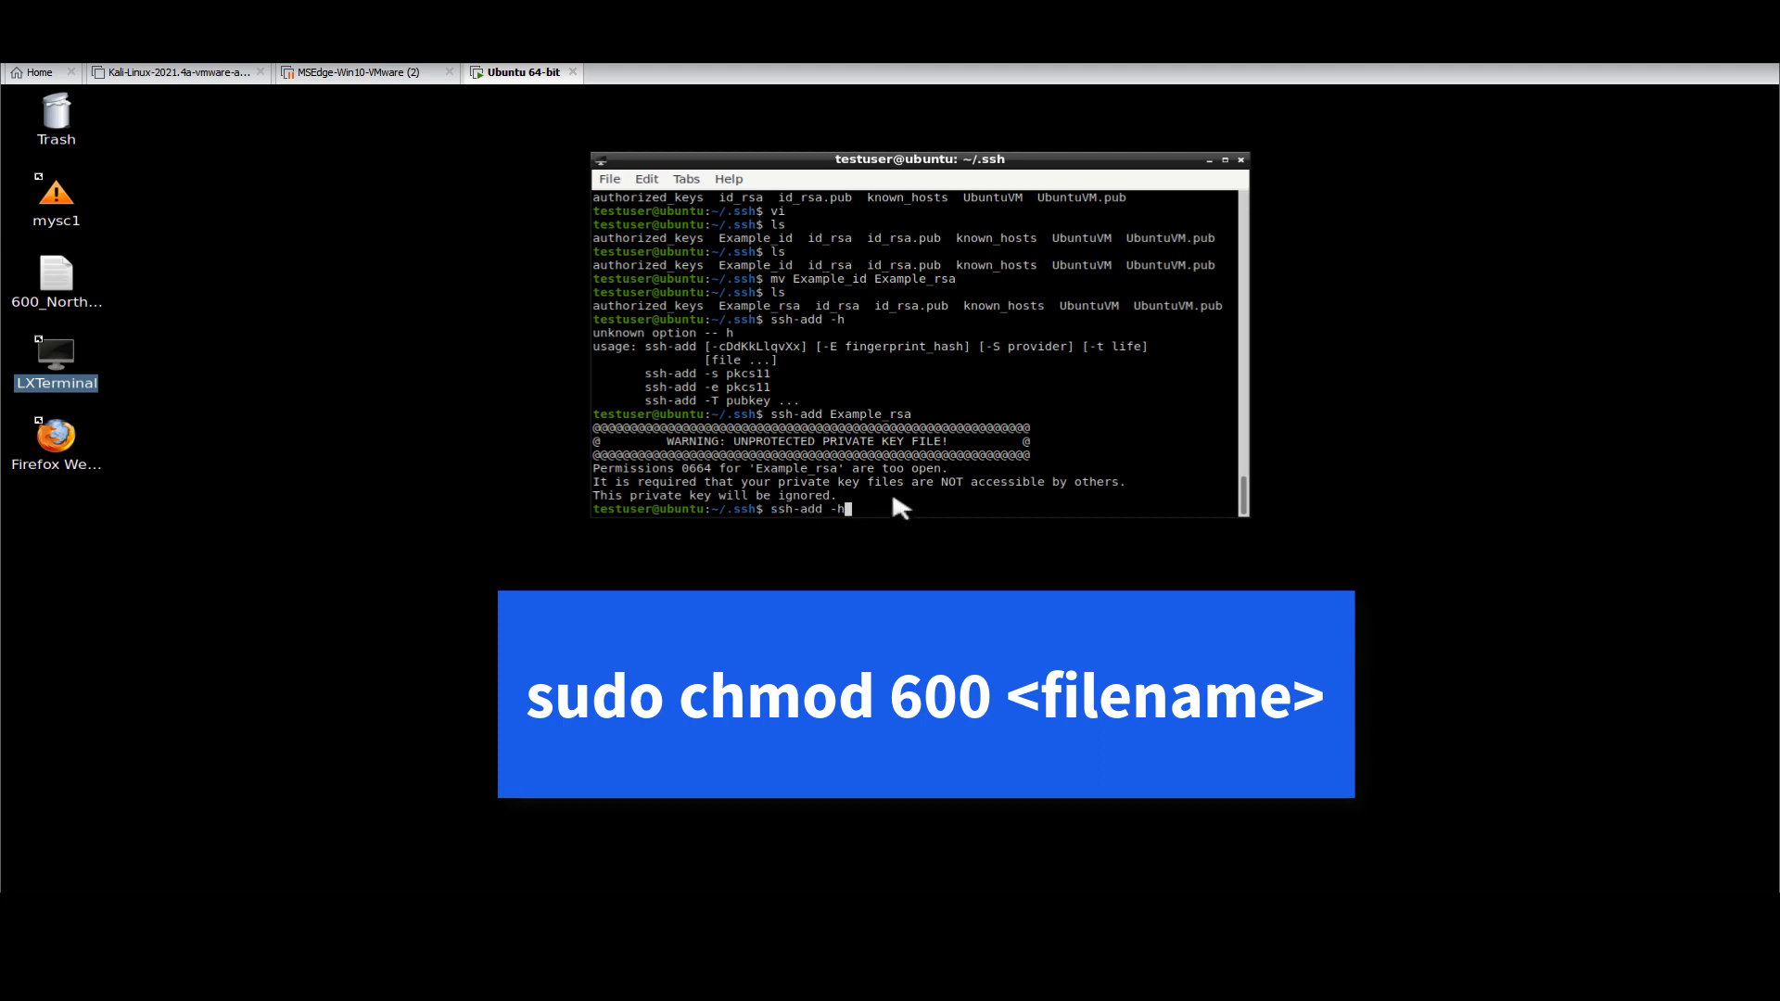
{"action": "key", "text": "BackSpace"}
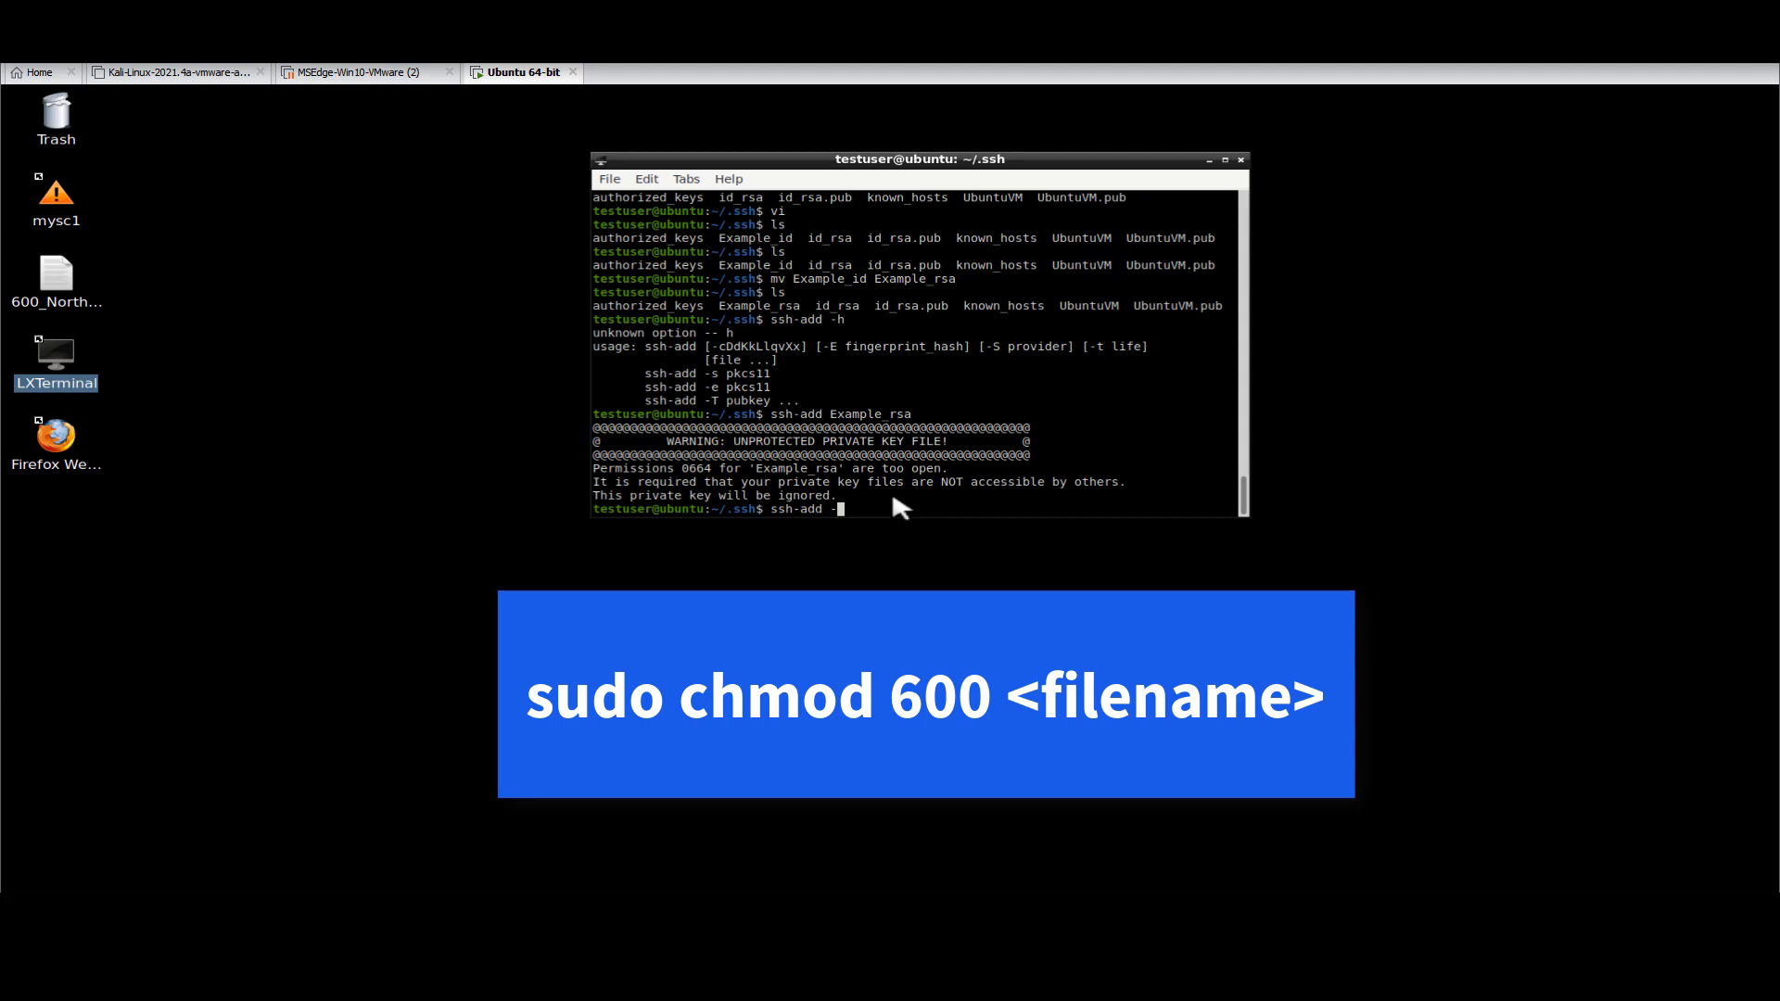
{"action": "type", "text": "sudo"}
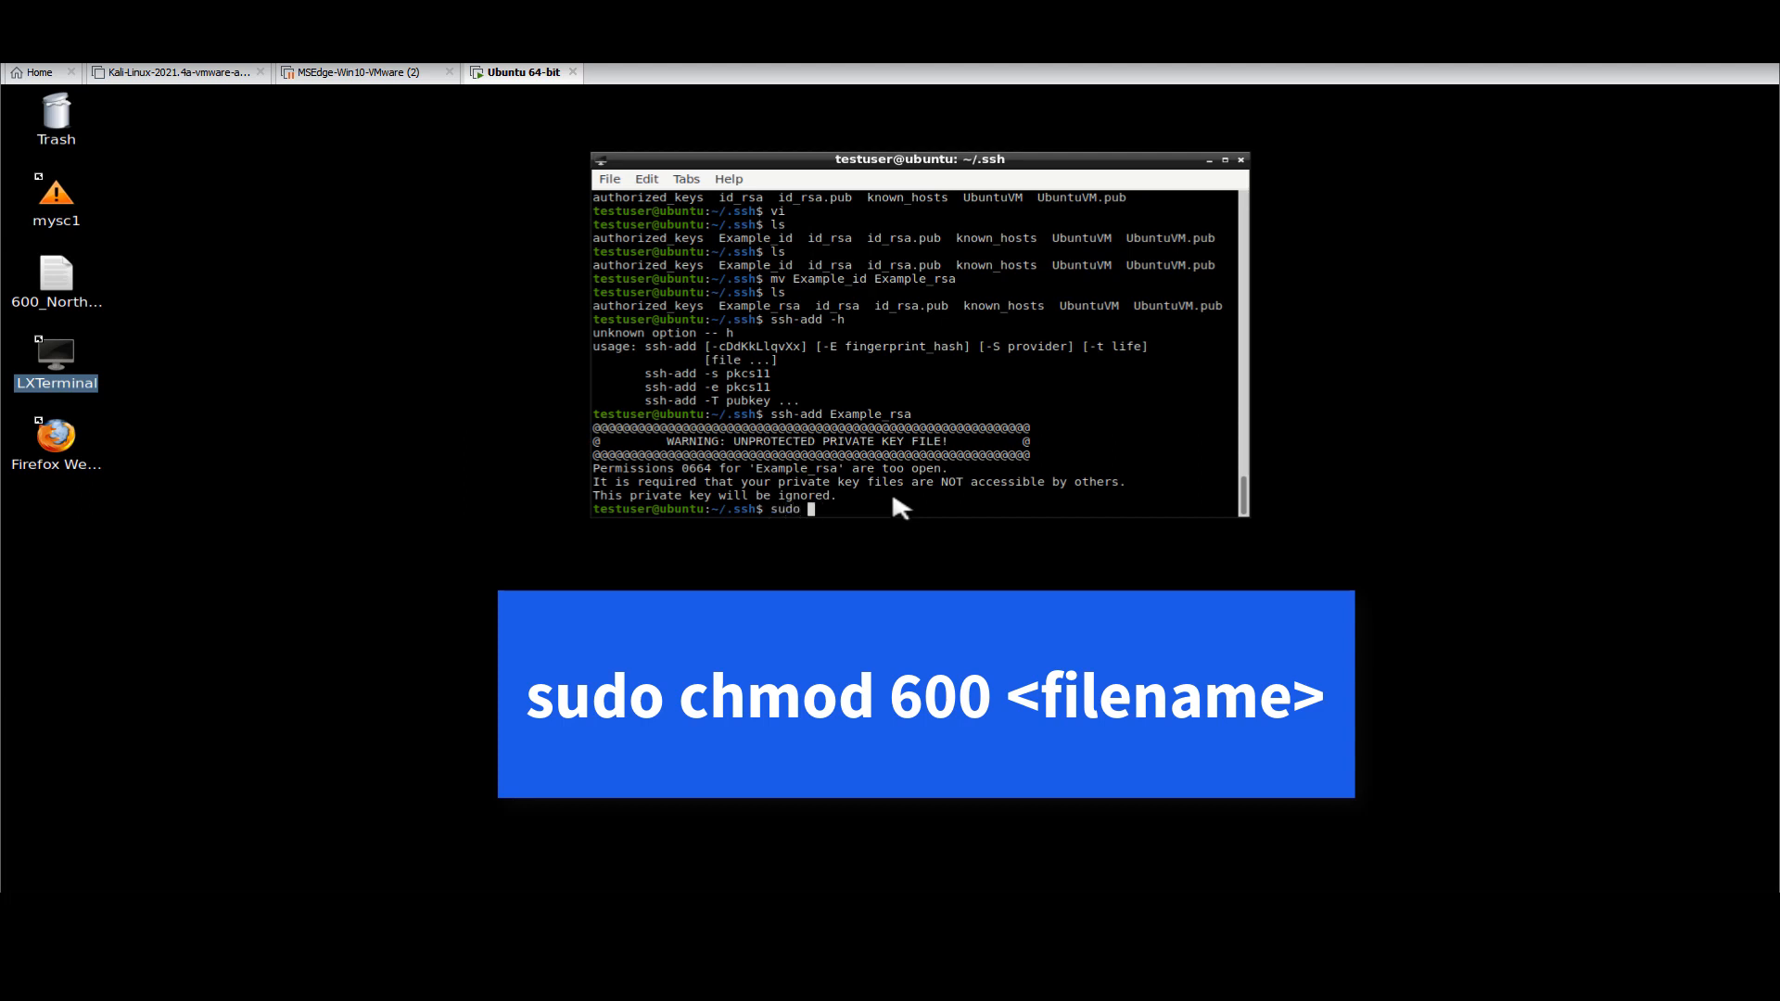
{"action": "type", "text": "chmod"}
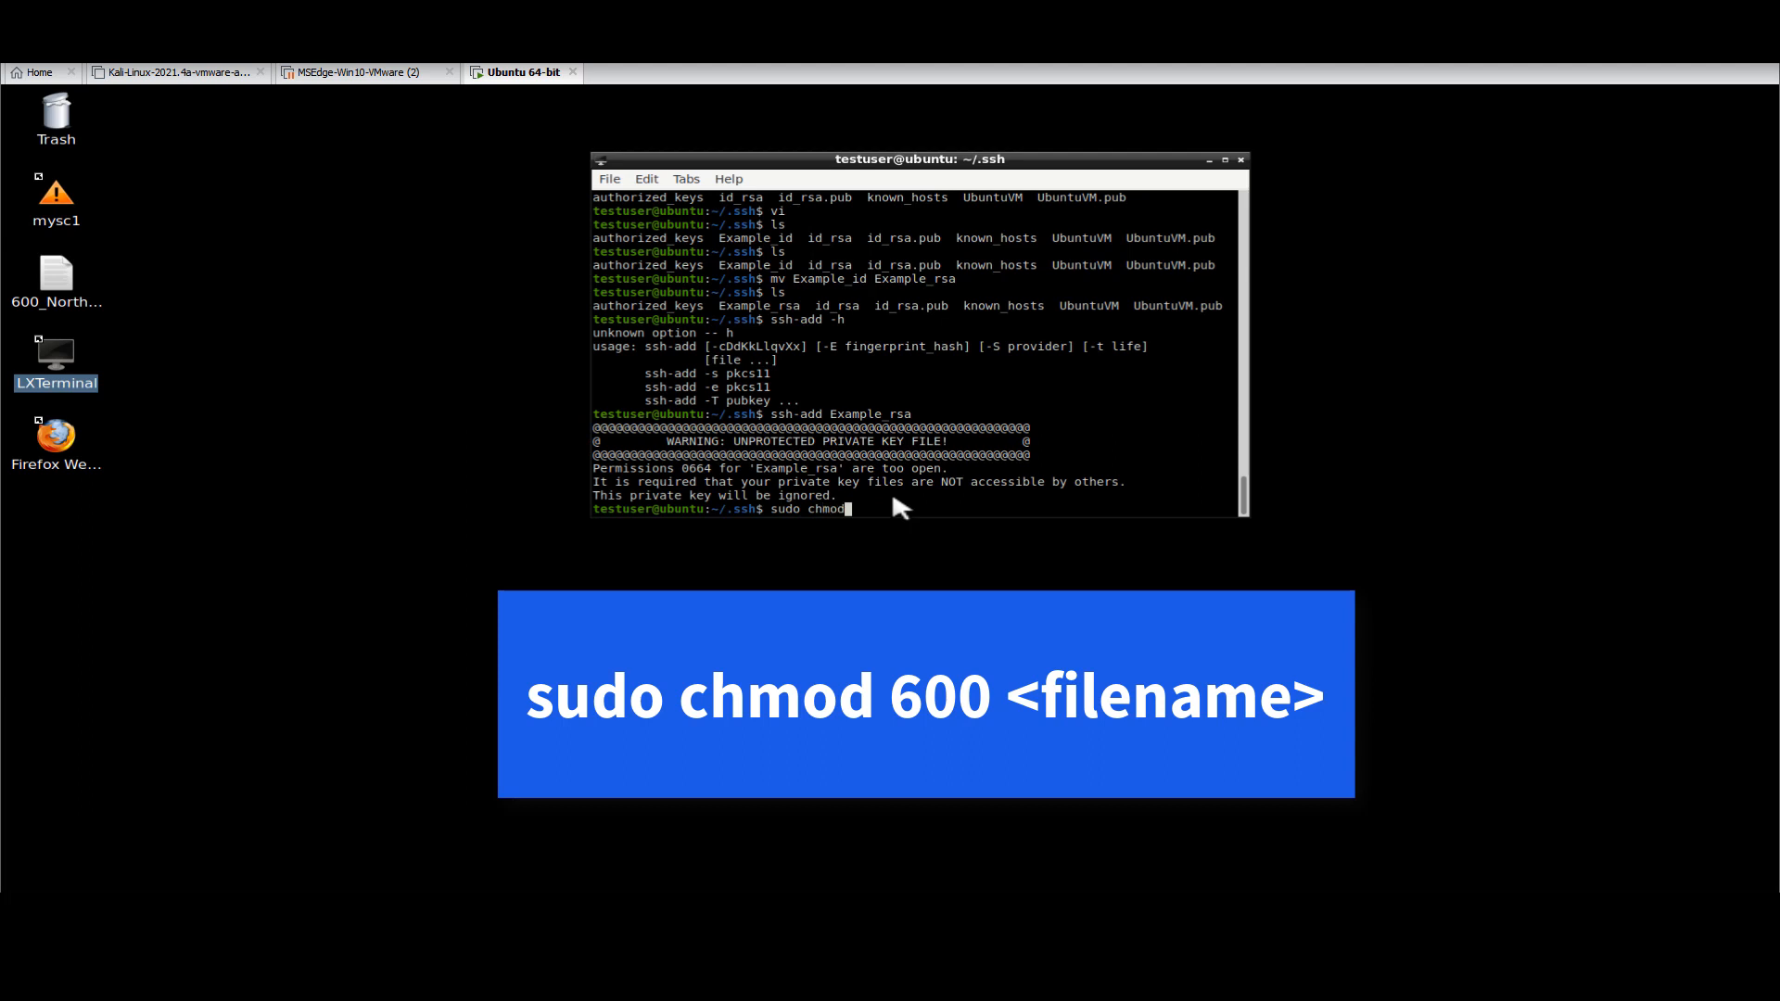
{"action": "type", "text": "600"}
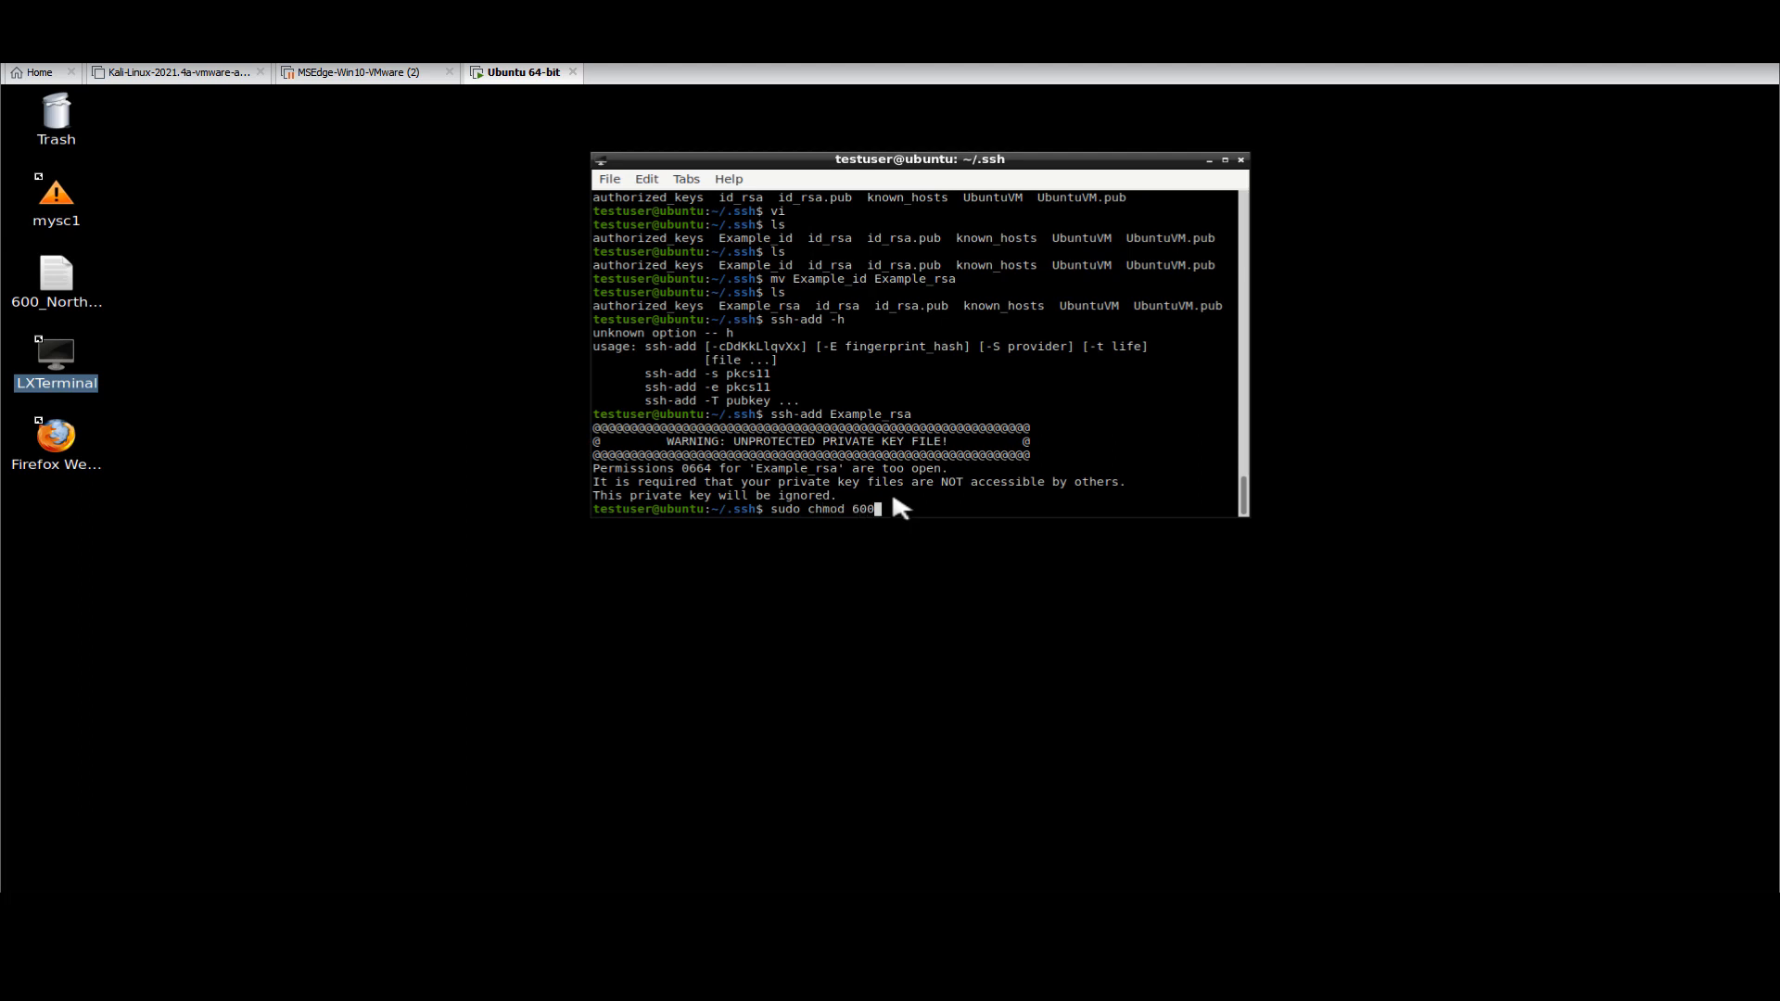
{"action": "type", "text": "Example_rsa"}
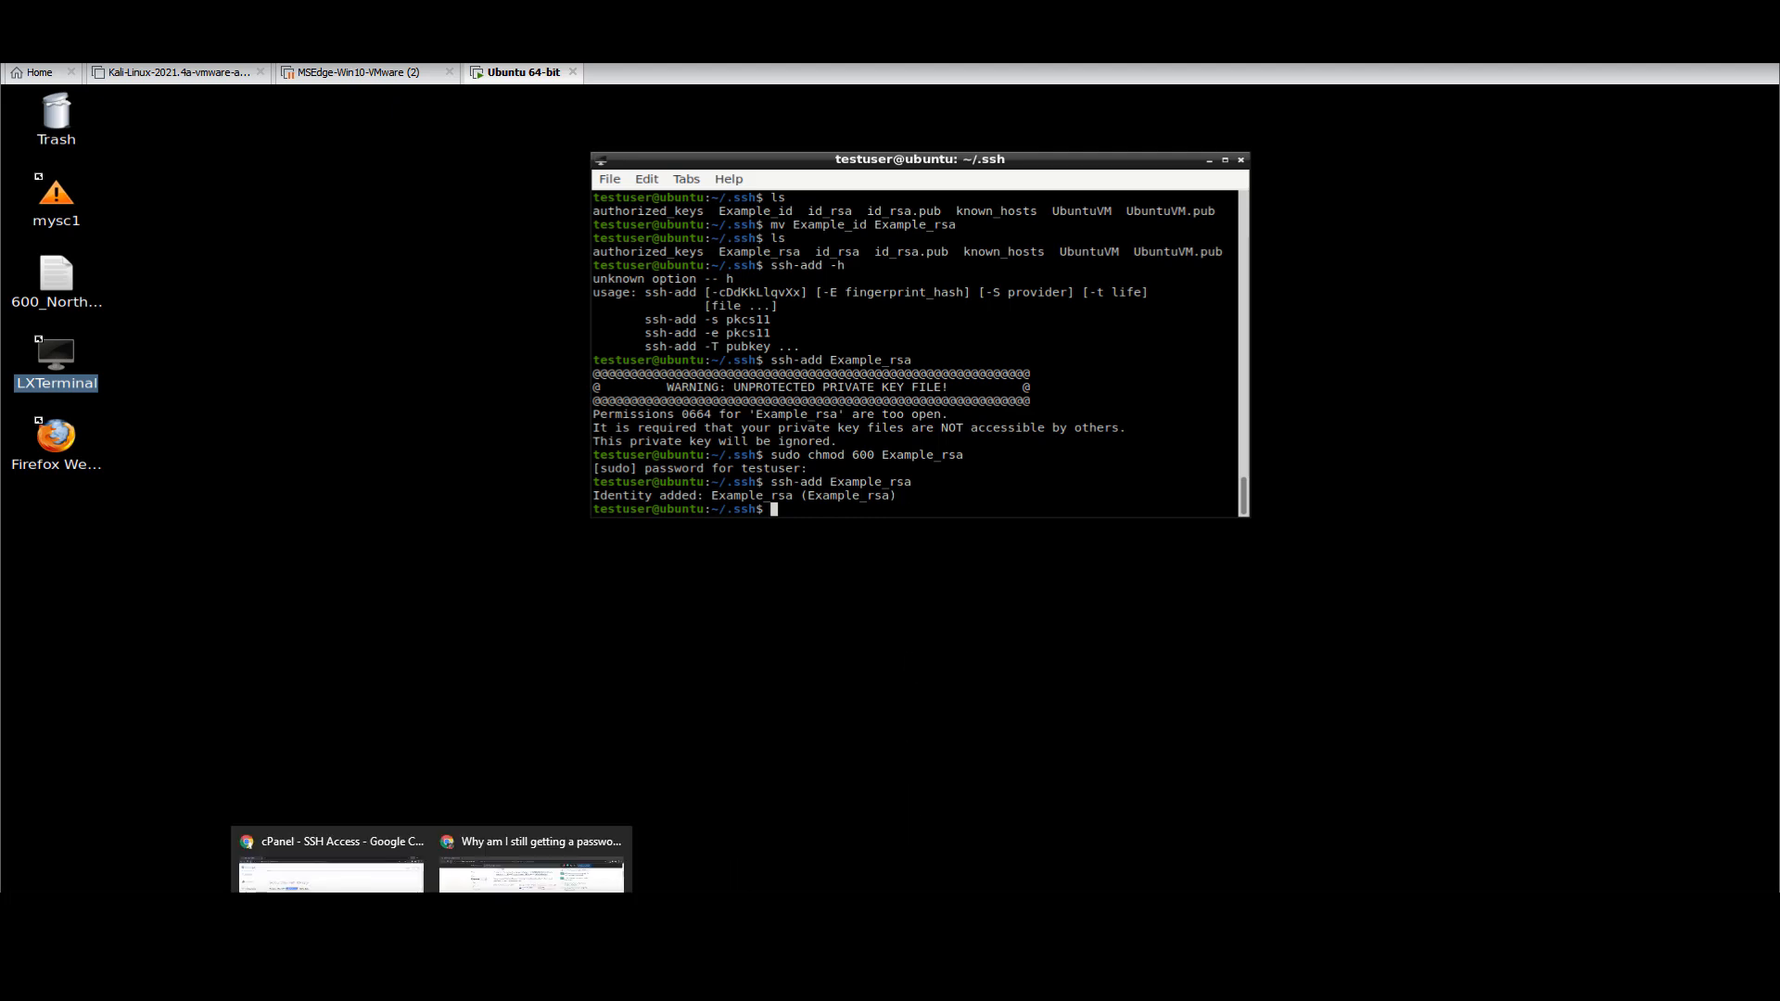
{"action": "left_click", "coordinate": [330, 842]}
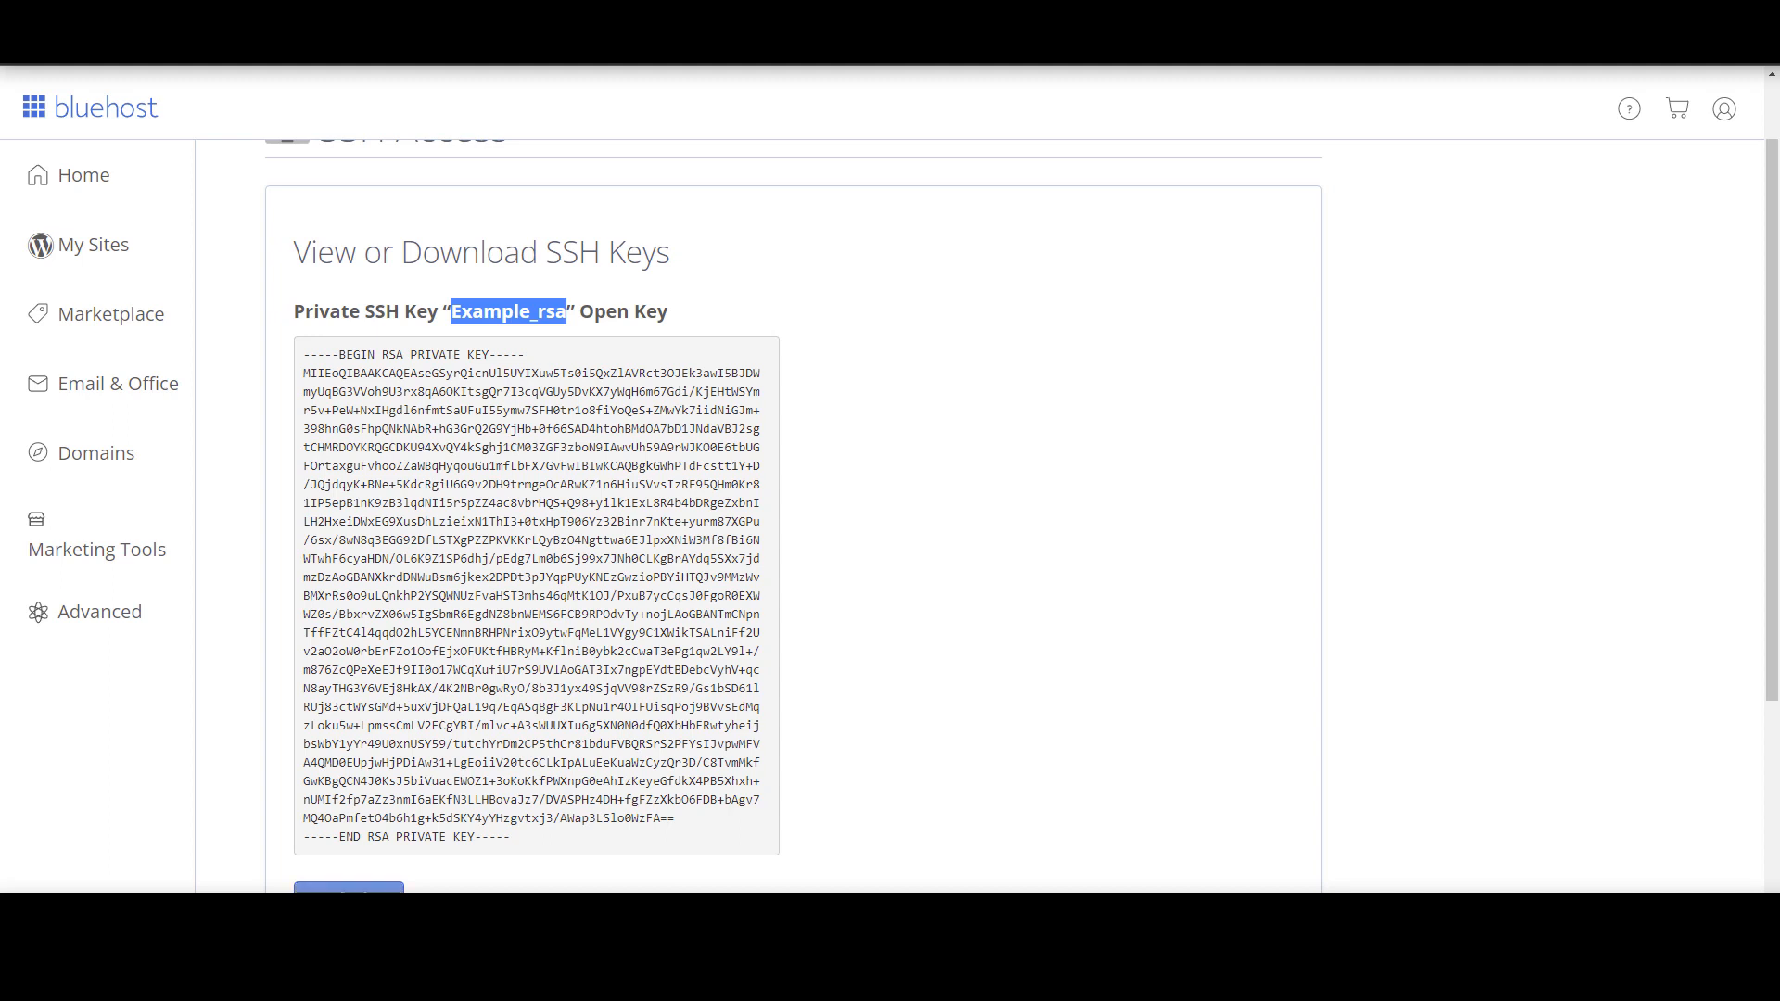
{"action": "mouse_move", "coordinate": [136, 734]}
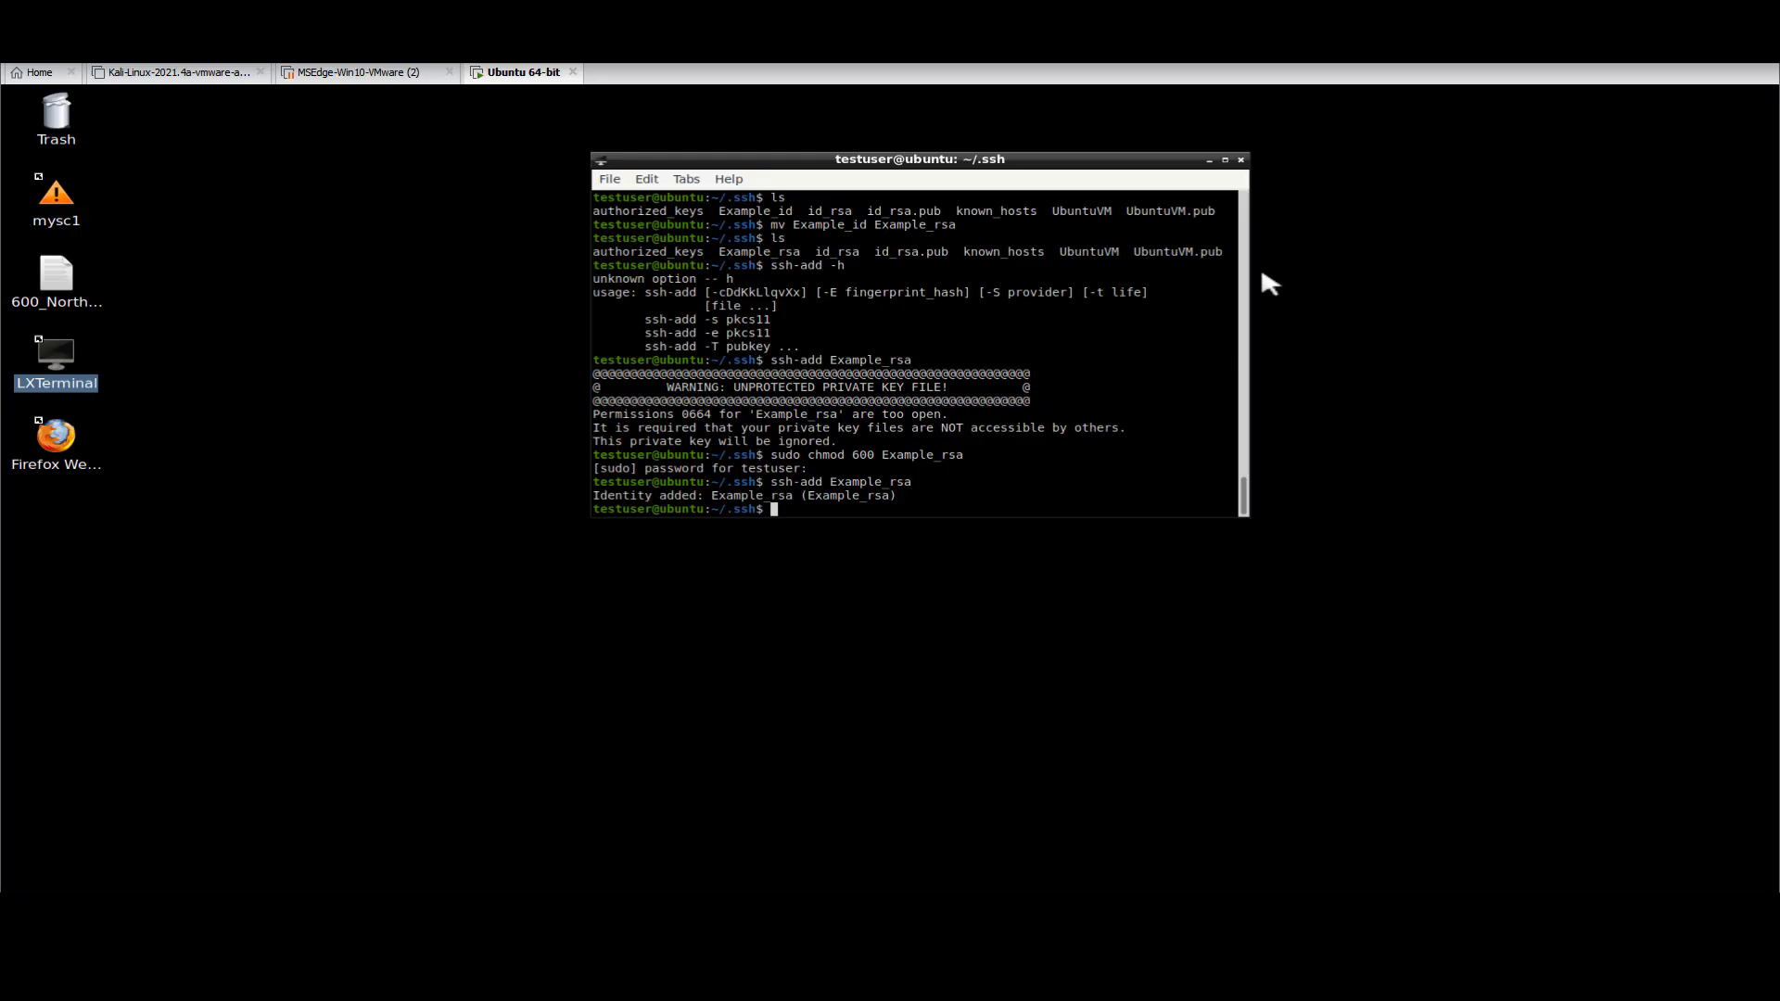
- Begin an ssh login command to the hosting server at the prompt
{"action": "type", "text": "ssh"}
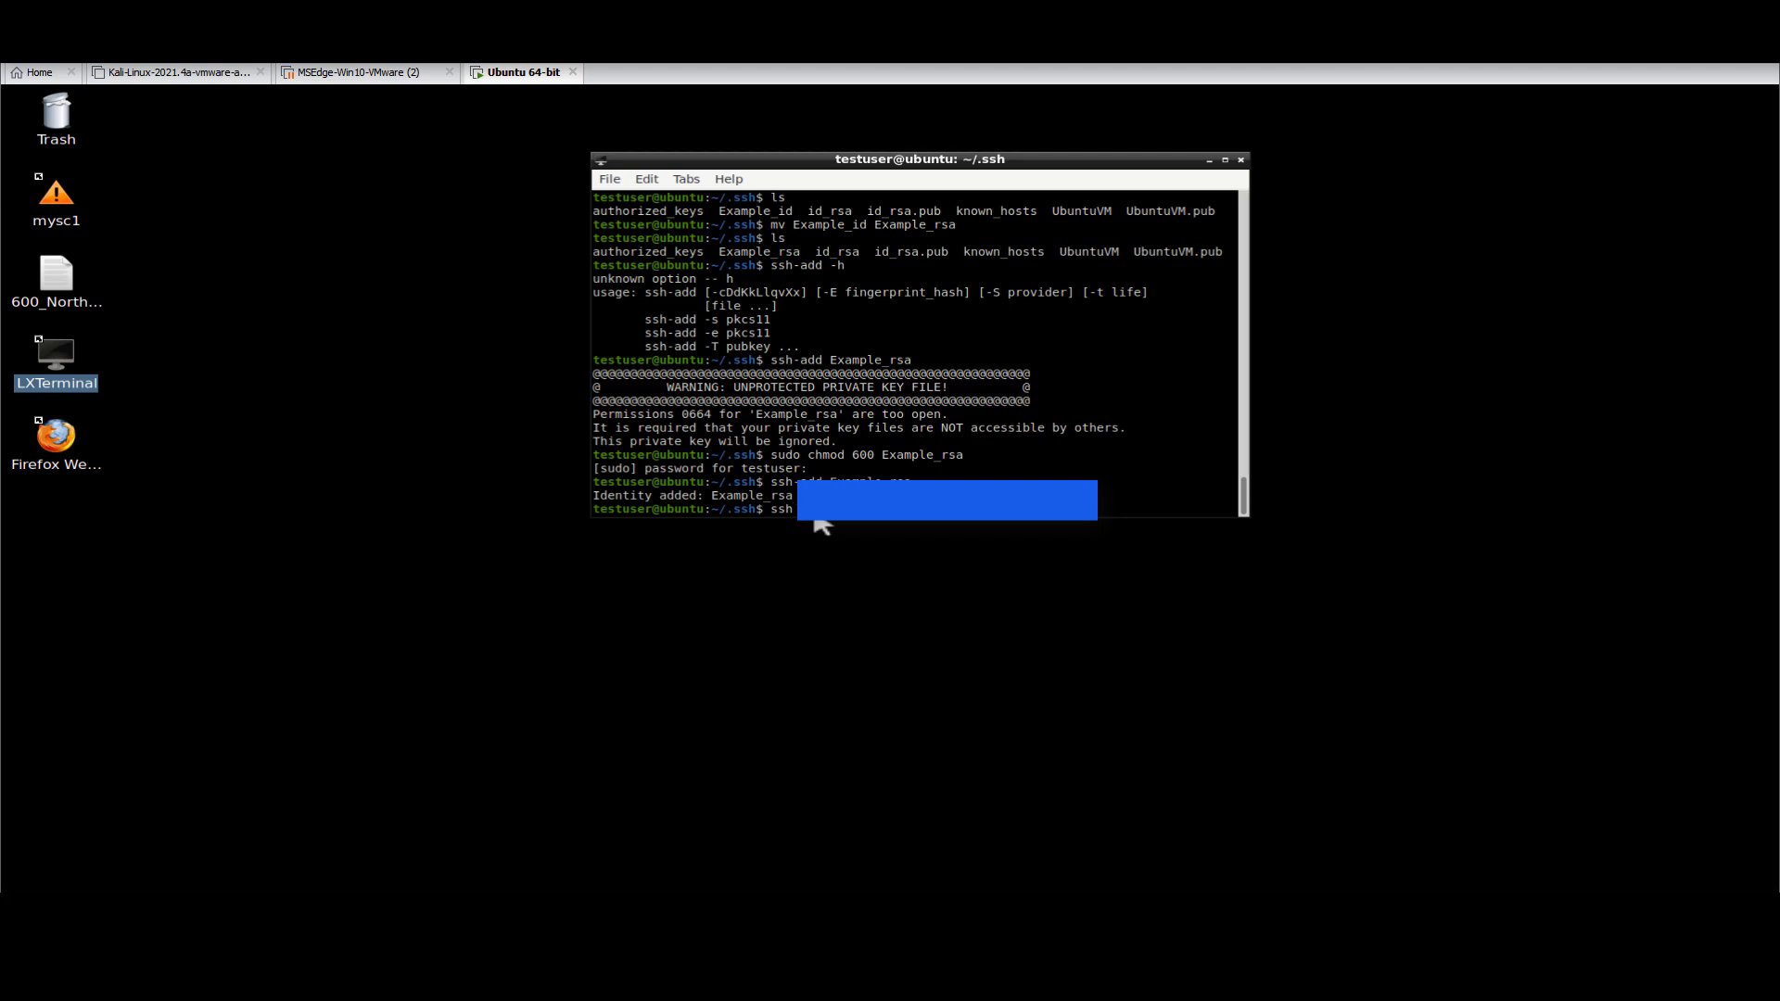
{"action": "mouse_move", "coordinate": [1073, 469]}
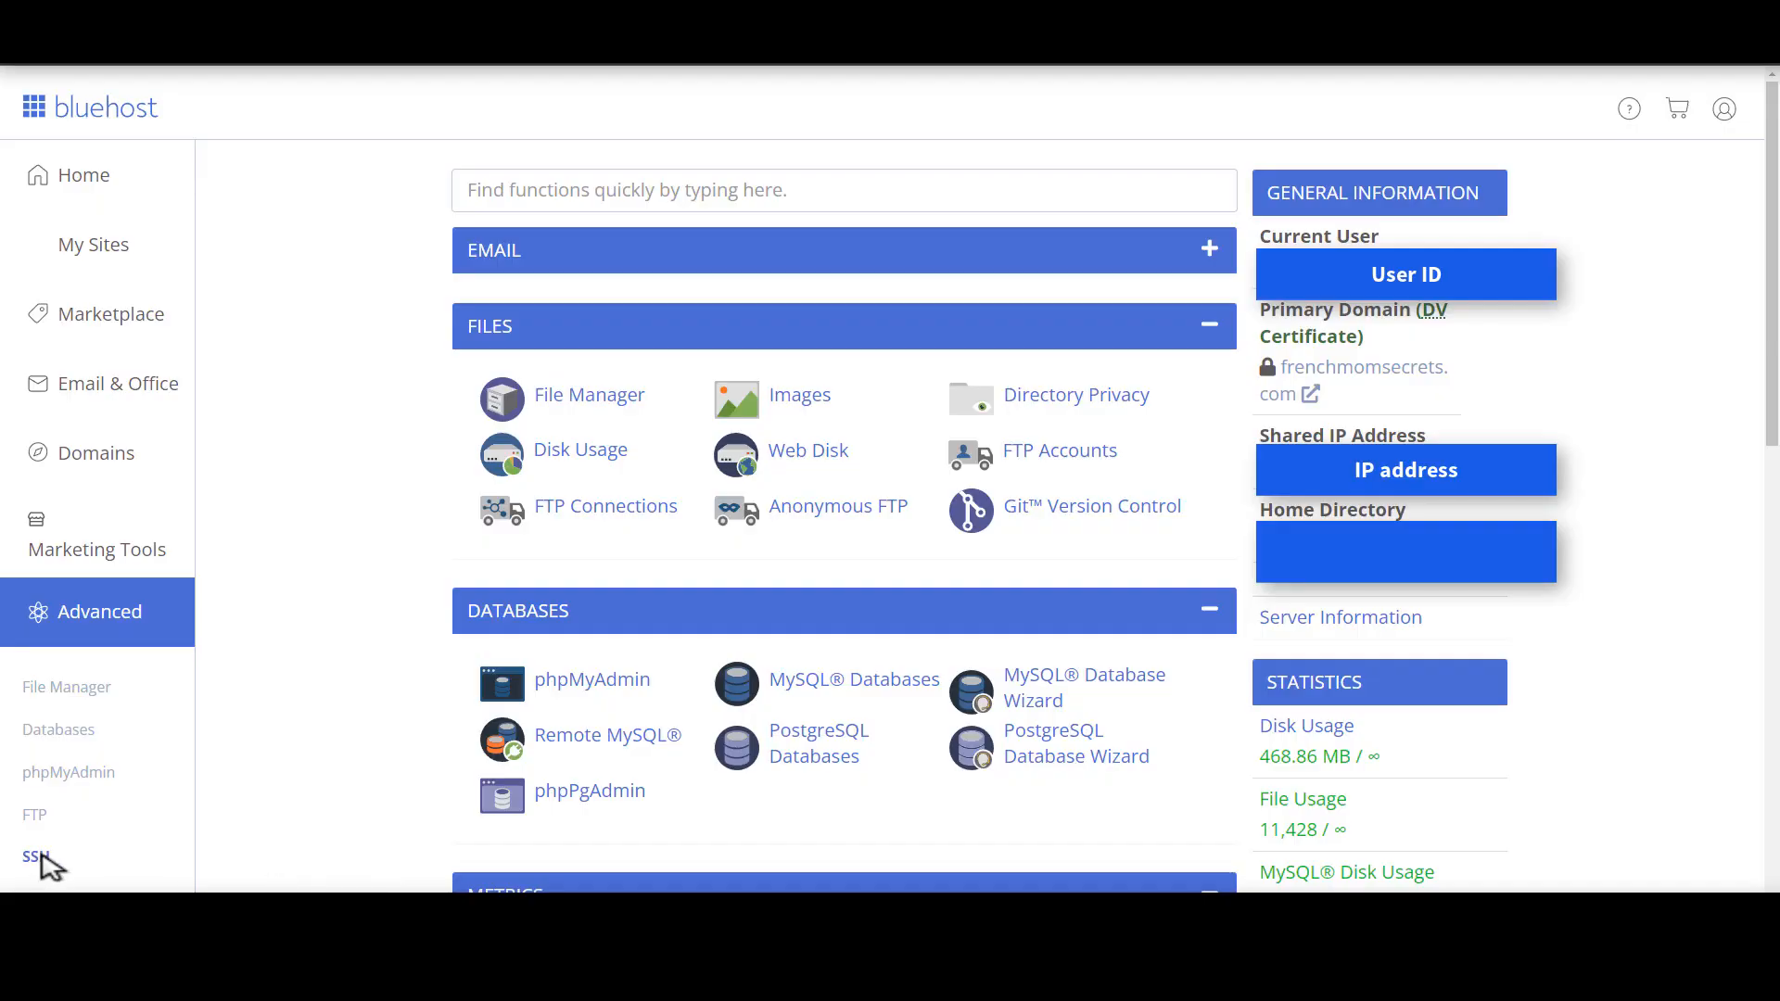
- Reach the SSH Access key list showing Example_rsa as not authorized
{"action": "left_click", "coordinate": [31, 857]}
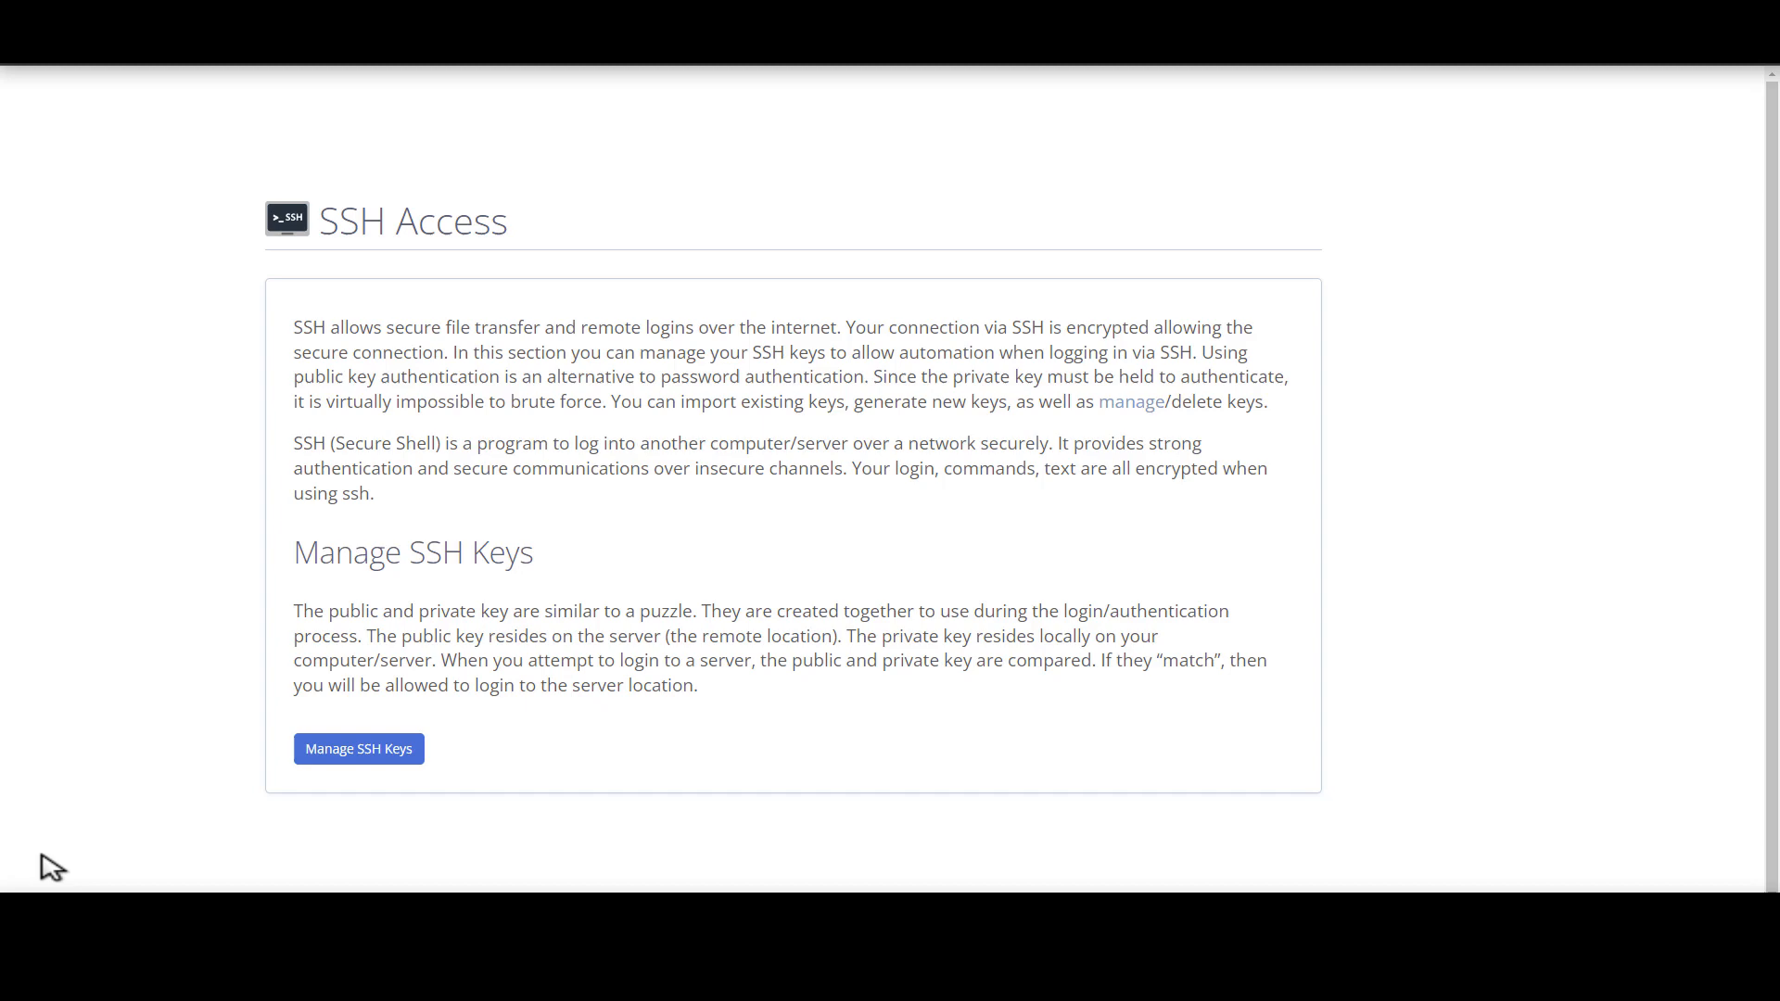
{"action": "left_click", "coordinate": [358, 747]}
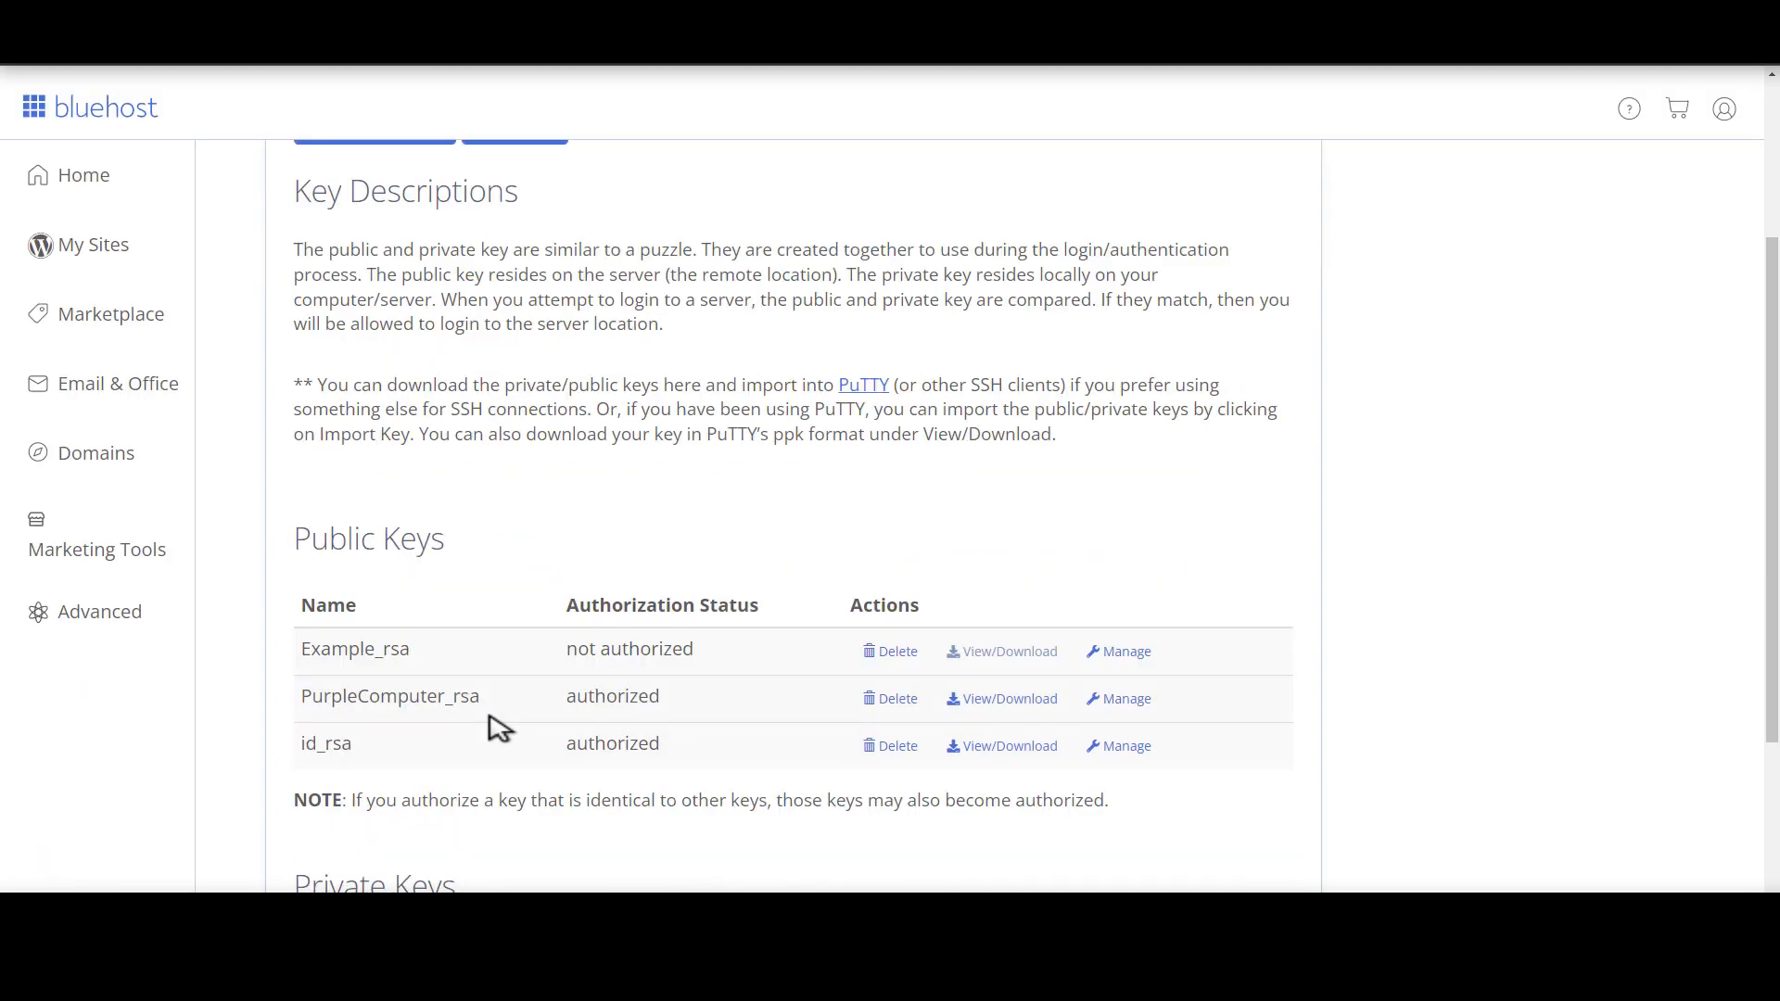
{"action": "mouse_move", "coordinate": [551, 658]}
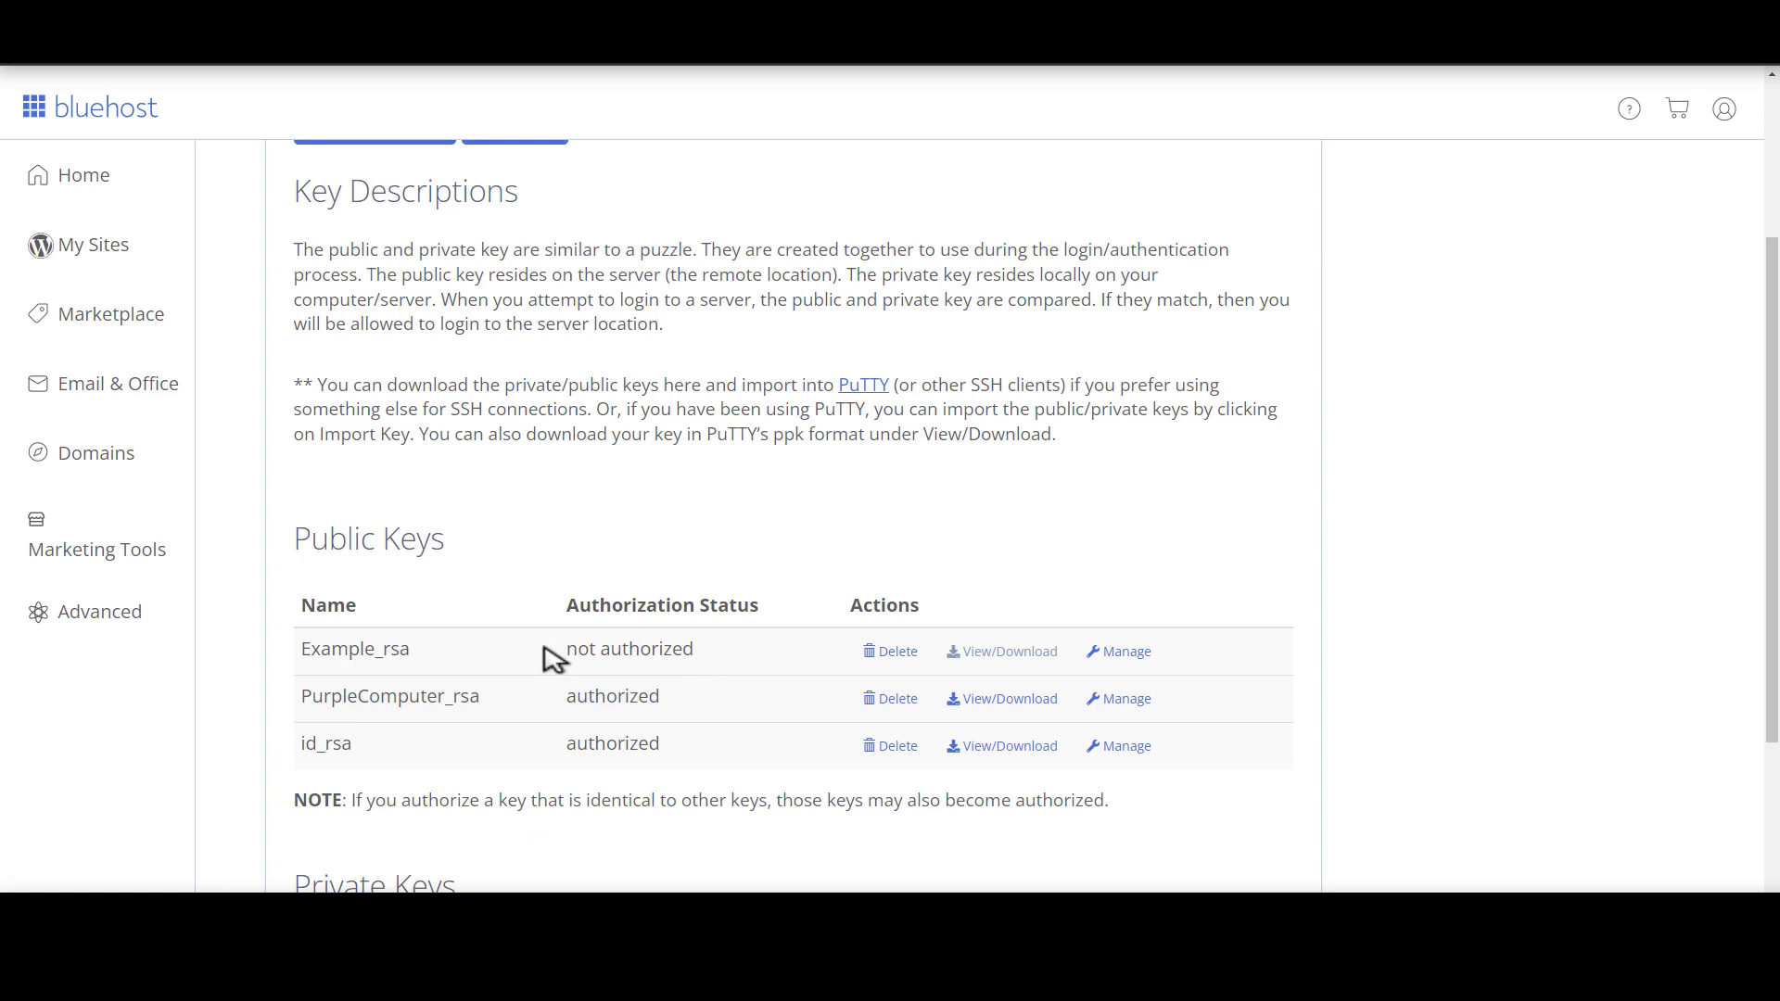
{"action": "double_click", "coordinate": [628, 649]}
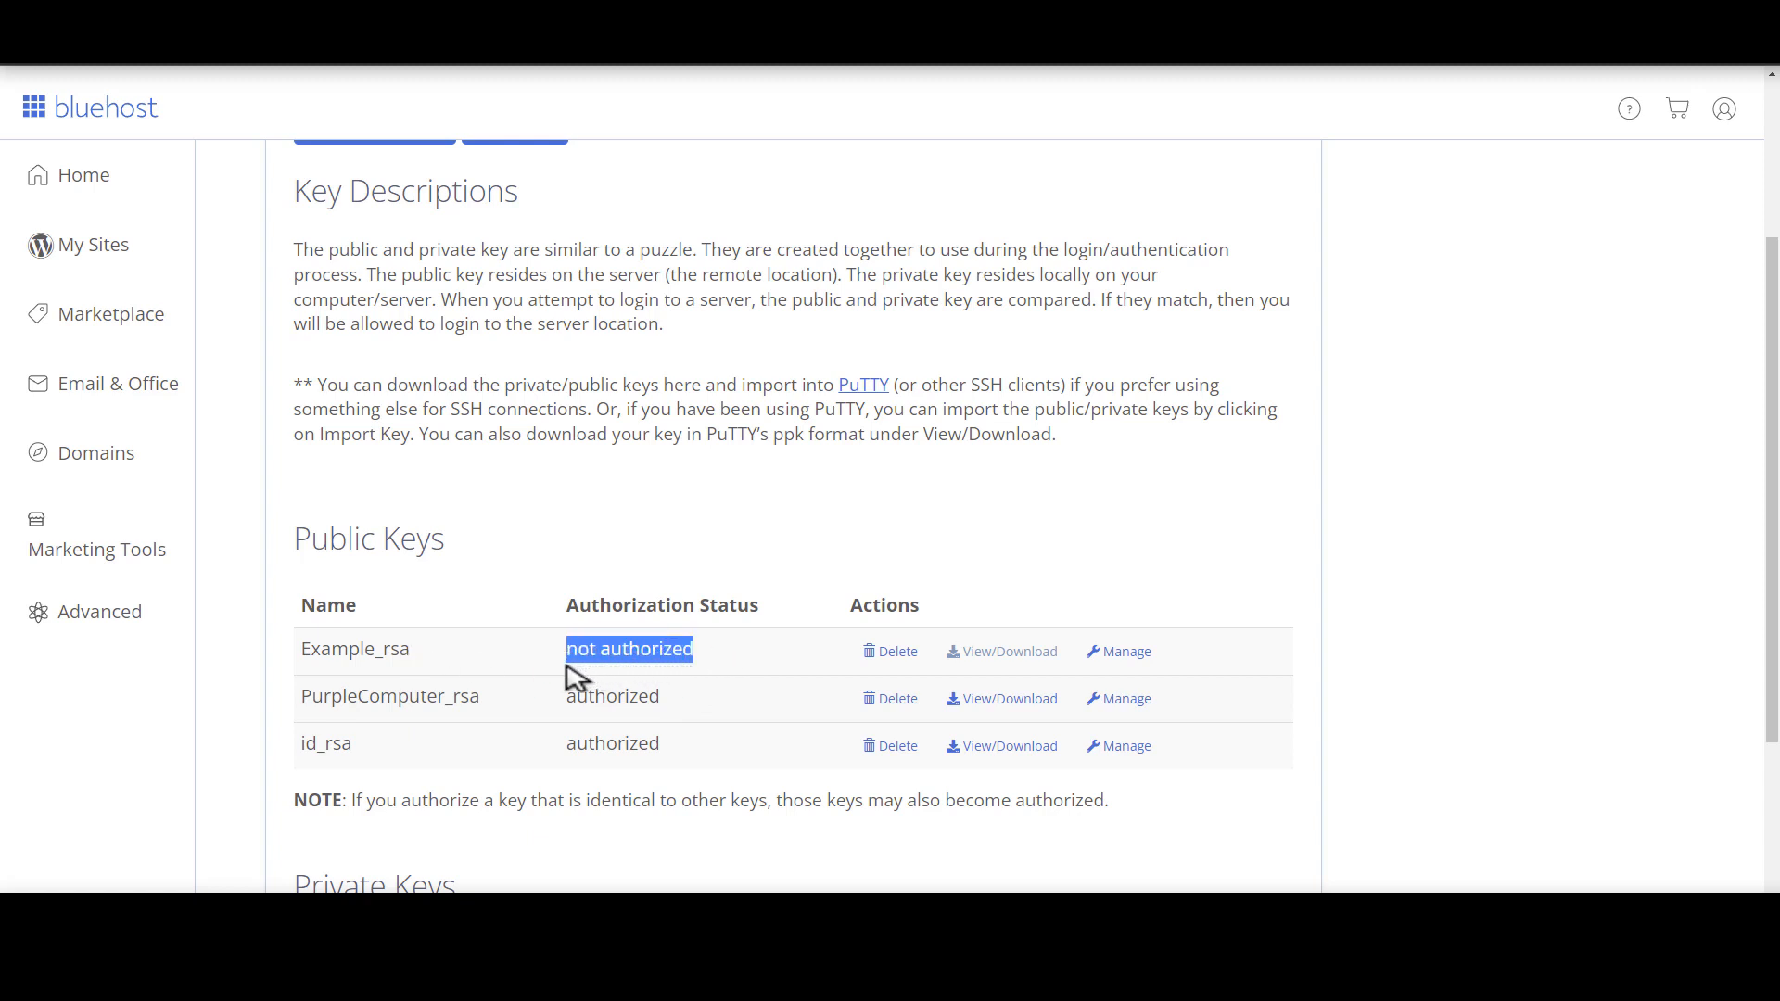
{"action": "mouse_move", "coordinate": [1159, 595]}
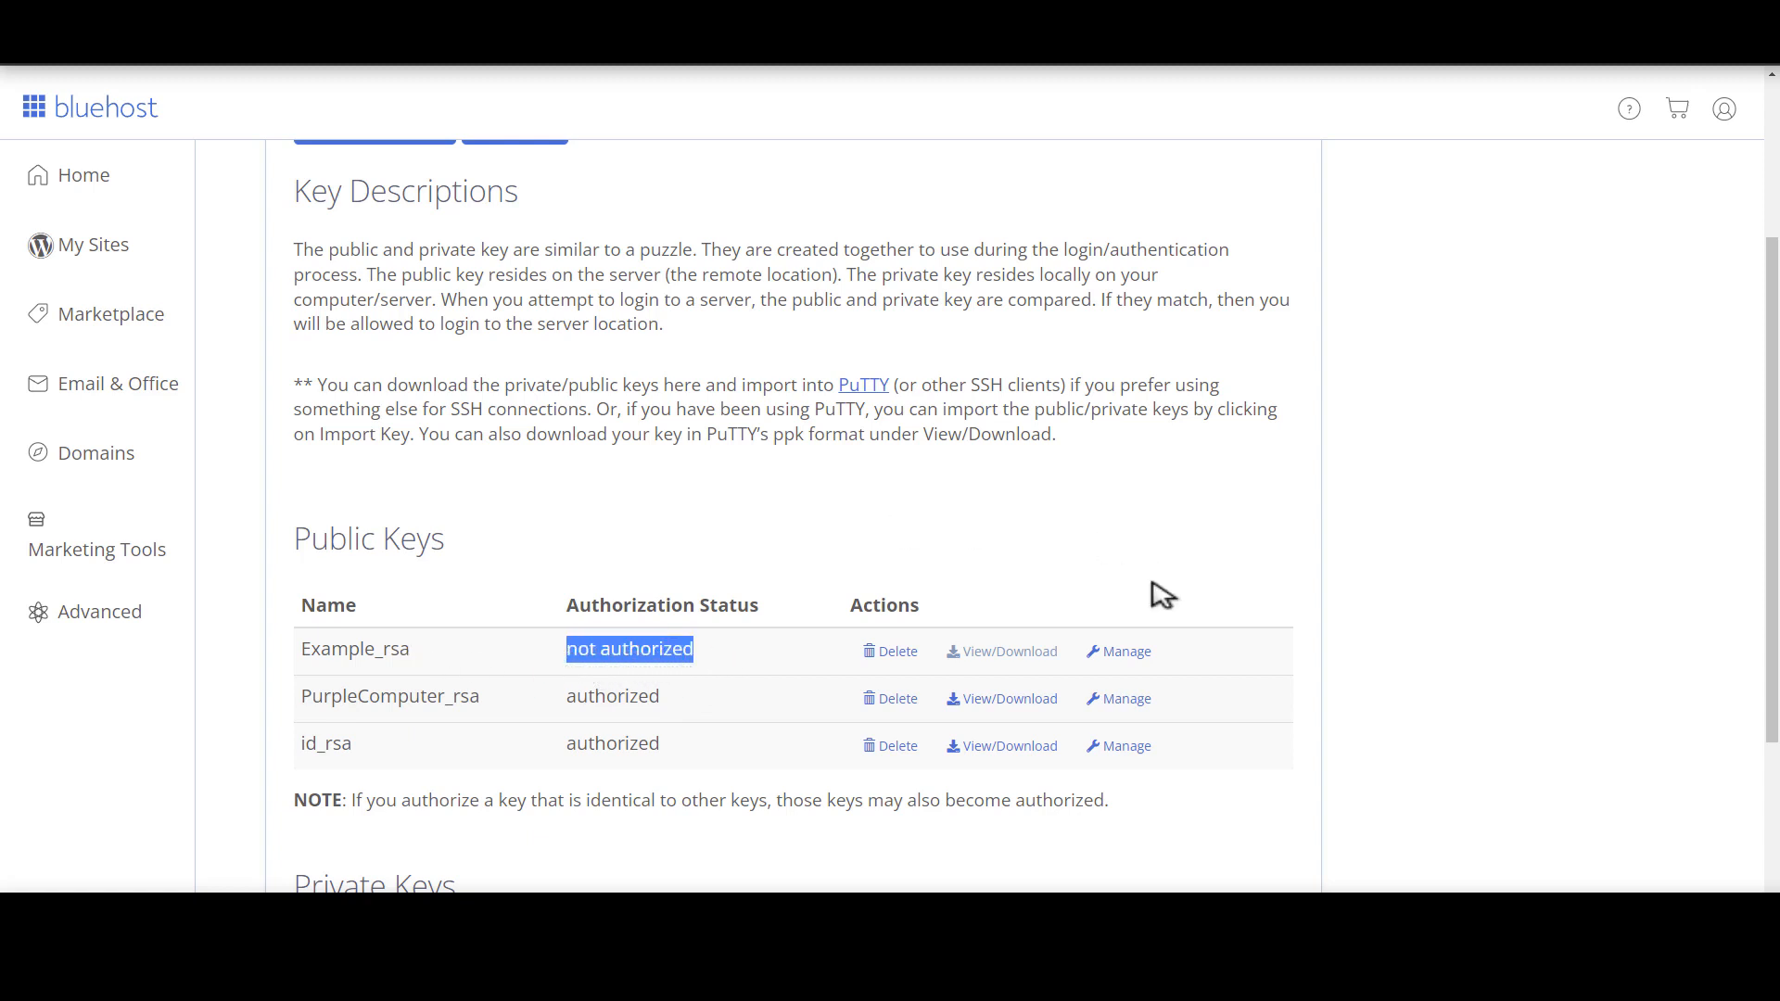
- Authorize the Example_rsa public key and return to the SSH key list
{"action": "left_click", "coordinate": [1125, 651]}
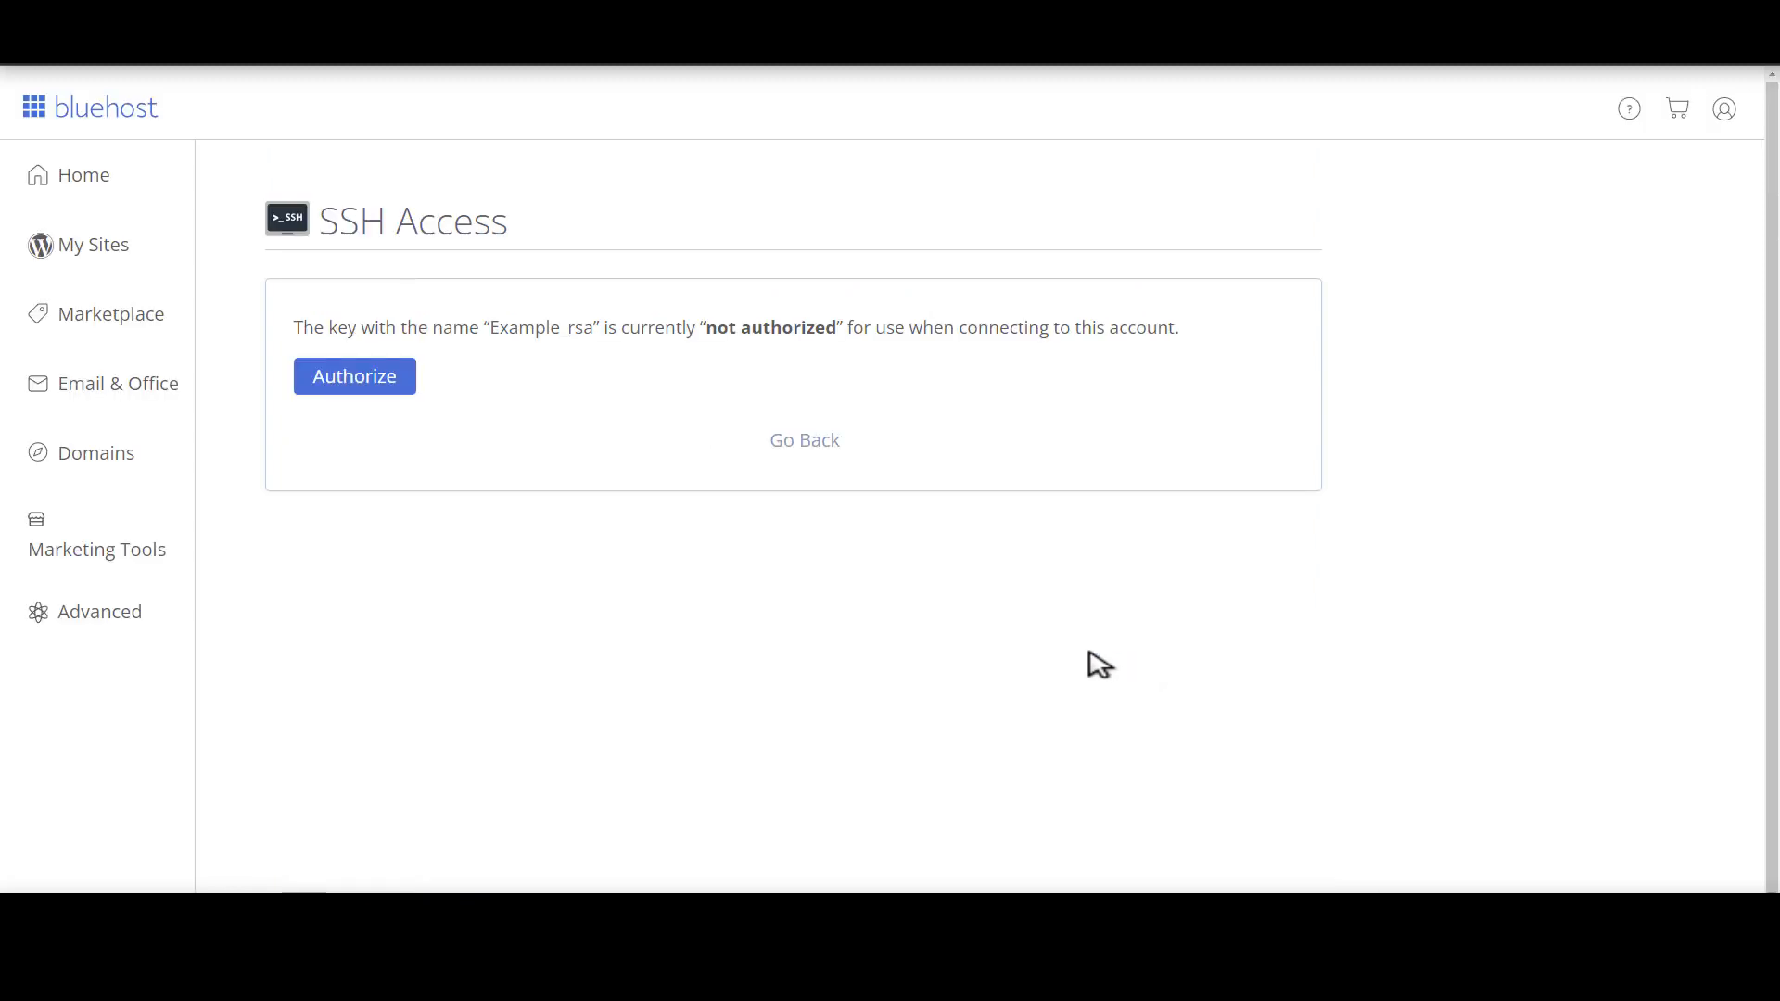
{"action": "left_click", "coordinate": [354, 376]}
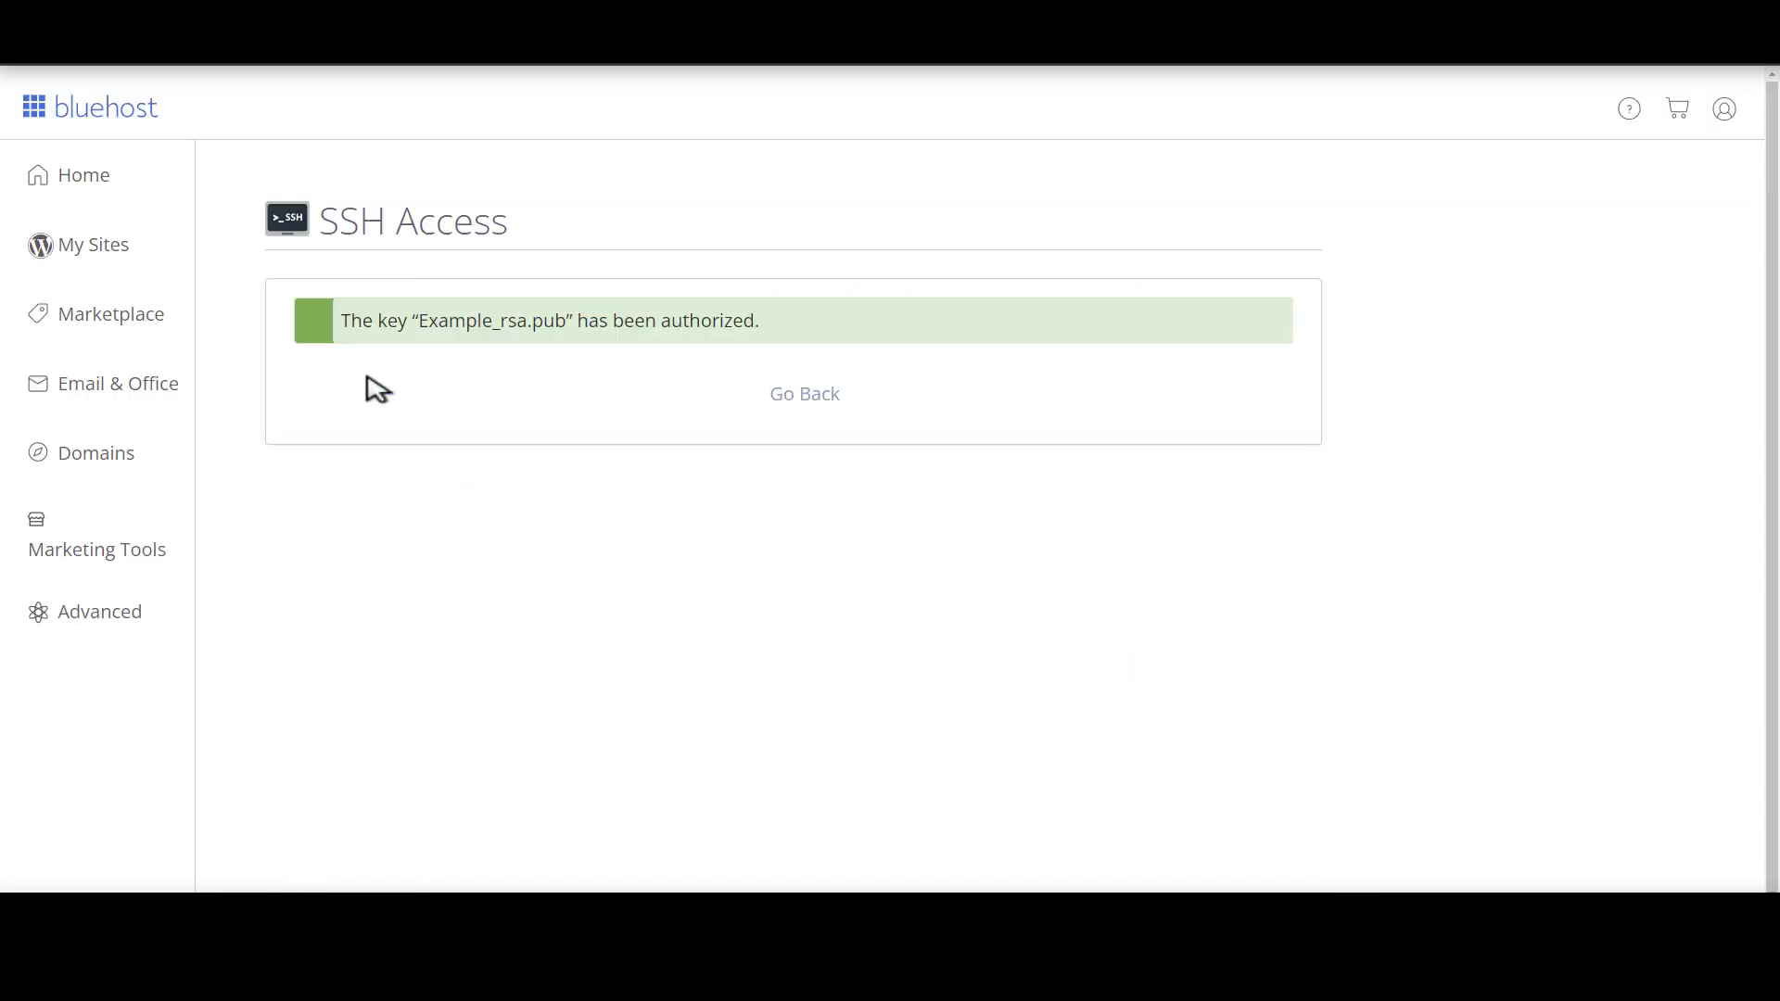
{"action": "mouse_move", "coordinate": [803, 393]}
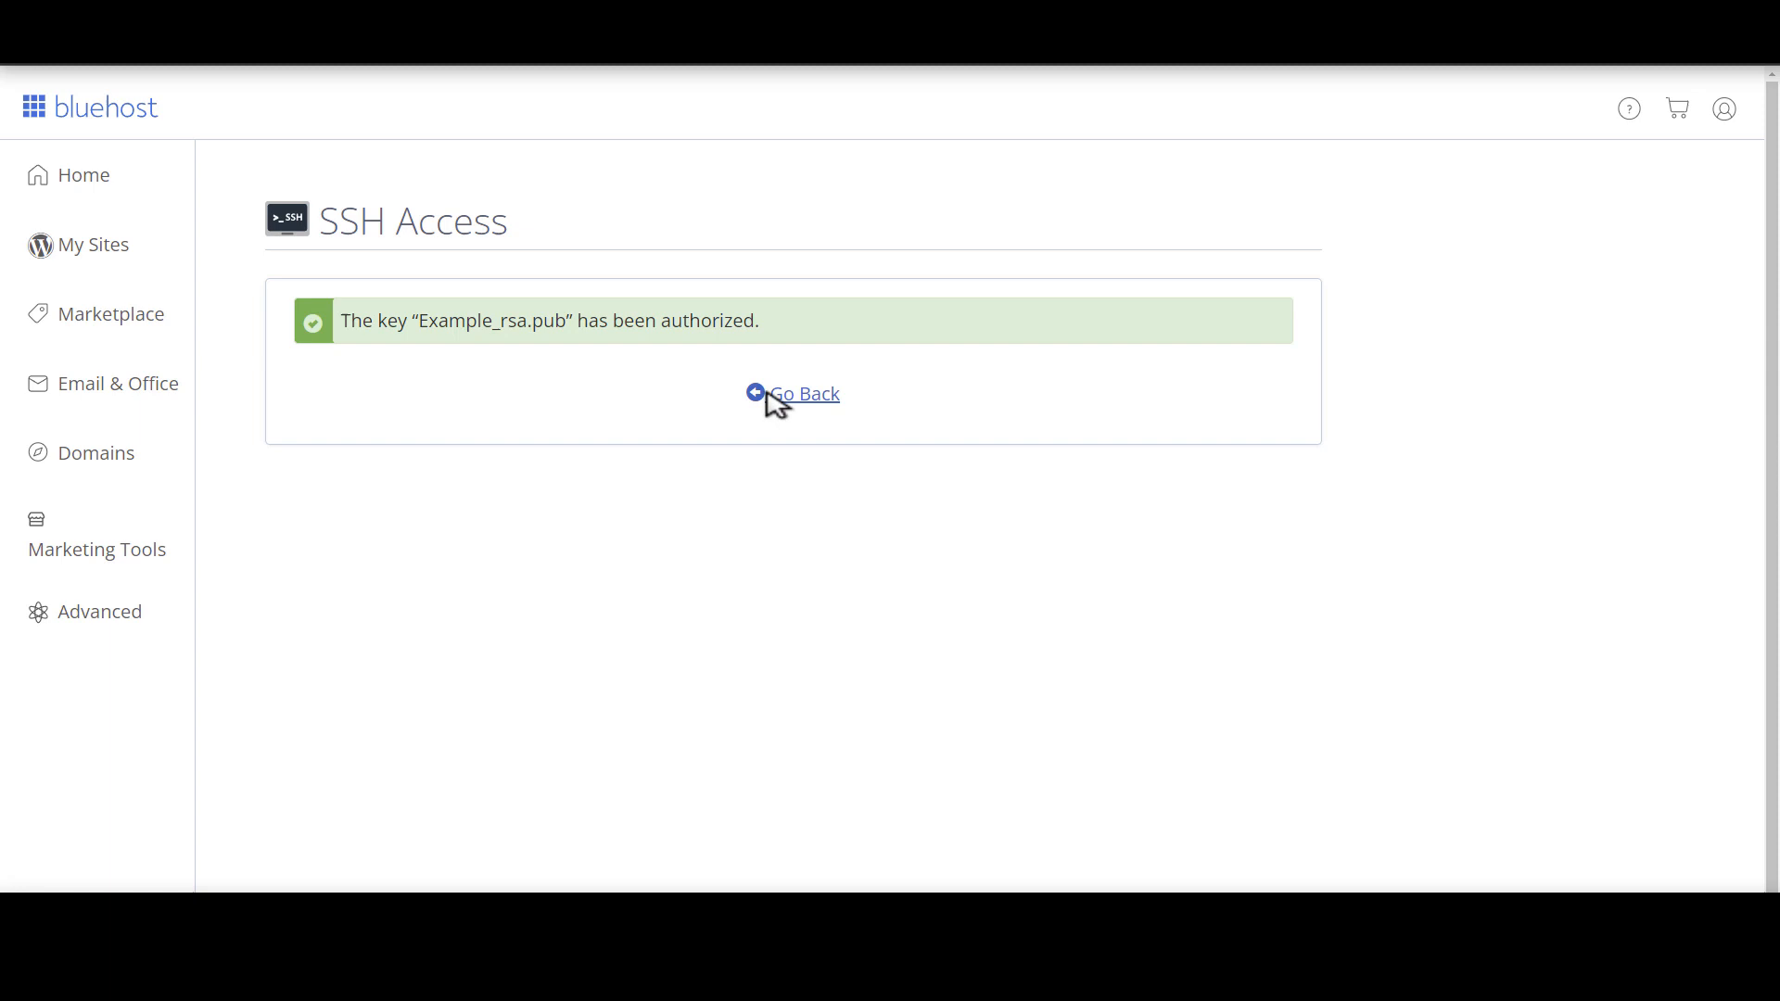
{"action": "left_click", "coordinate": [803, 393]}
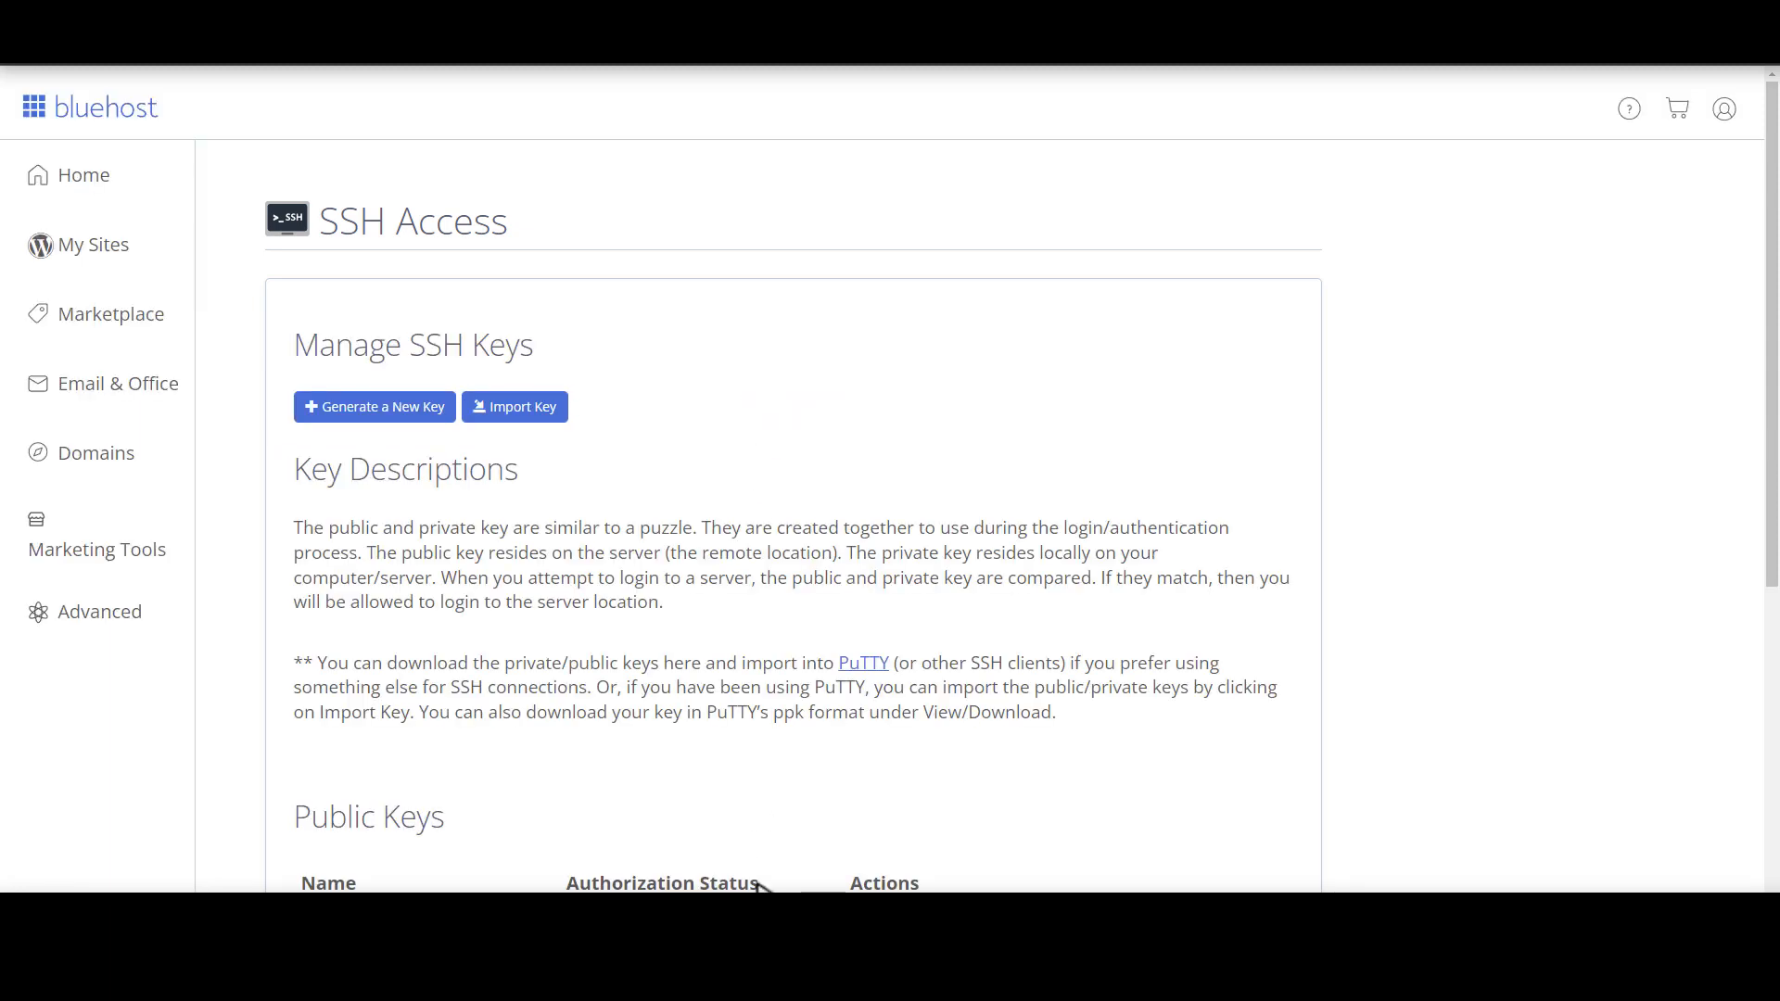